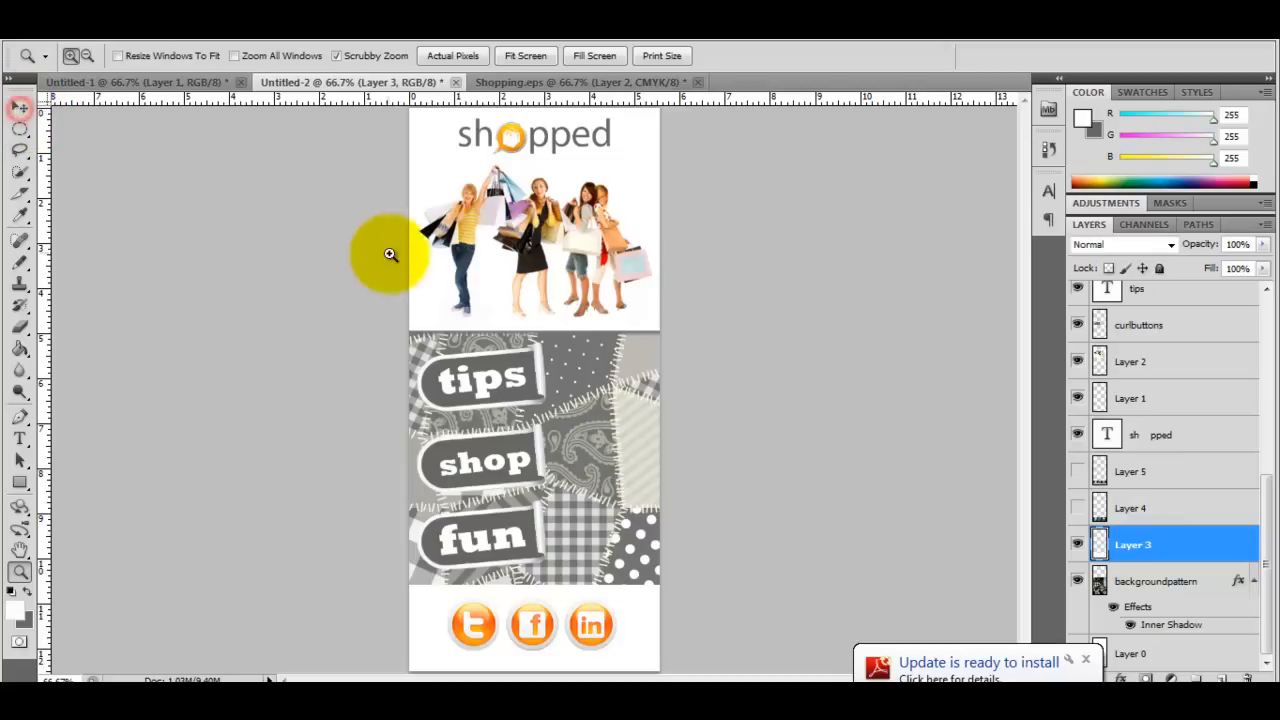
{"action": "mouse_move", "coordinate": [390, 324]}
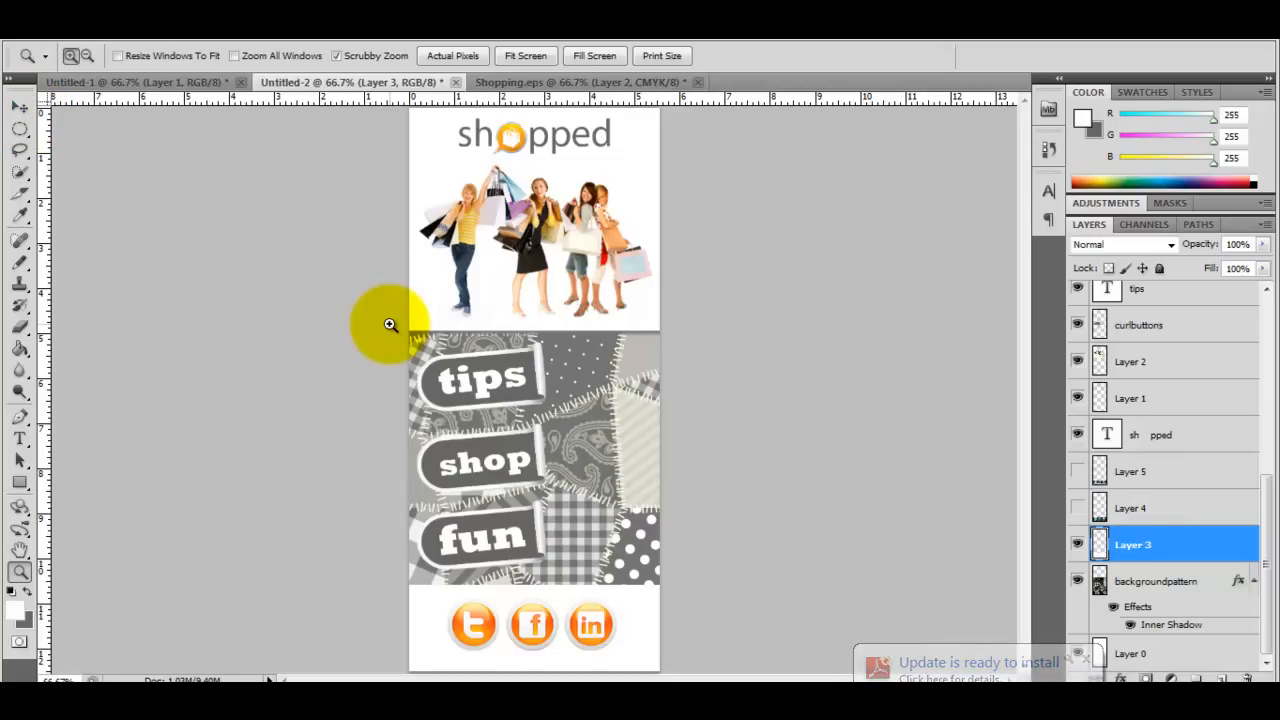
Zoom to the mockup header and show its numbered slice outlines via View > Show.
{"action": "left_click", "coordinate": [390, 324]}
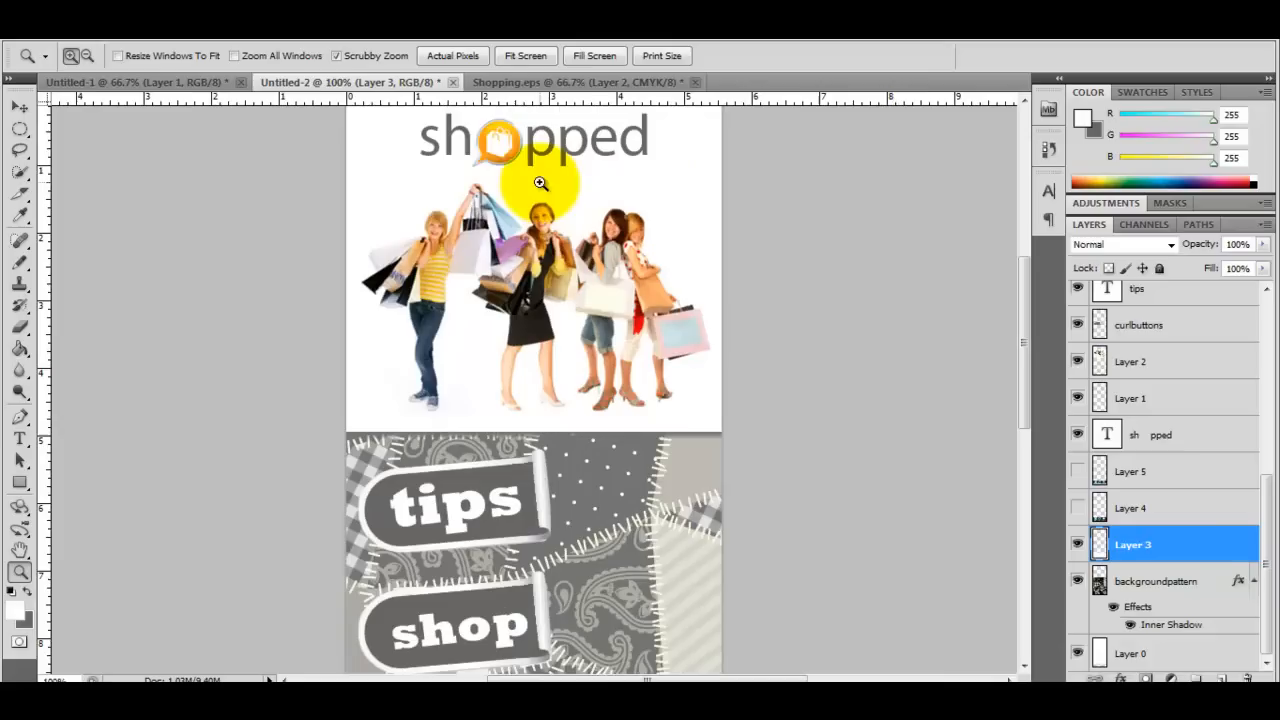
{"action": "mouse_move", "coordinate": [536, 308]}
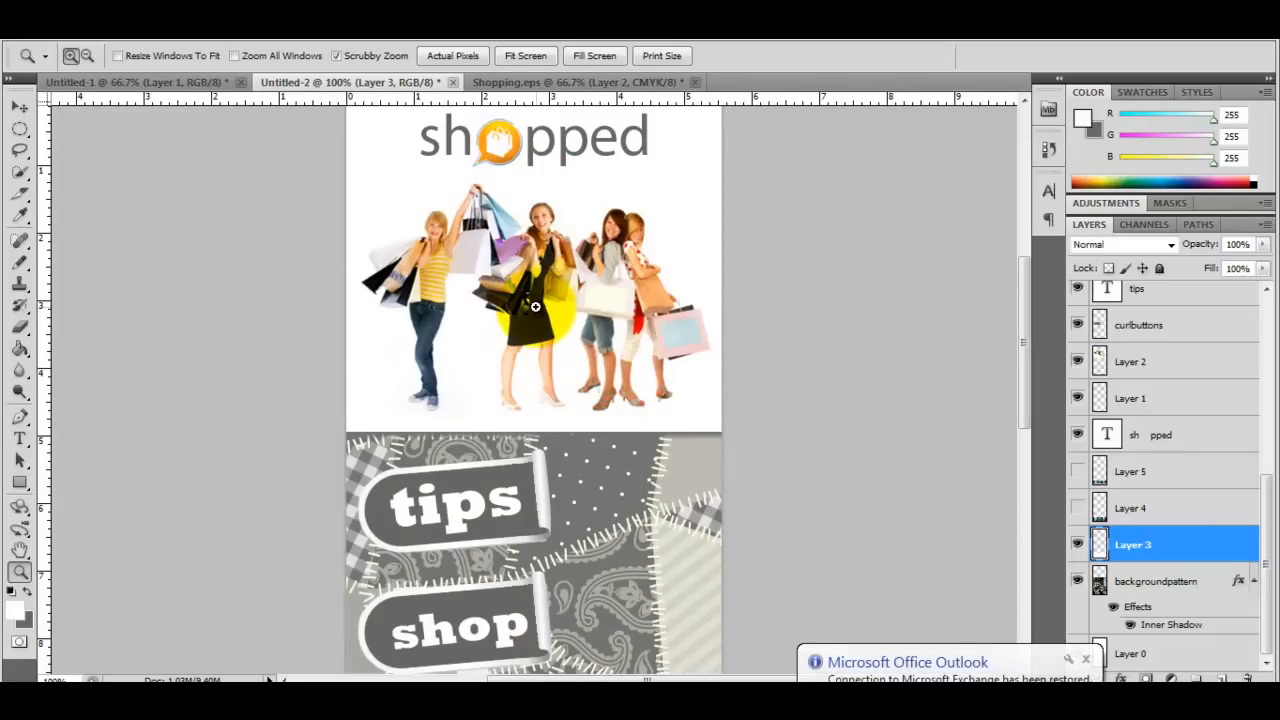
{"action": "scroll", "scroll_direction": "down", "scroll_amount": 3}
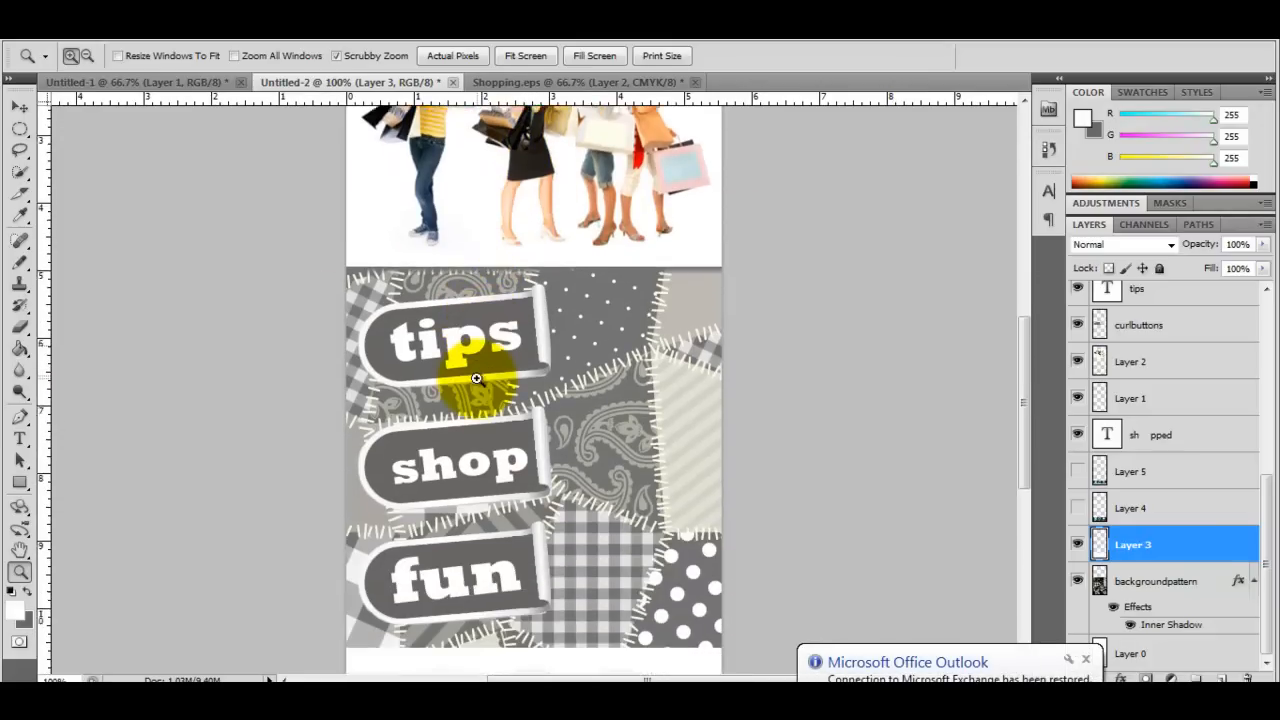
{"action": "scroll", "scroll_direction": "down", "scroll_amount": 3}
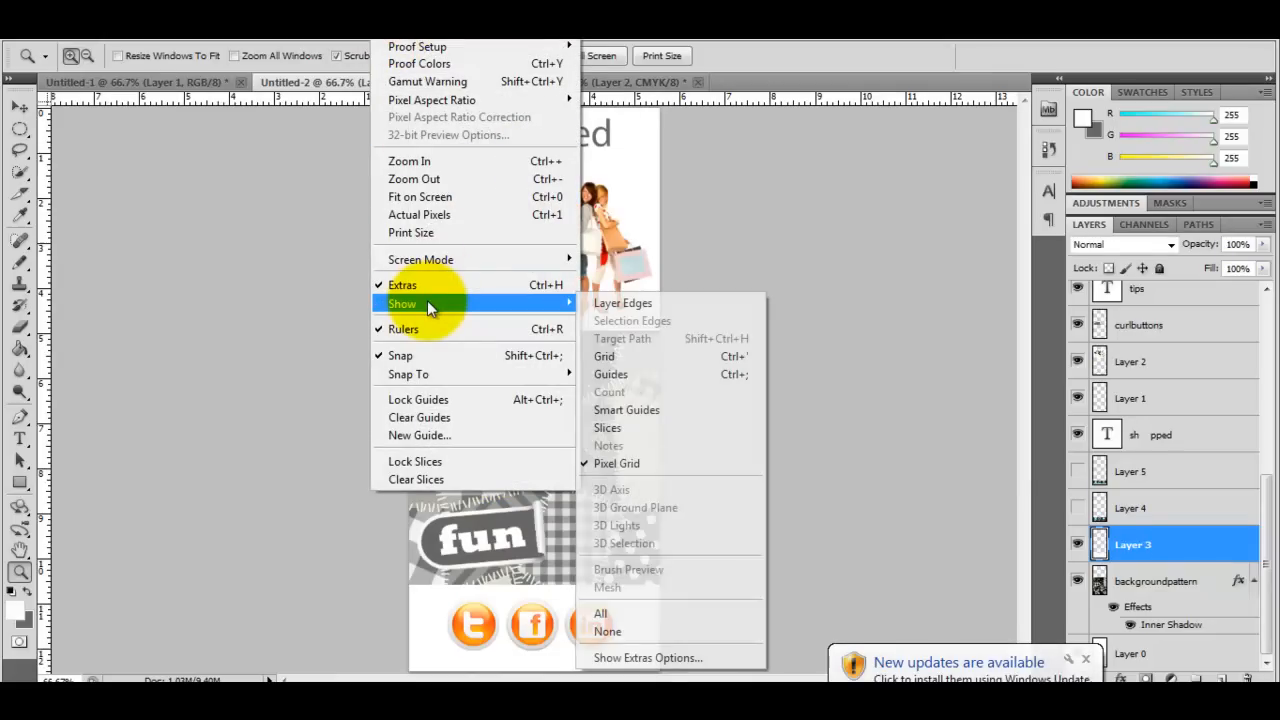
{"action": "mouse_move", "coordinate": [610, 374]}
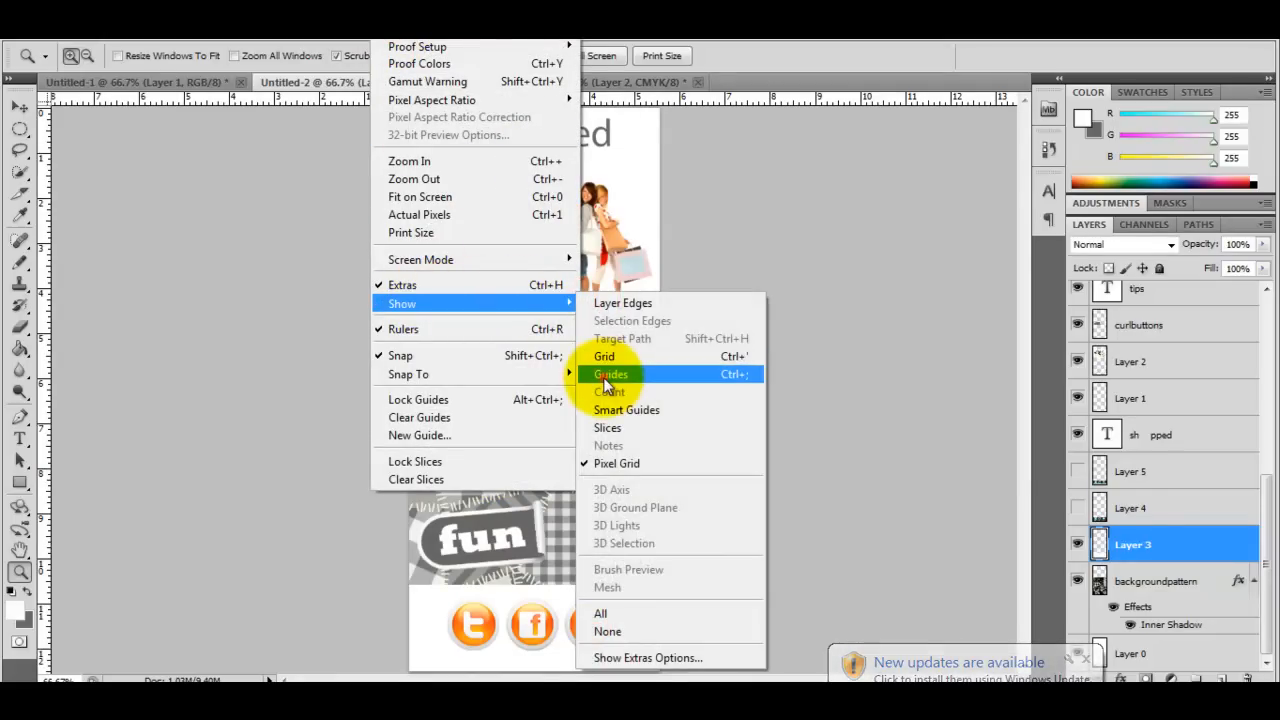
{"action": "left_click", "coordinate": [612, 374]}
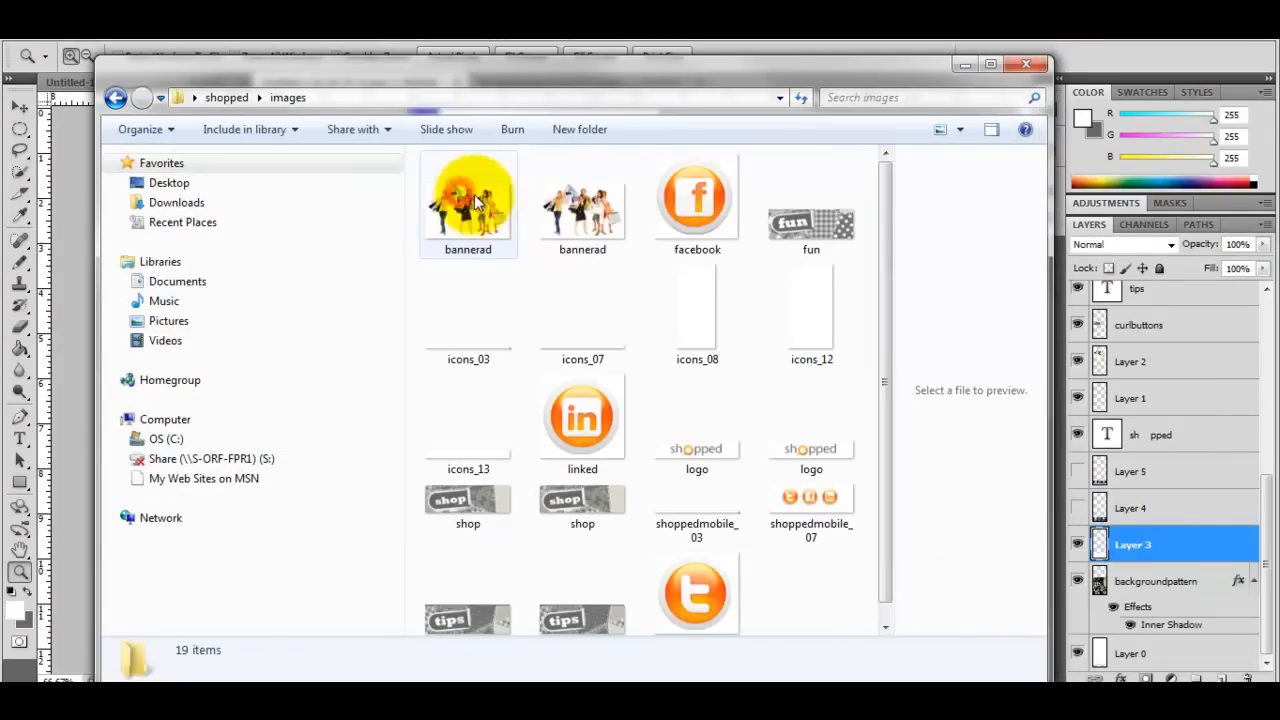
Scroll the shopped images folder to reveal the tipsbutton and twitter slices.
{"action": "scroll", "scroll_direction": "down", "scroll_amount": 3}
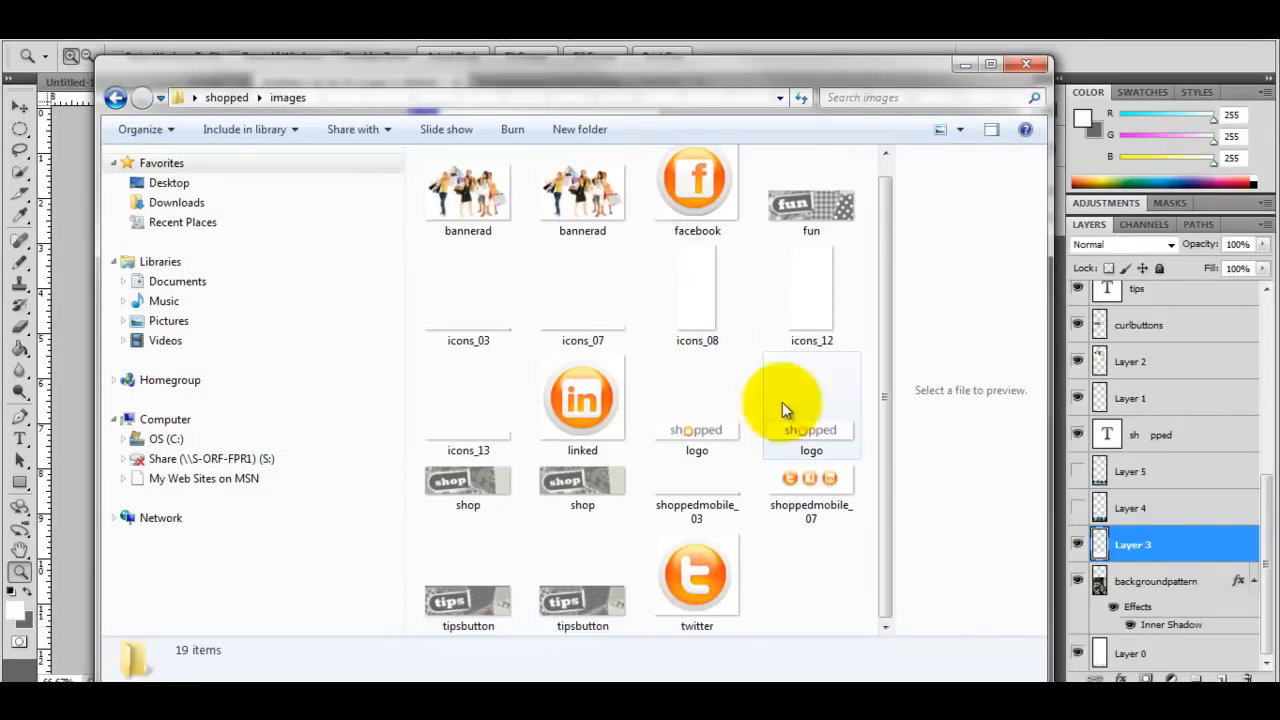
{"action": "mouse_move", "coordinate": [784, 340]}
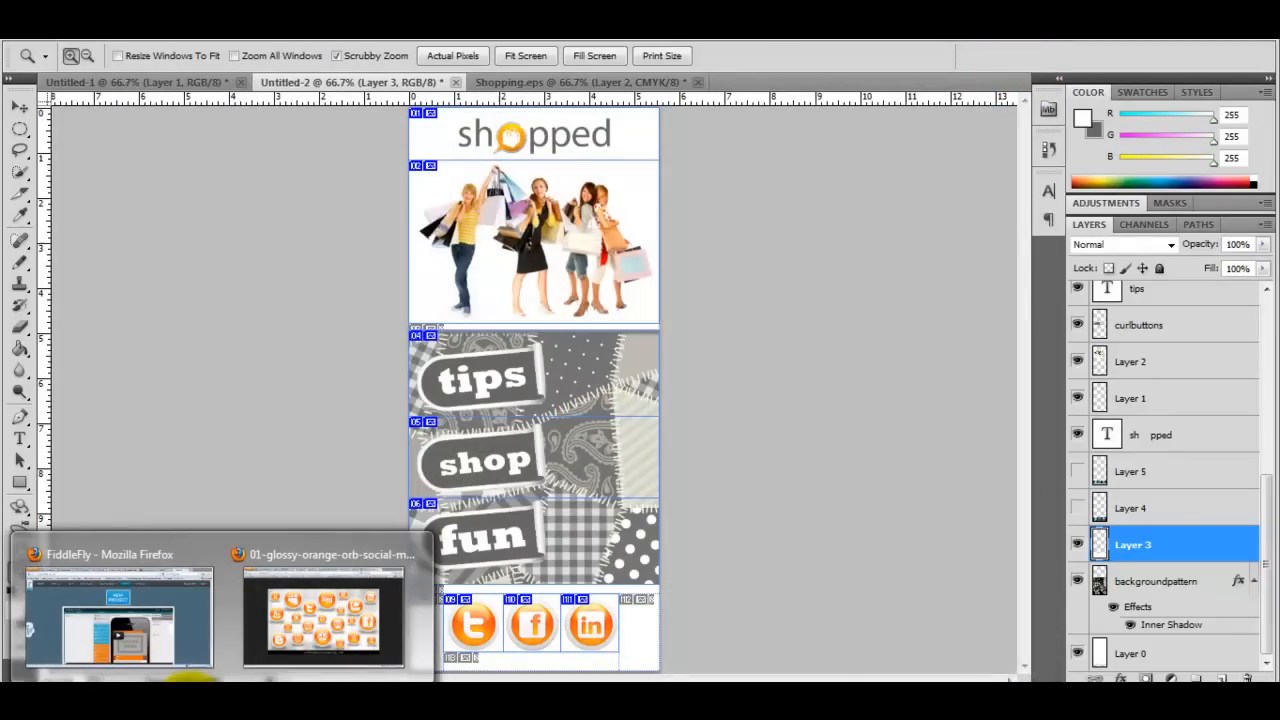
Switch to Fiddlefly and create a new project named 'shopped', opening its page editor.
{"action": "left_click", "coordinate": [118, 616]}
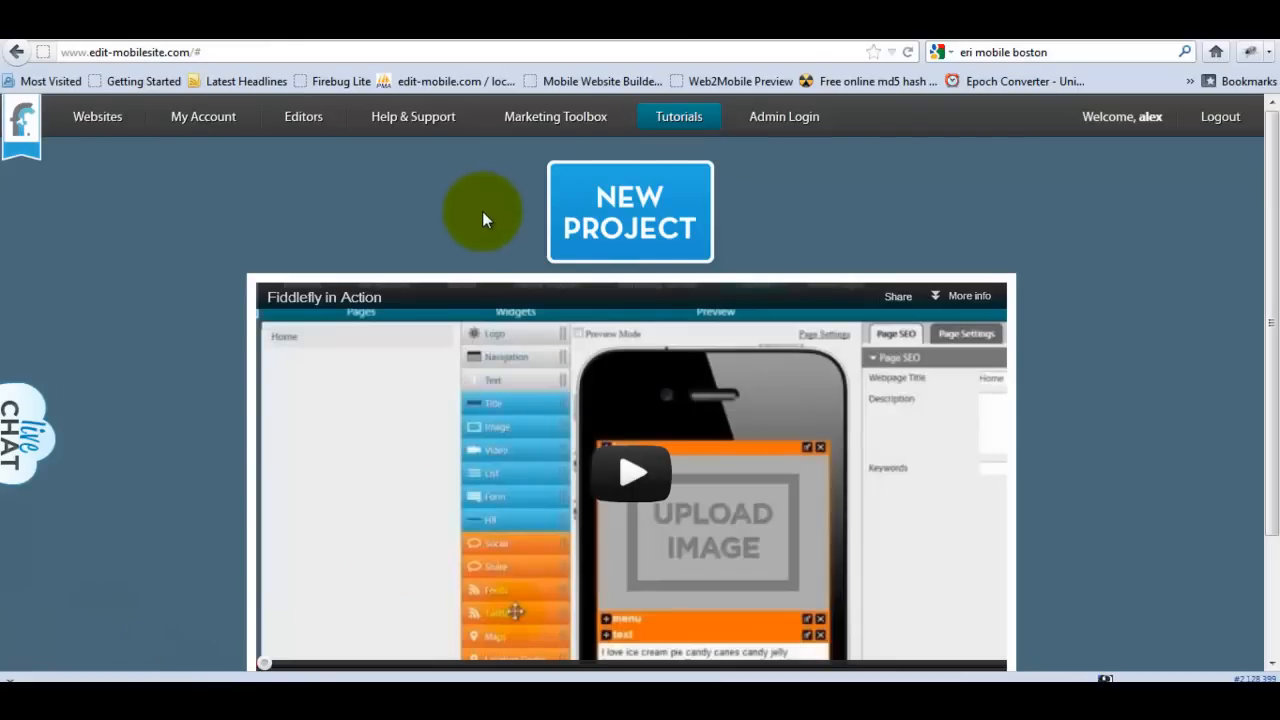
{"action": "left_click", "coordinate": [628, 212]}
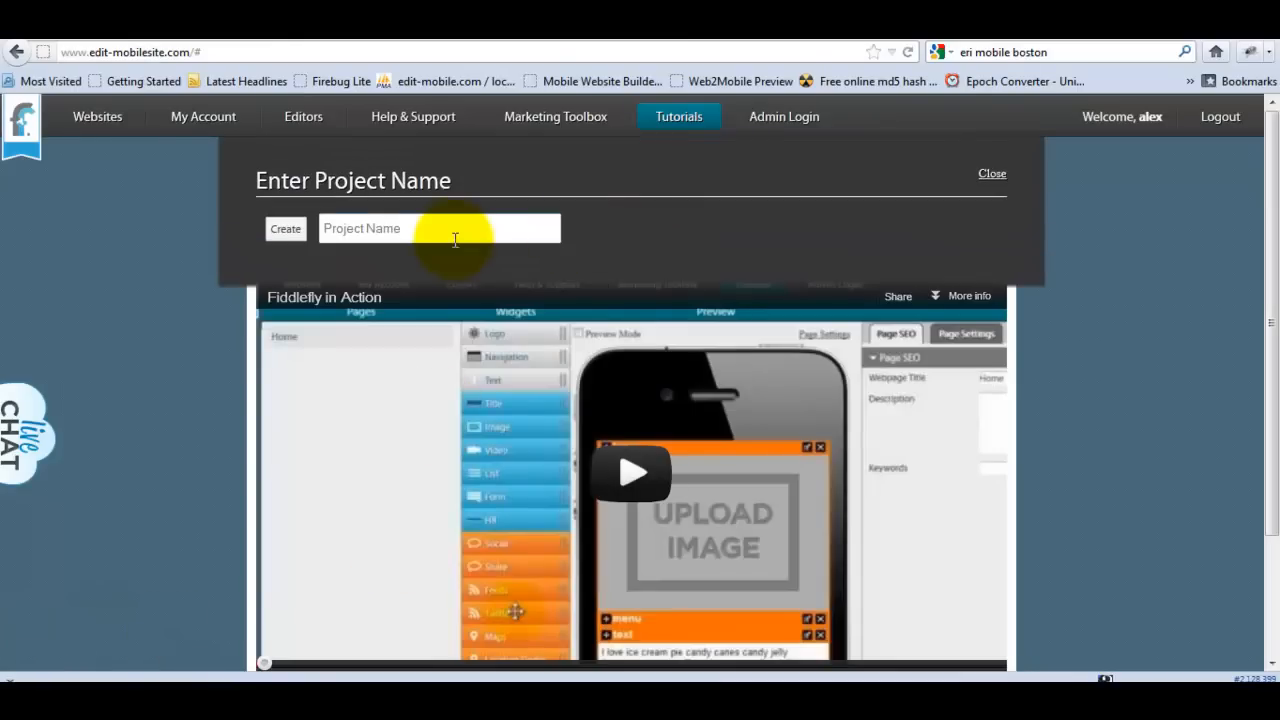
{"action": "type", "text": "s"}
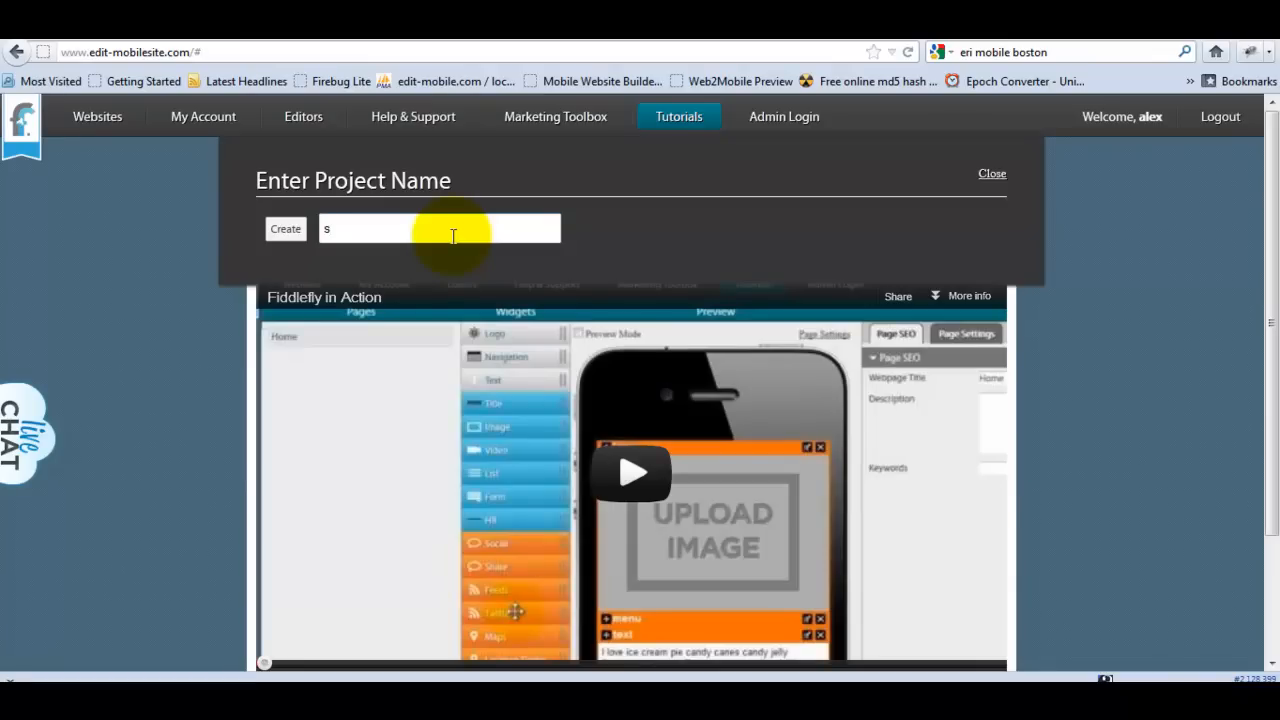
{"action": "type", "text": "hopped"}
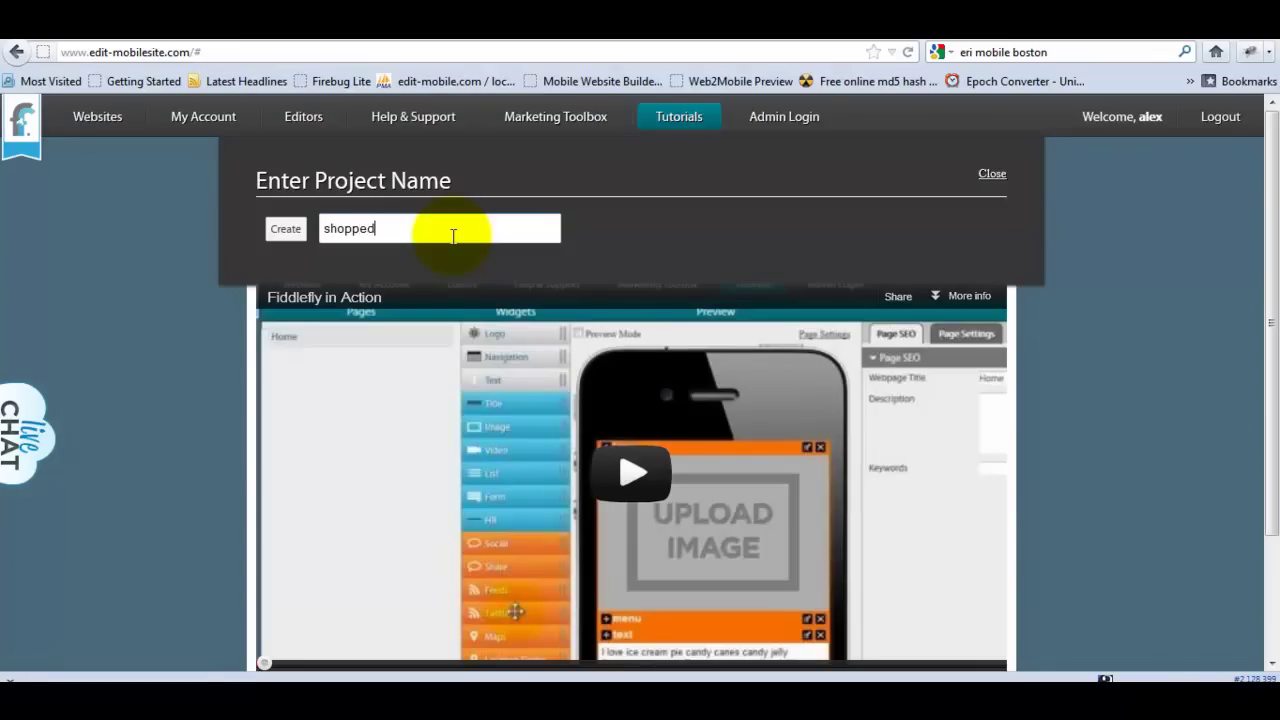
{"action": "left_click", "coordinate": [284, 228]}
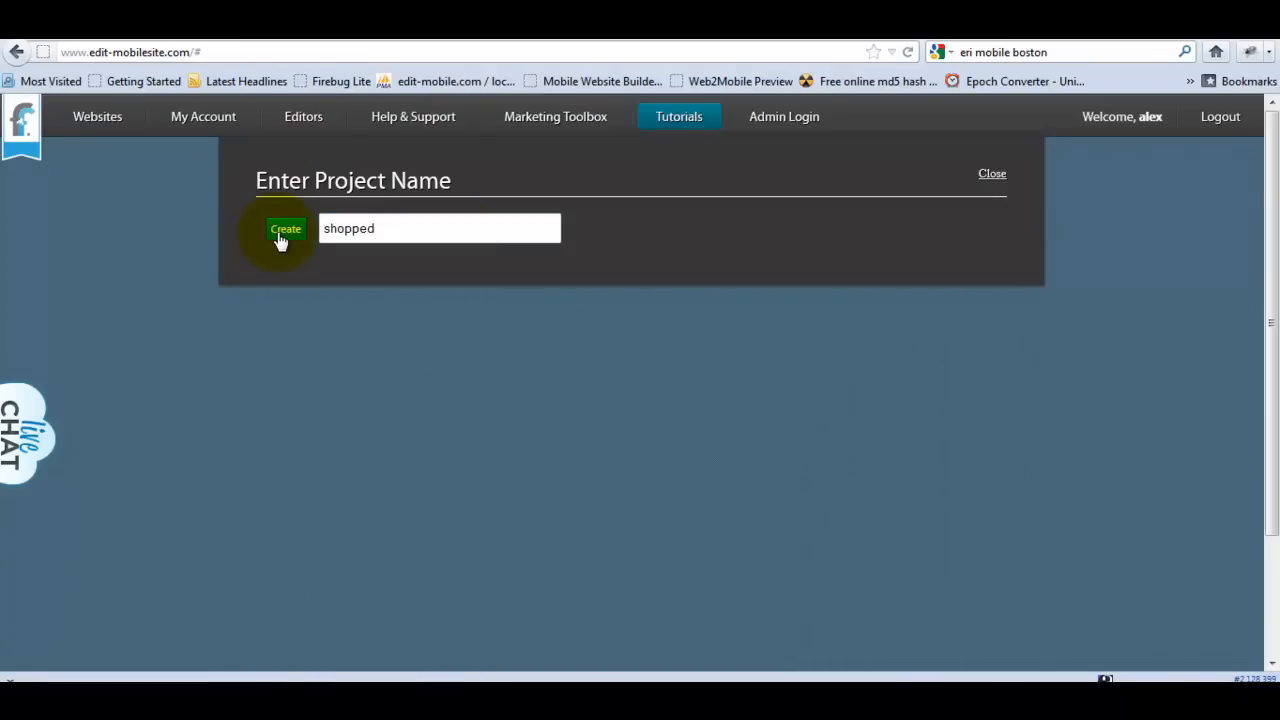
{"action": "left_click", "coordinate": [284, 228]}
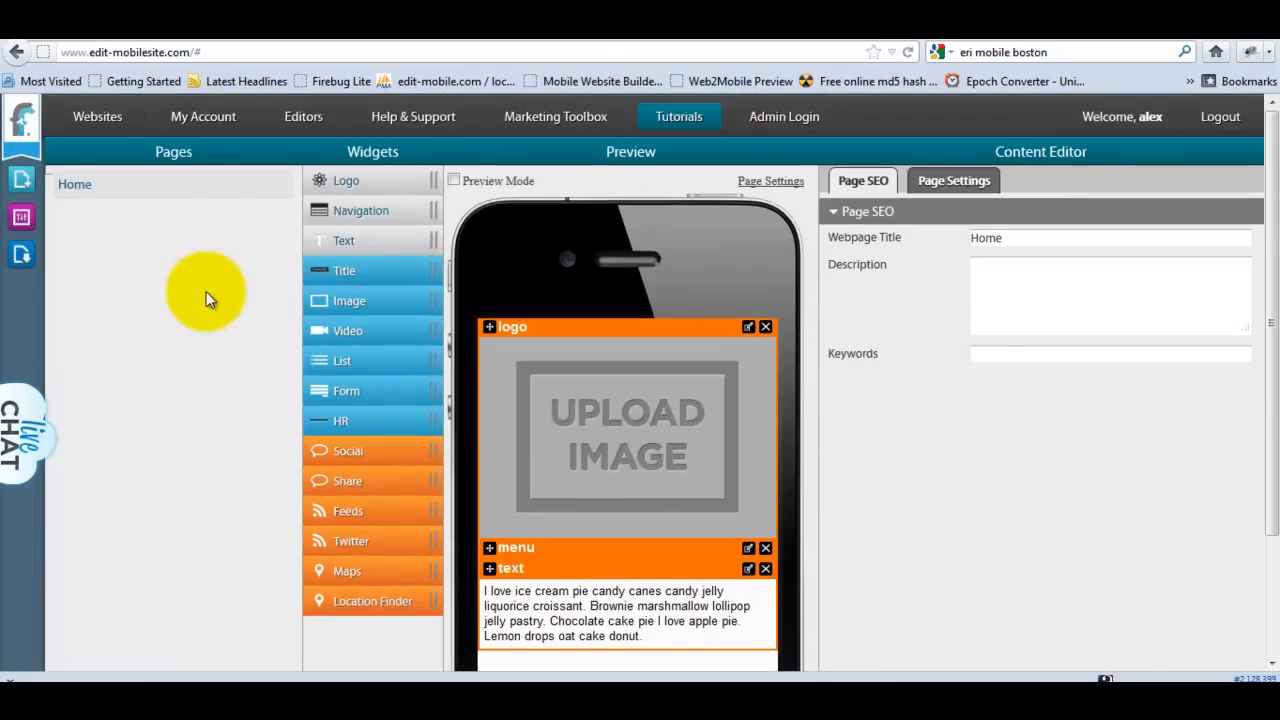
{"action": "mouse_move", "coordinate": [820, 348]}
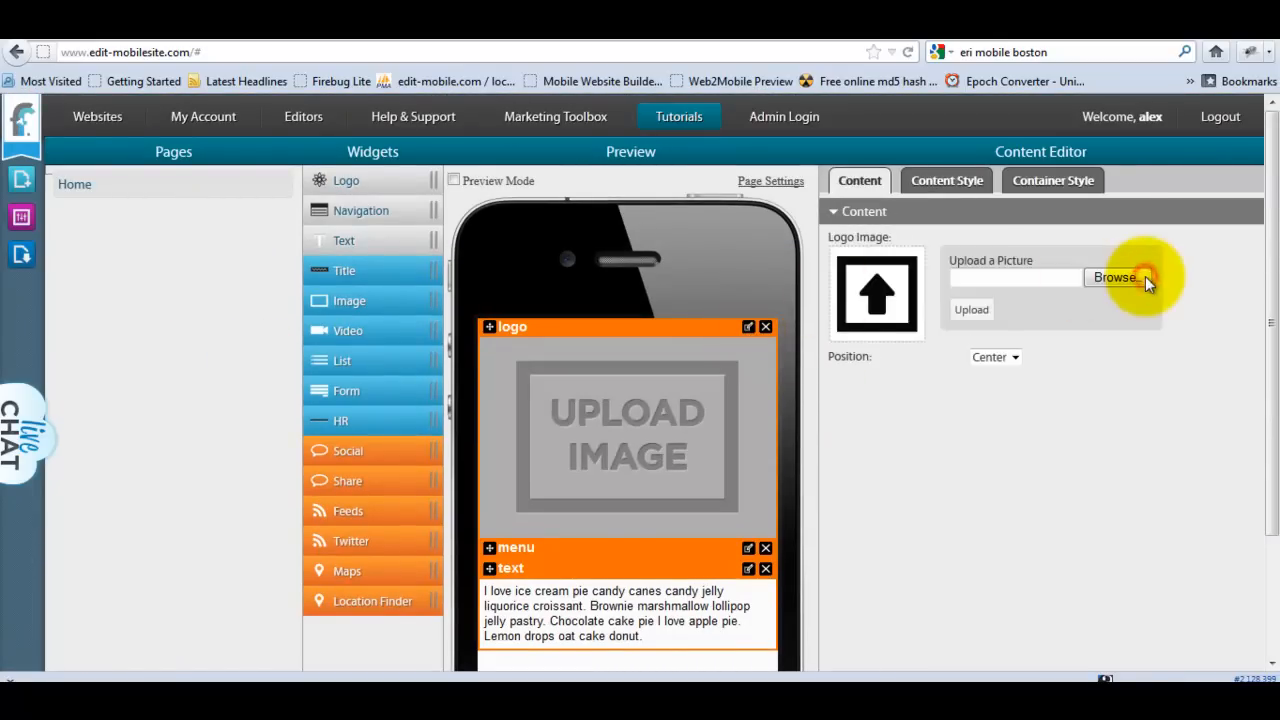
Upload the shopped logo into the header and remove the default menu block.
{"action": "left_click", "coordinate": [1112, 276]}
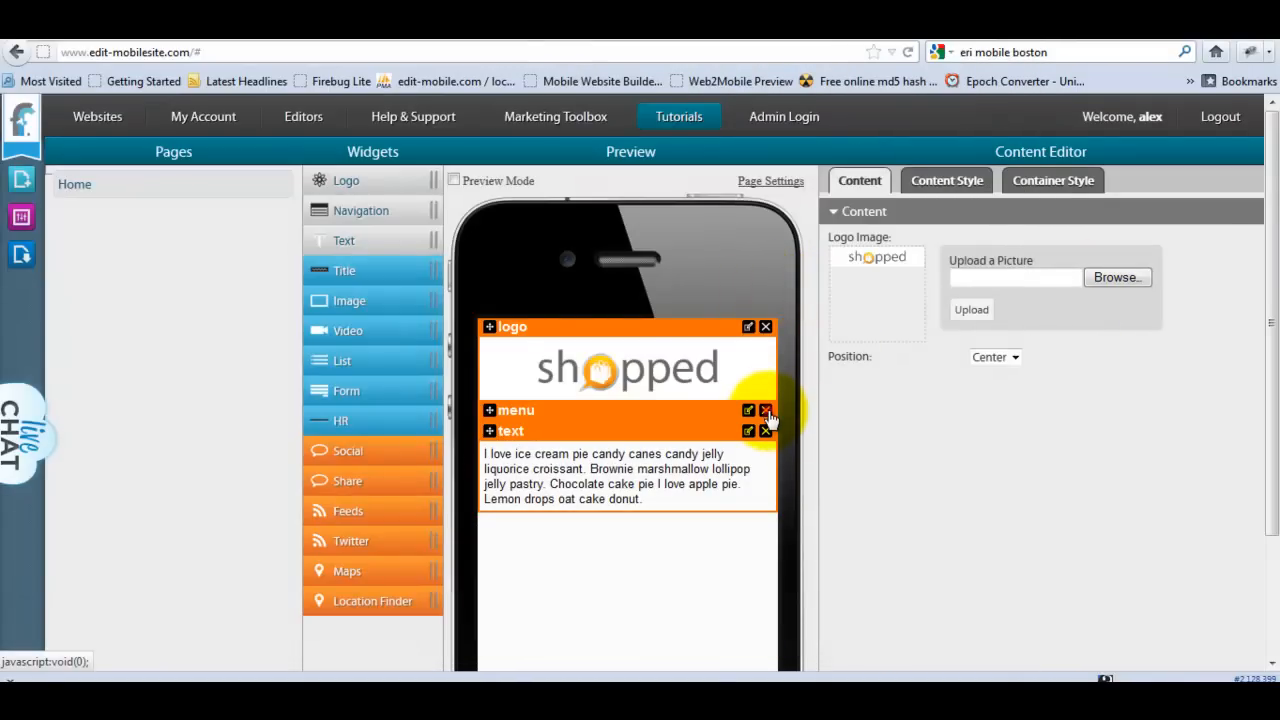
{"action": "left_click", "coordinate": [764, 410]}
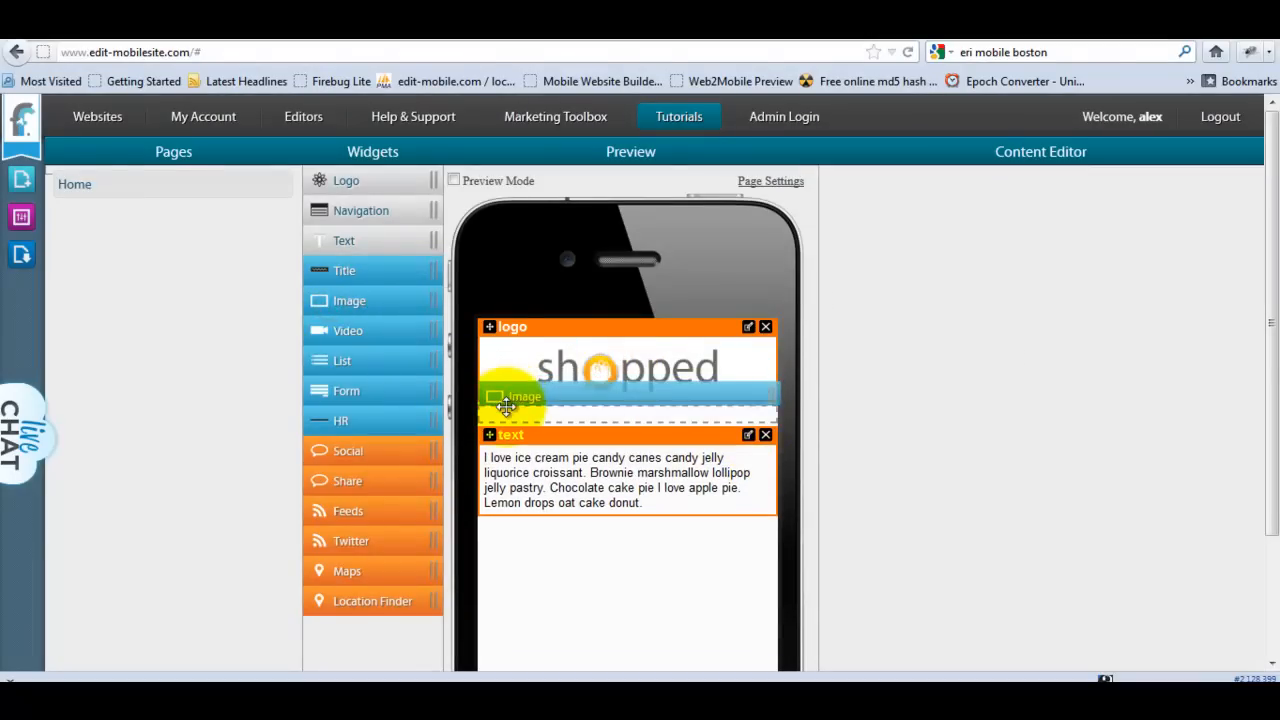
Add an image block under the logo with the shoppers banner, then another empty image block.
{"action": "left_click", "coordinate": [512, 396]}
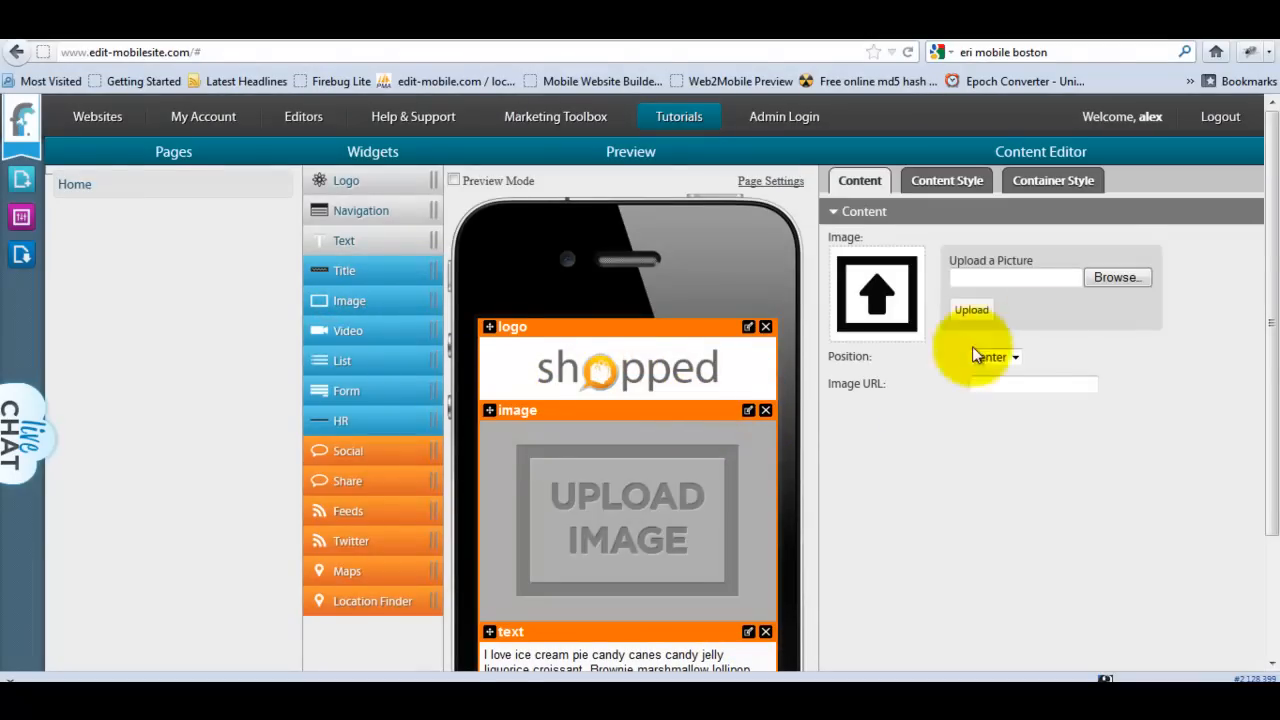
{"action": "left_click", "coordinate": [1116, 276]}
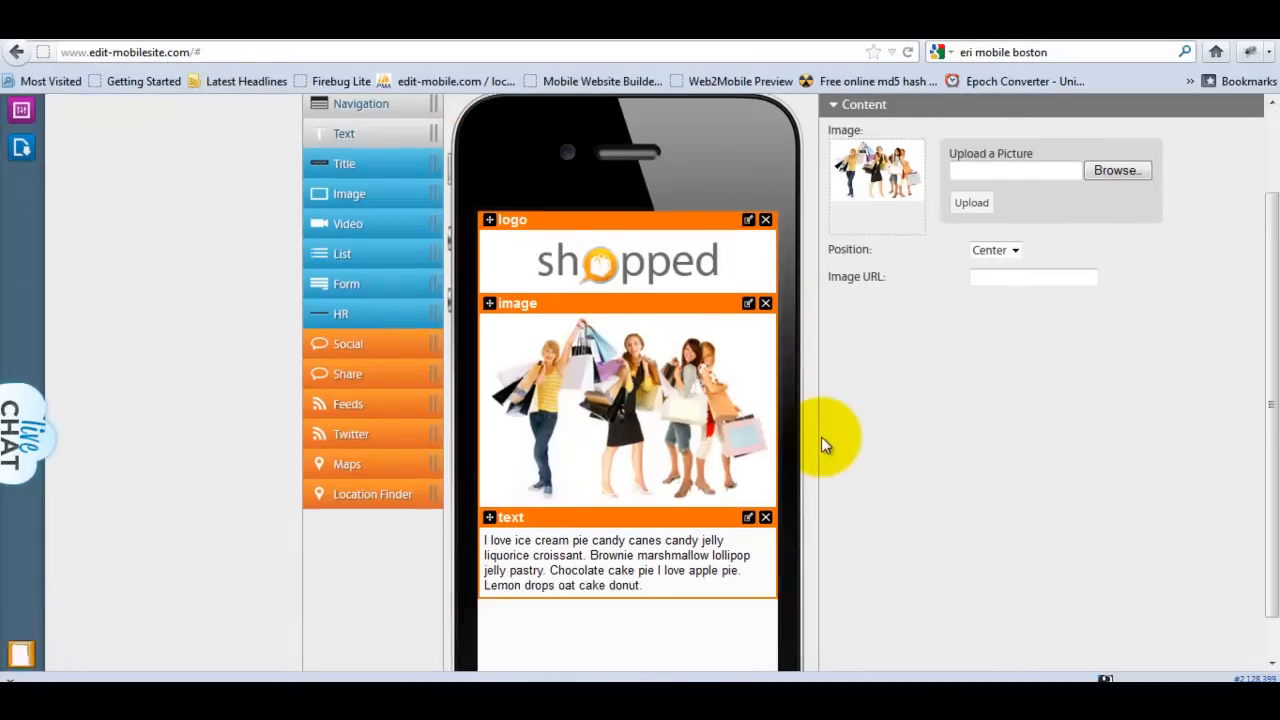
{"action": "scroll", "scroll_direction": "down", "scroll_amount": 3}
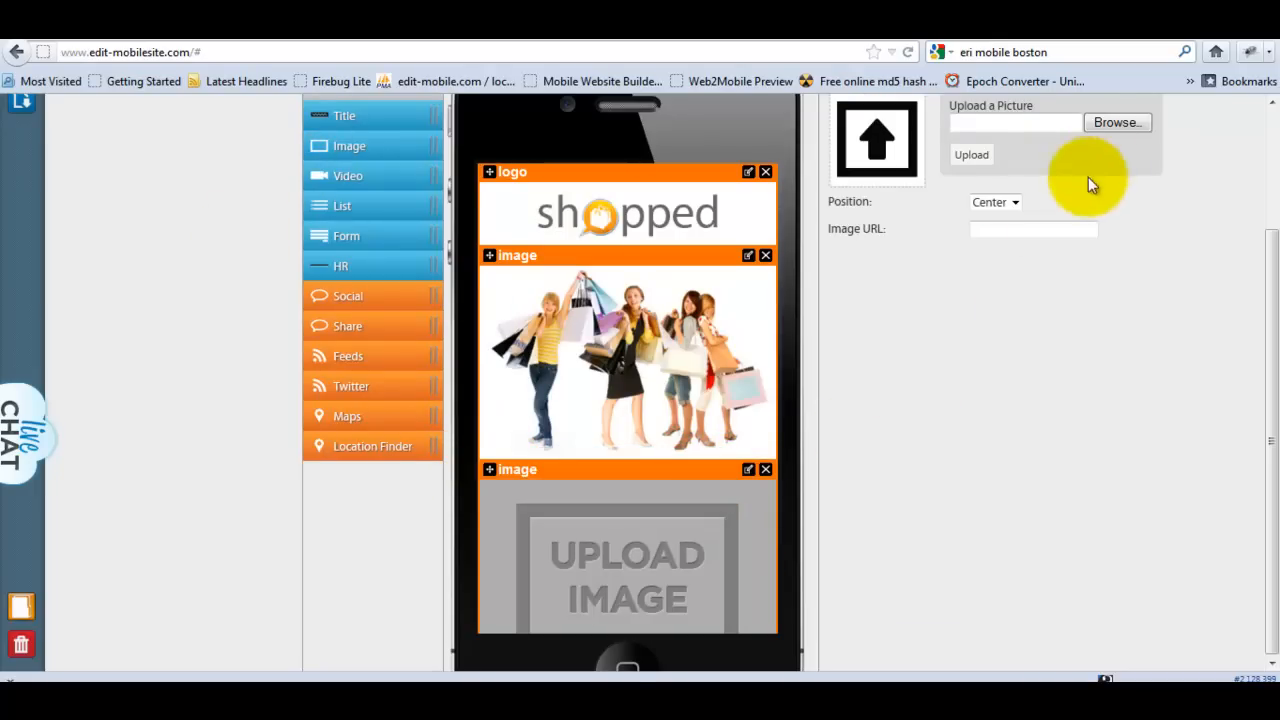
Fill three image blocks with the tipsbutton, shop and fun button images.
{"action": "left_click", "coordinate": [1116, 122]}
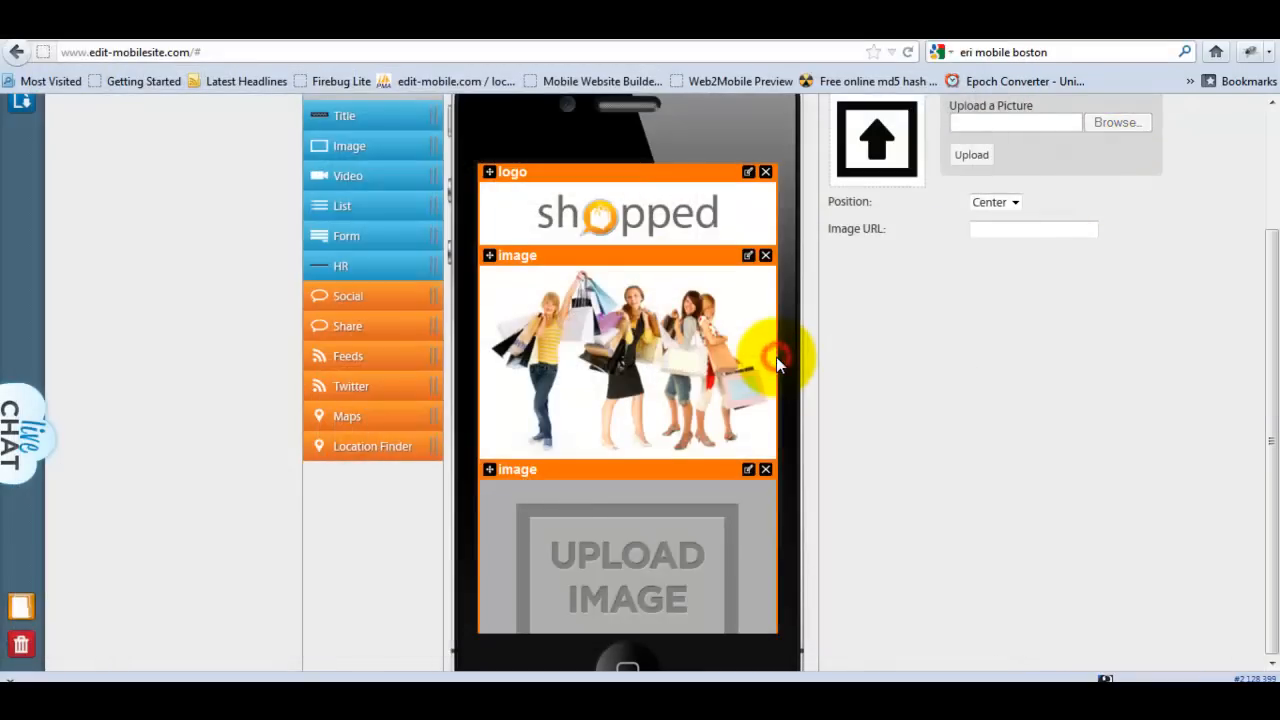
{"action": "scroll", "scroll_direction": "down", "scroll_amount": 3}
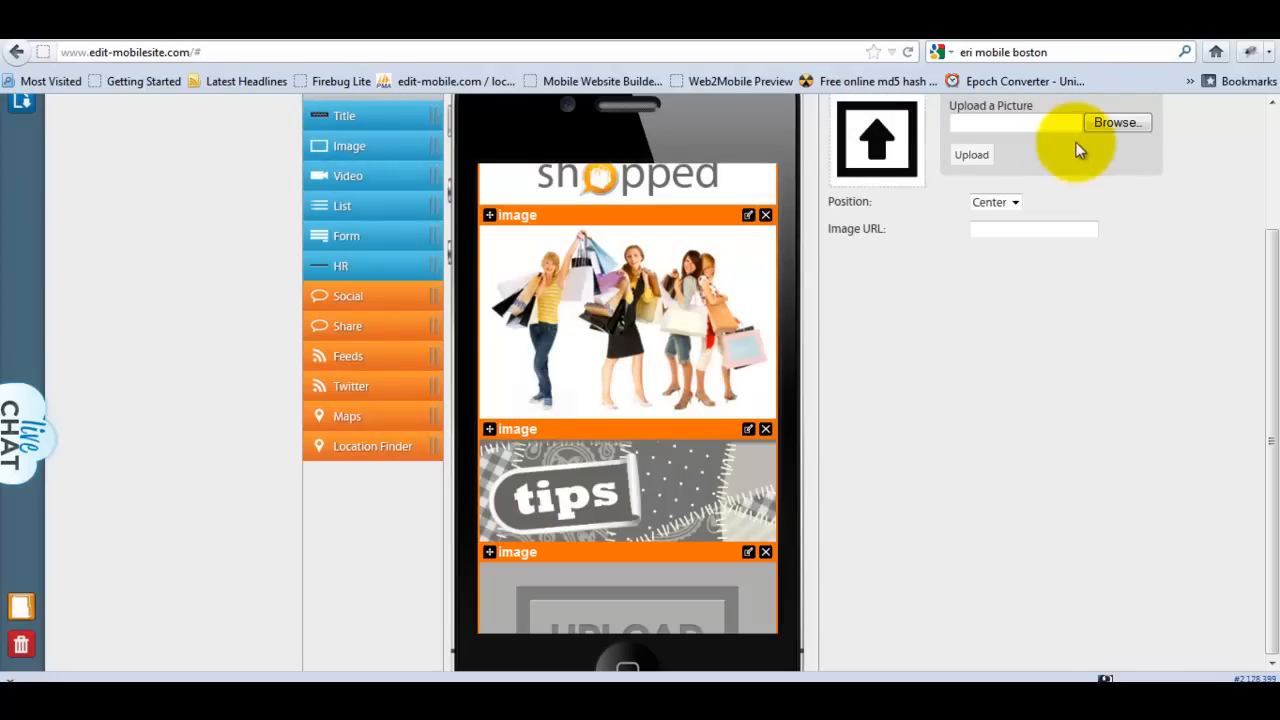
{"action": "left_click", "coordinate": [1116, 122]}
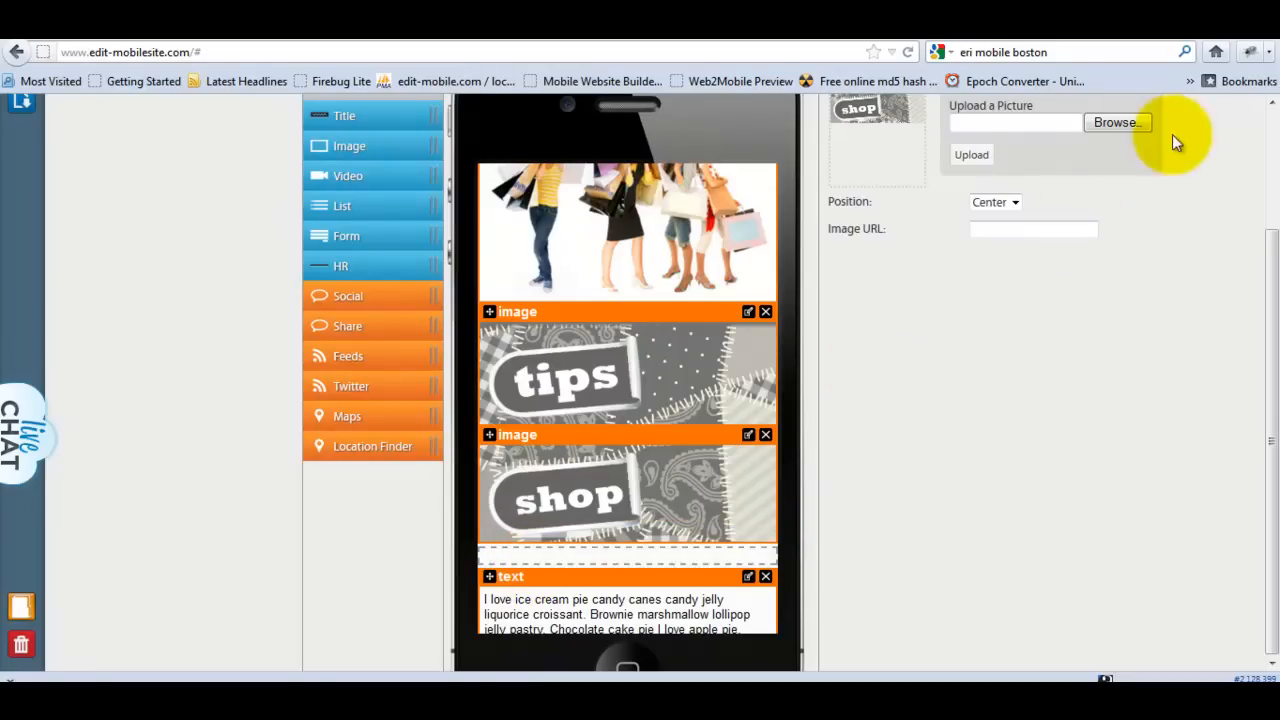
{"action": "left_click", "coordinate": [1116, 122]}
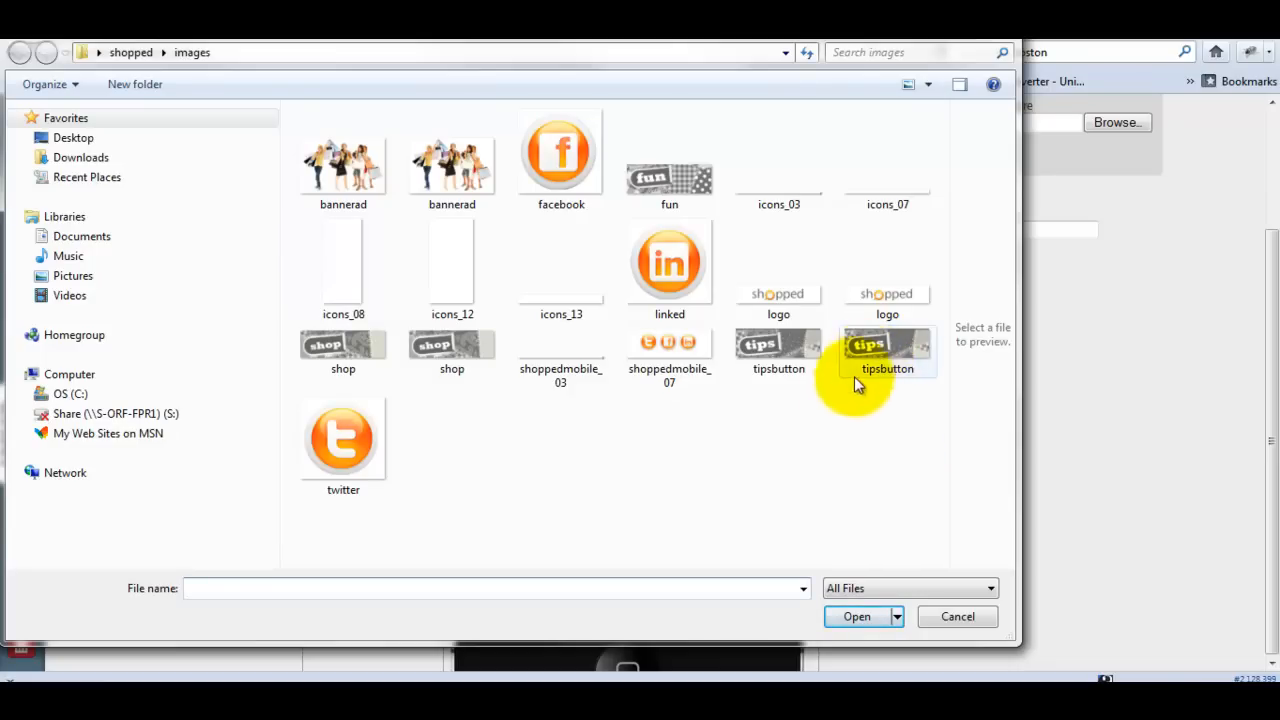
{"action": "mouse_move", "coordinate": [668, 160]}
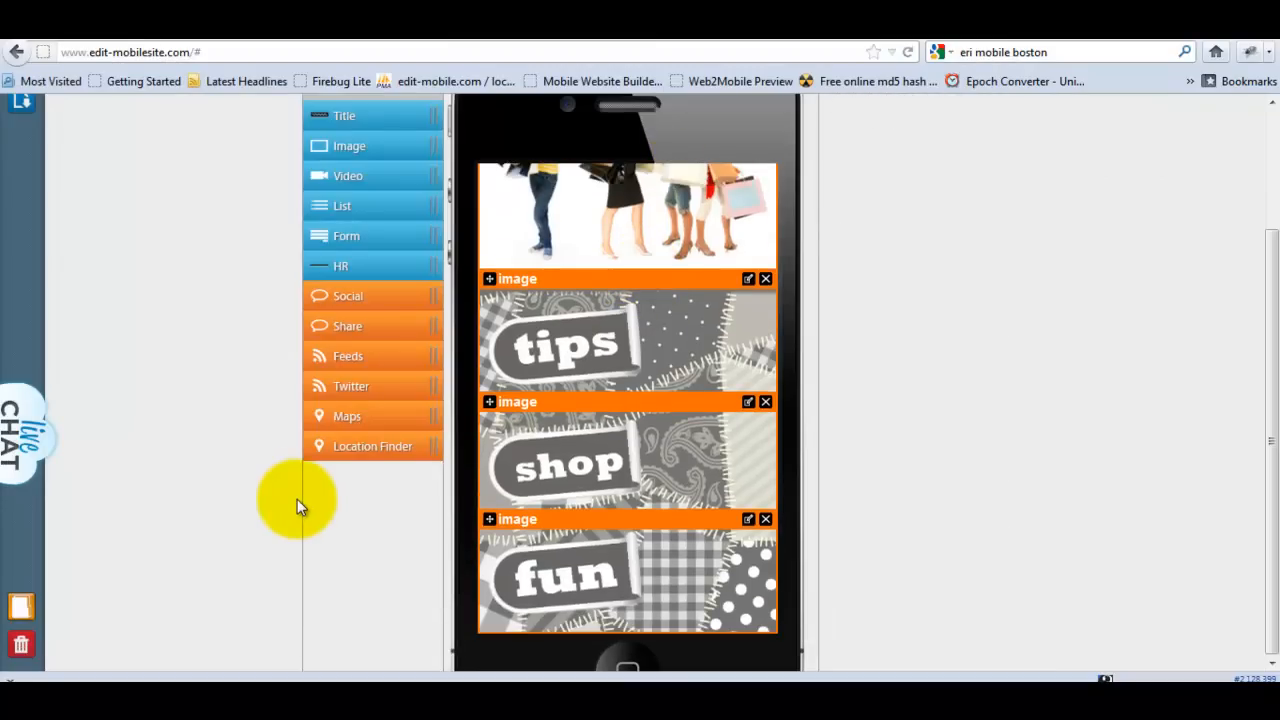
{"action": "mouse_move", "coordinate": [392, 292]}
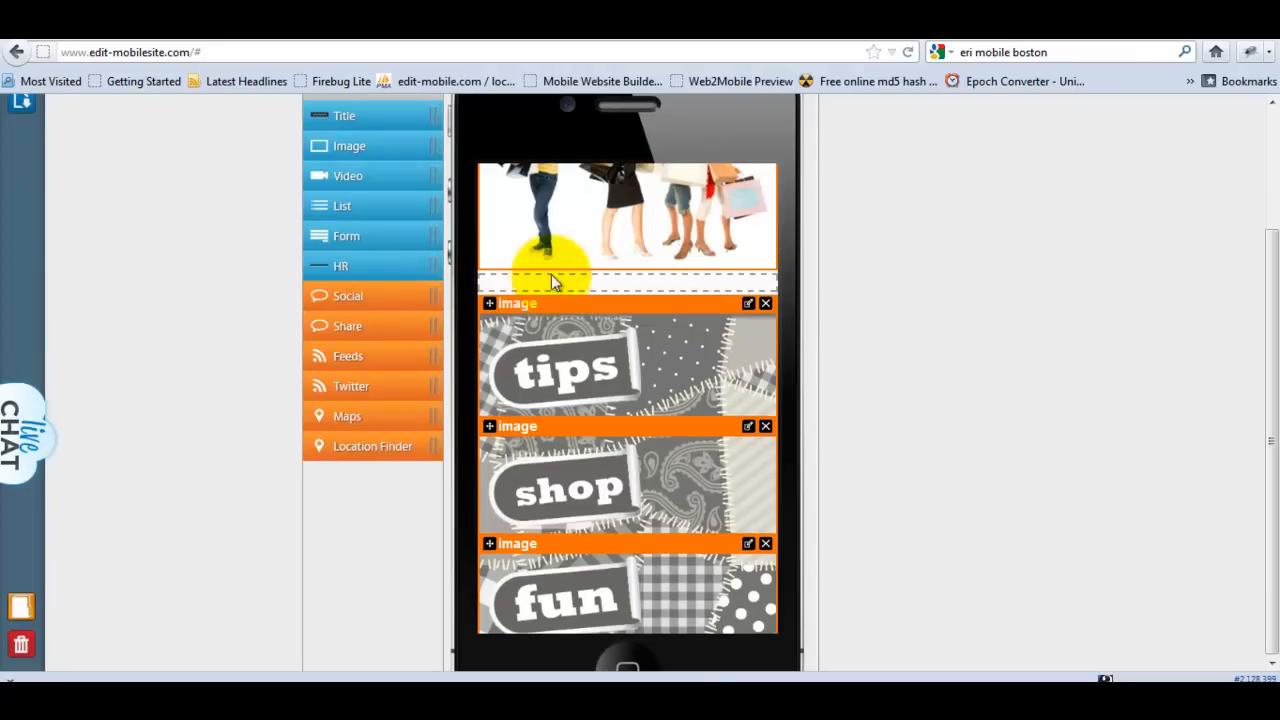
Place a social block under the banner with facebook, twitter and linkedin as the accounts.
{"action": "left_click", "coordinate": [348, 296]}
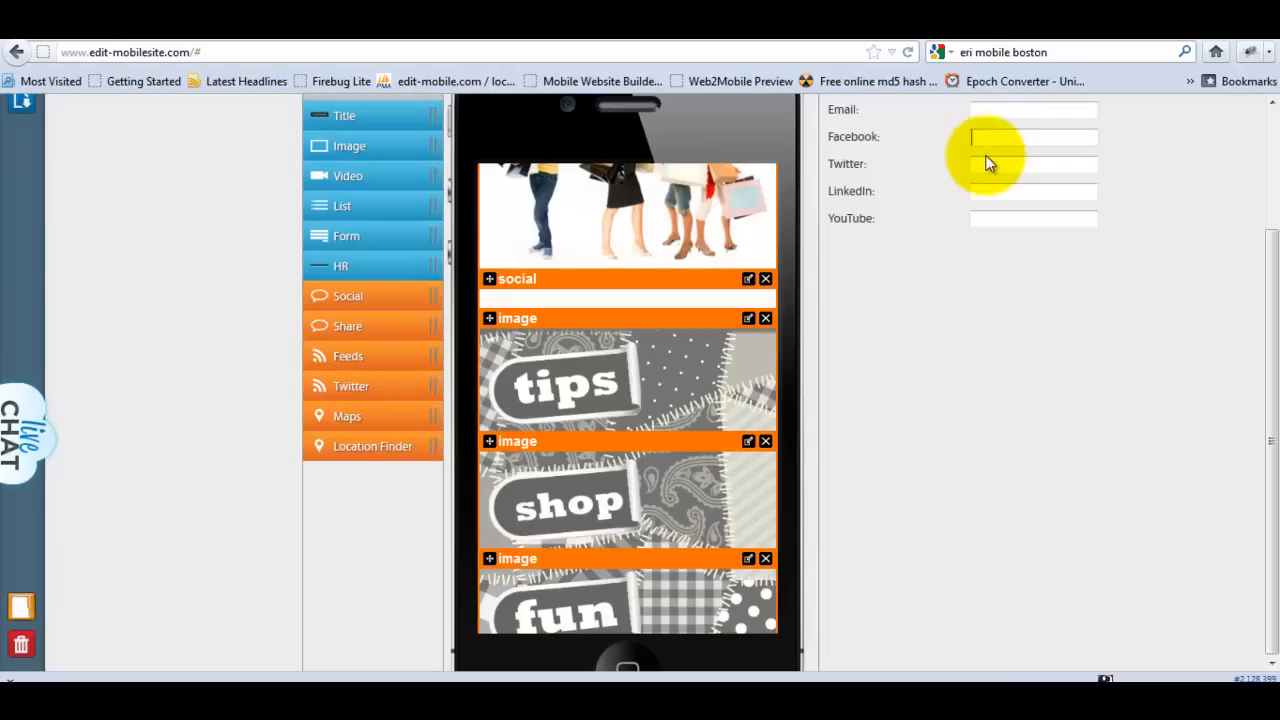
{"action": "type", "text": "facebook"}
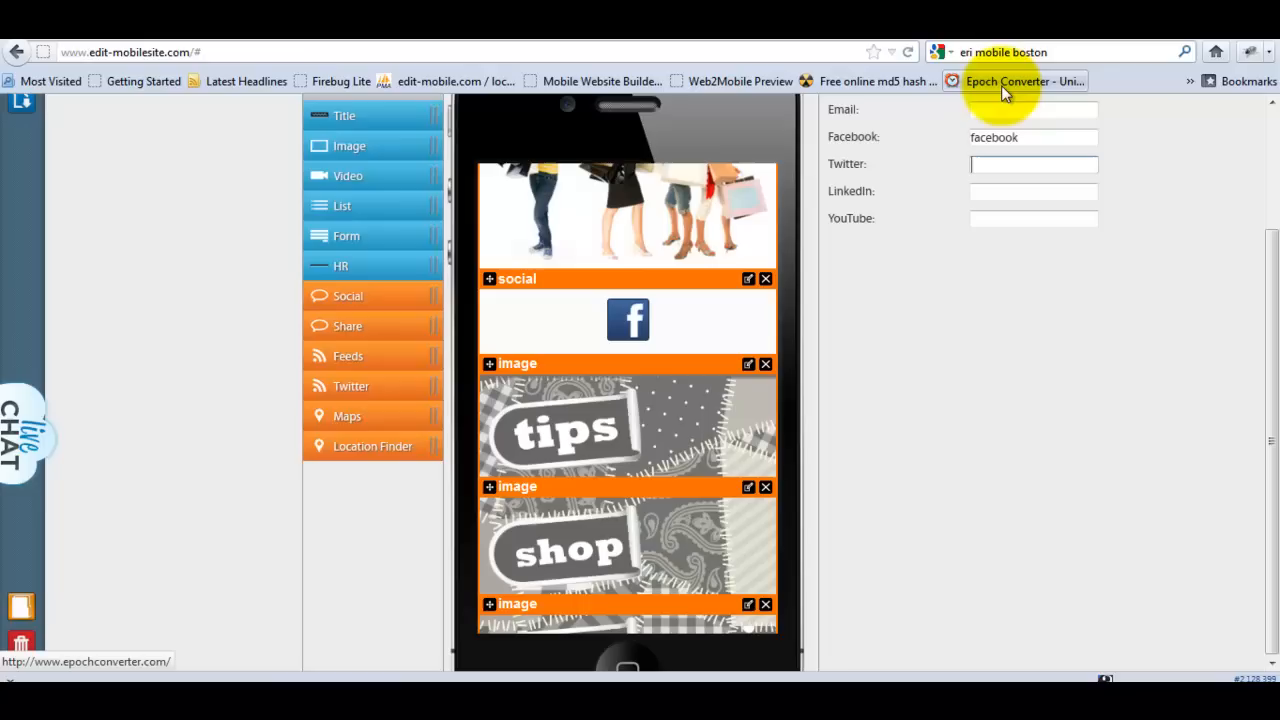
{"action": "type", "text": "twitter"}
{"action": "left_click", "coordinate": [1032, 190]}
{"action": "type", "text": "link"}
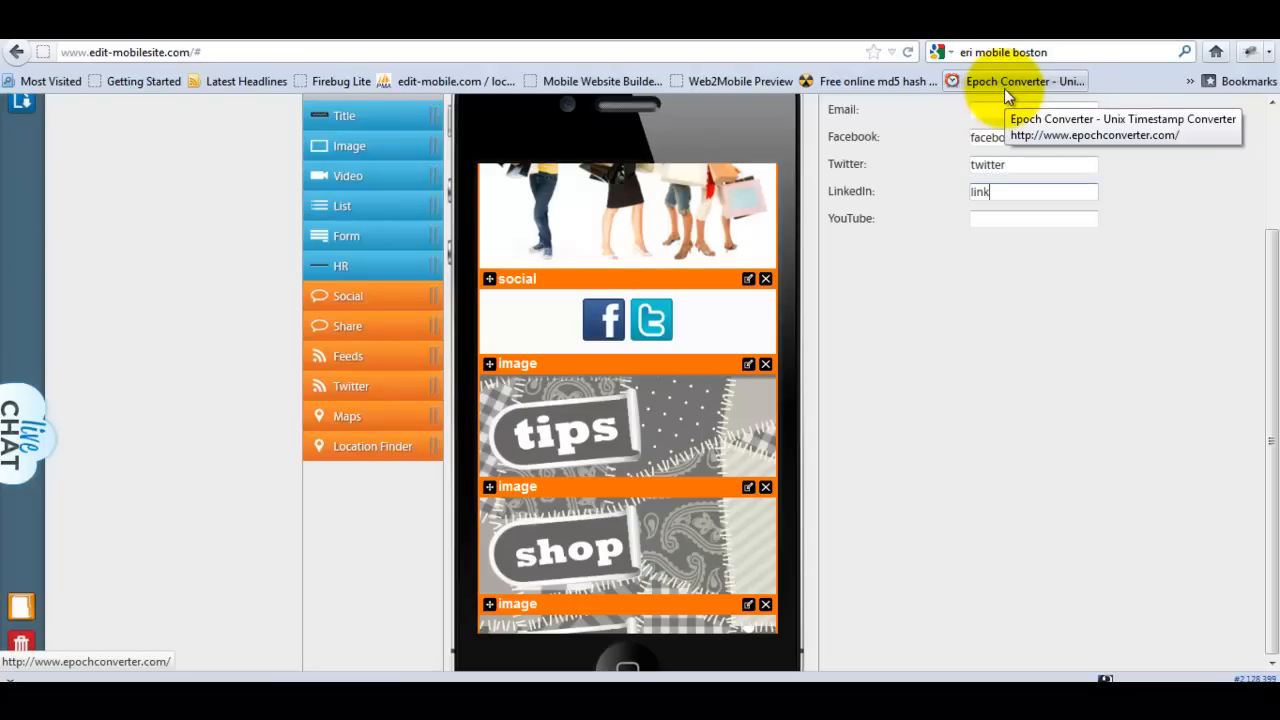
{"action": "type", "text": "edin"}
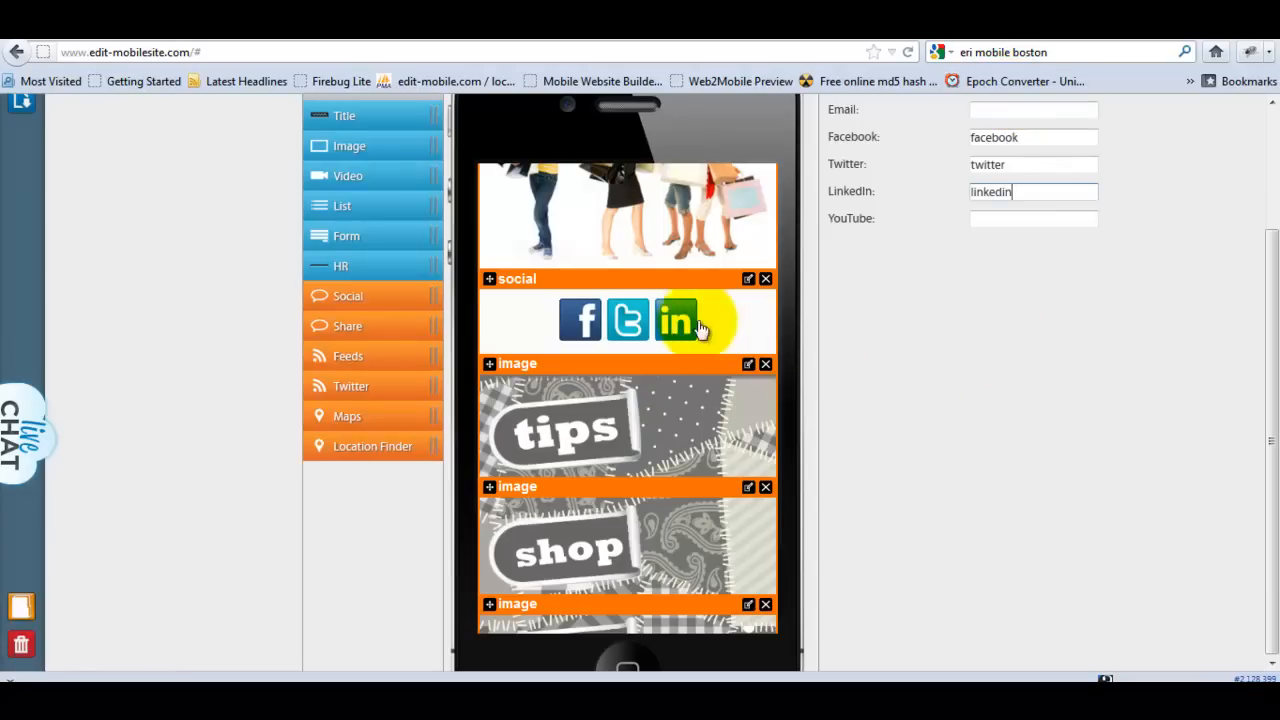
{"action": "mouse_move", "coordinate": [628, 318]}
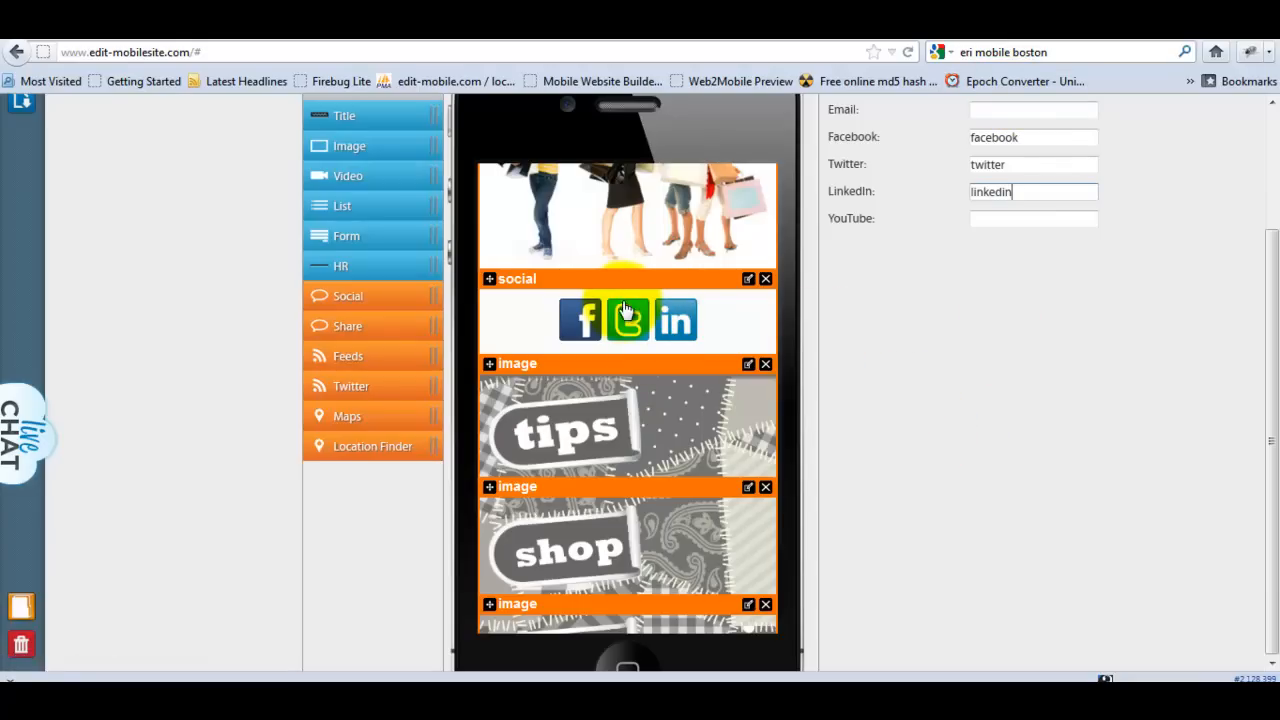
{"action": "left_click", "coordinate": [766, 280]}
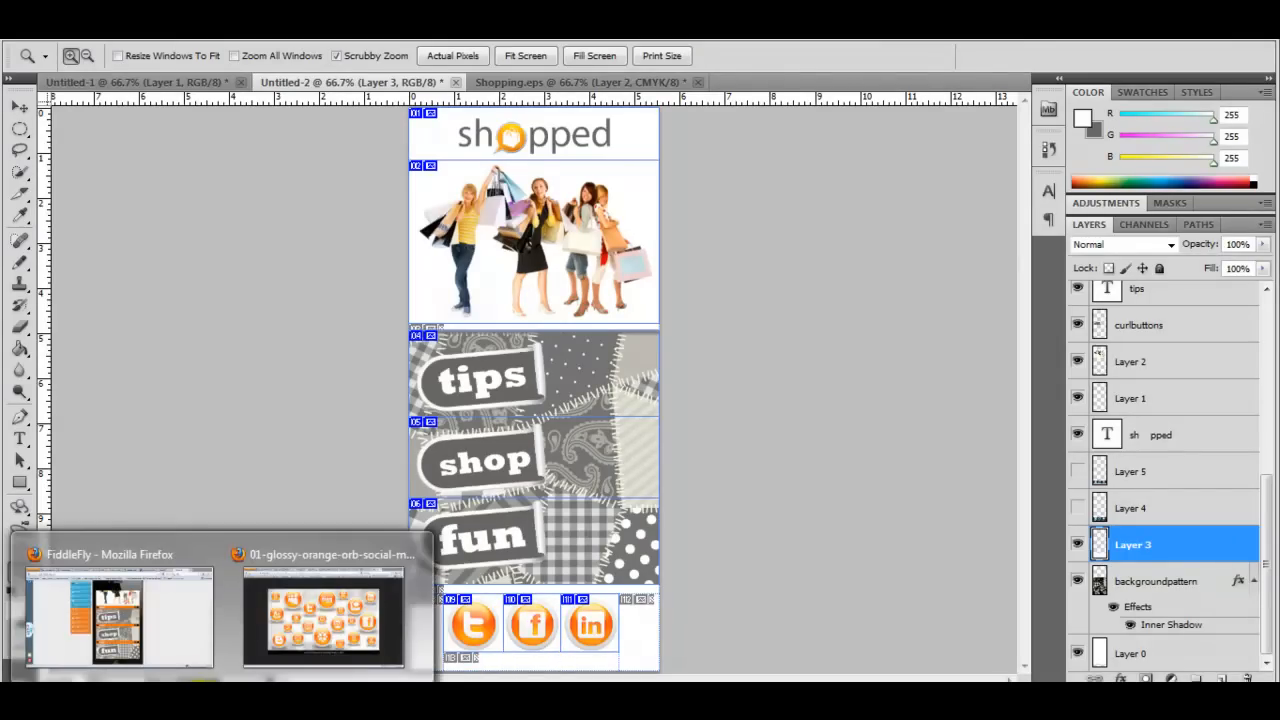
Return from the Photoshop mockup to the Fiddlefly editor in Firefox.
{"action": "left_click", "coordinate": [120, 616]}
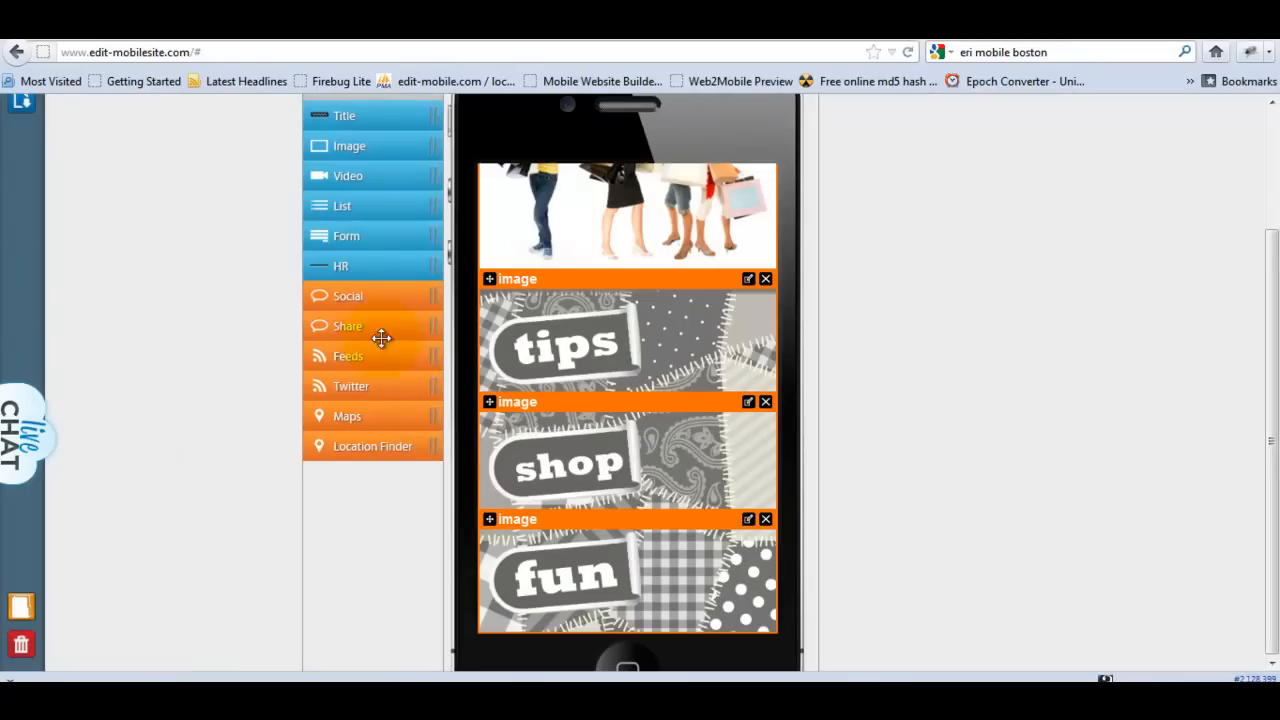
{"action": "mouse_move", "coordinate": [344, 176]}
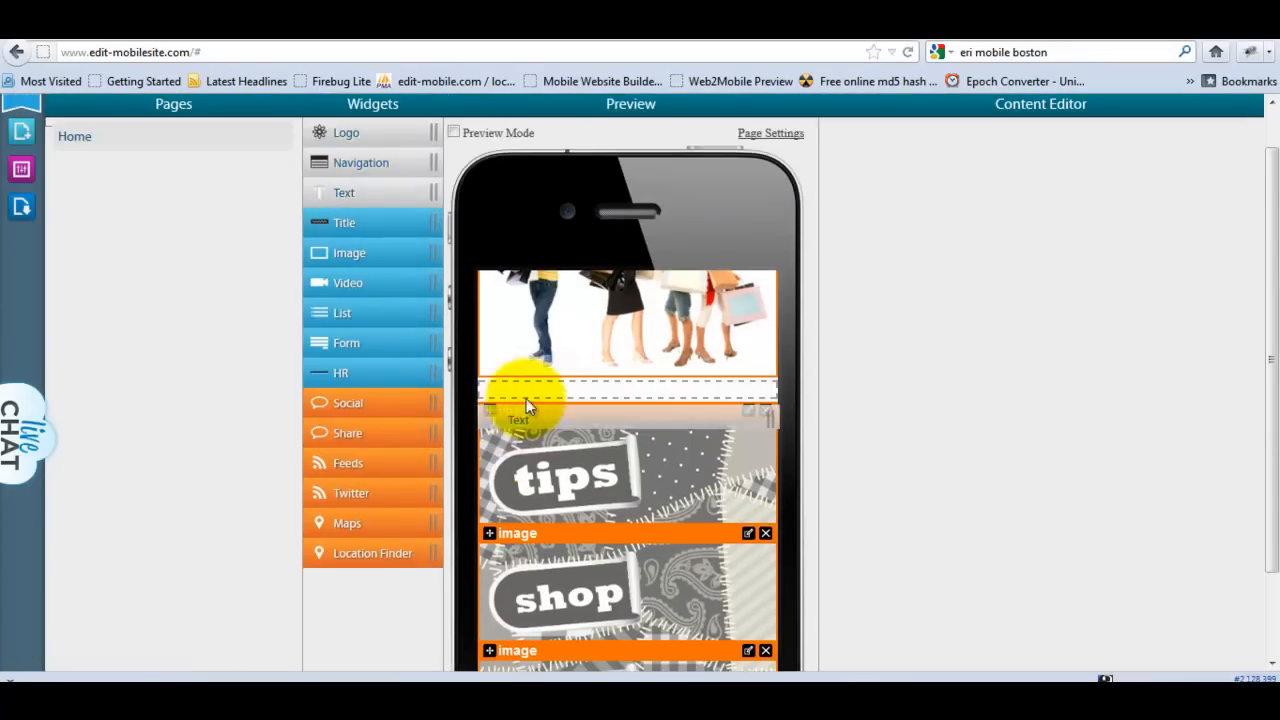
From the new text block's Insert Image file browser, upload the Facebook, Twitter and LinkedIn icon files.
{"action": "left_click", "coordinate": [530, 400]}
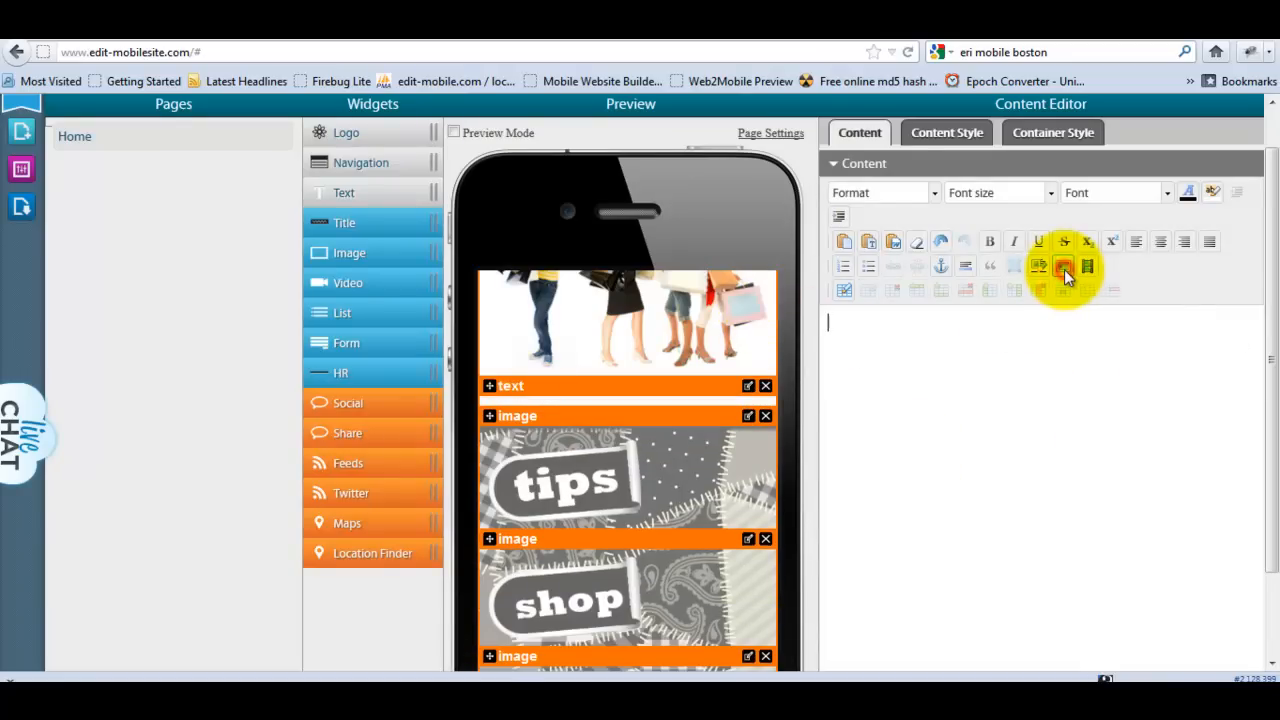
{"action": "left_click", "coordinate": [1064, 266]}
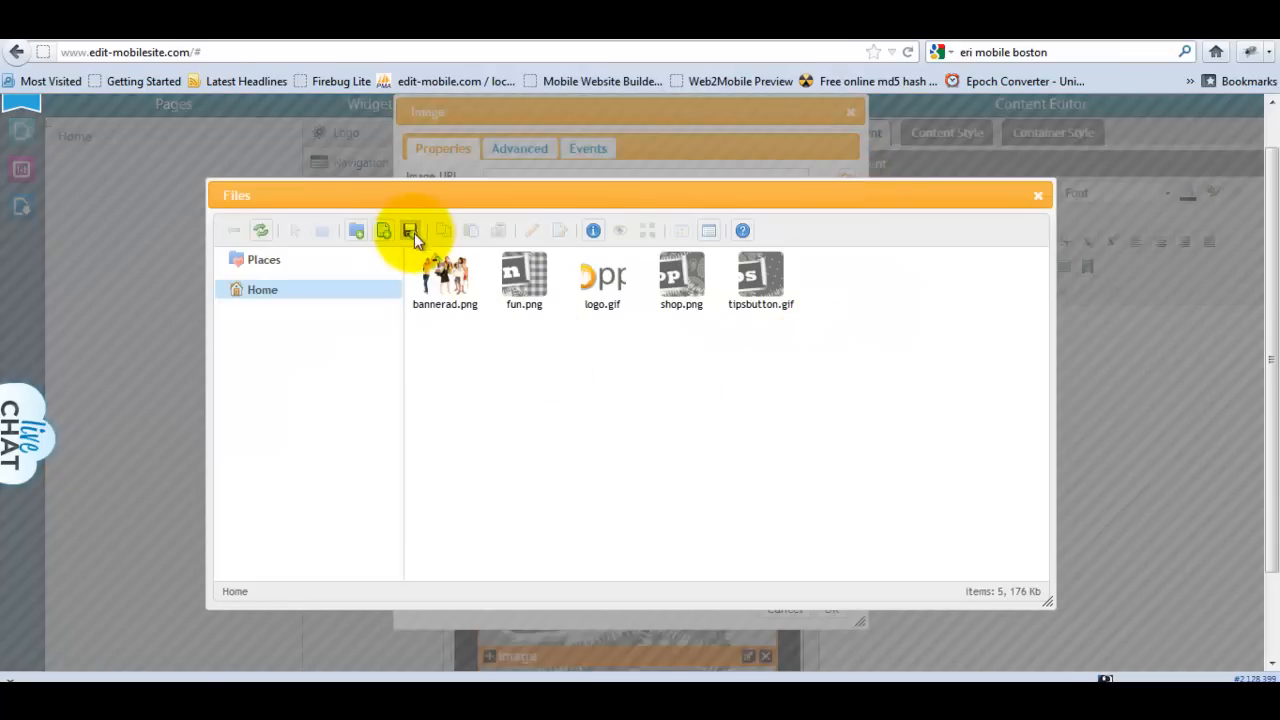
{"action": "mouse_move", "coordinate": [530, 524]}
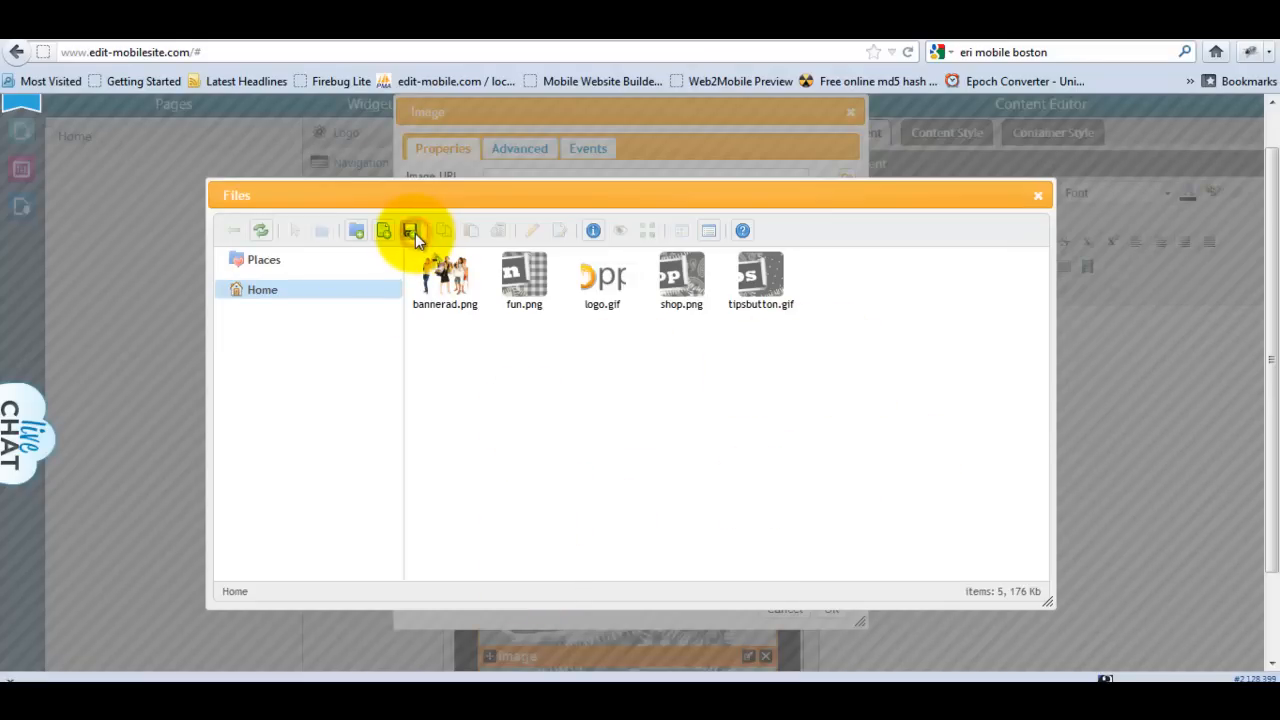
{"action": "left_click", "coordinate": [410, 230]}
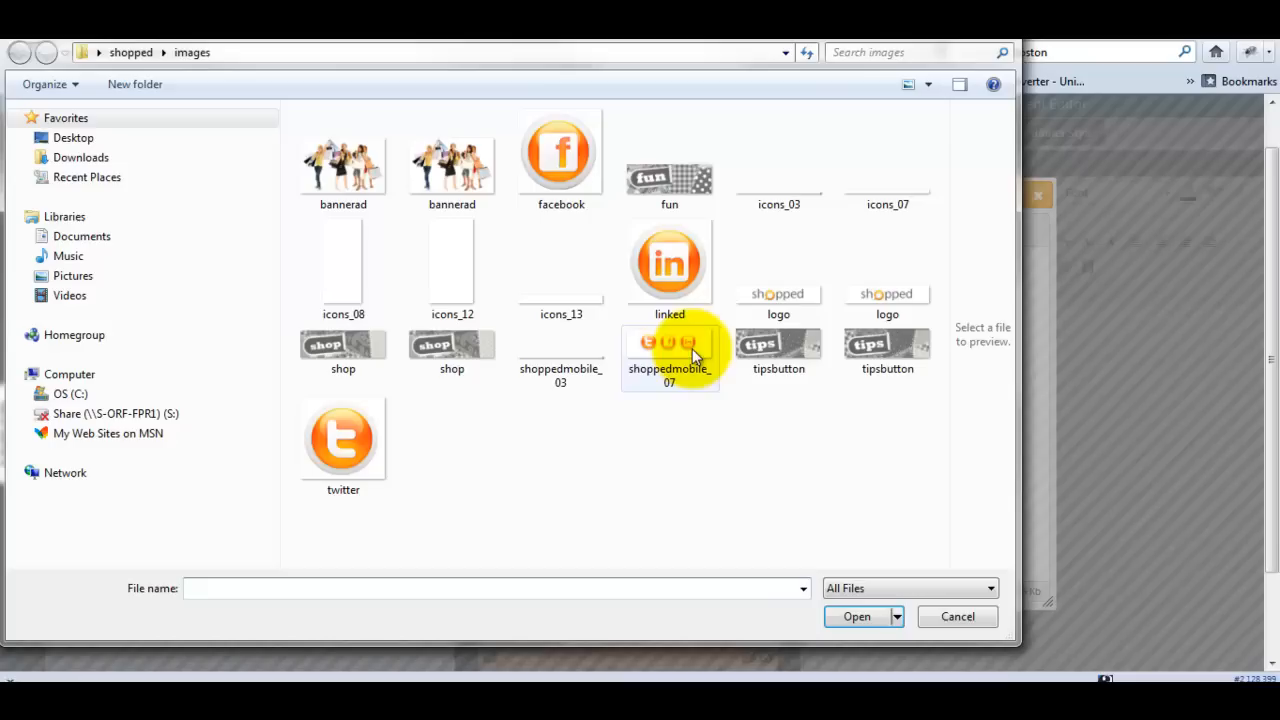
{"action": "left_click", "coordinate": [856, 616]}
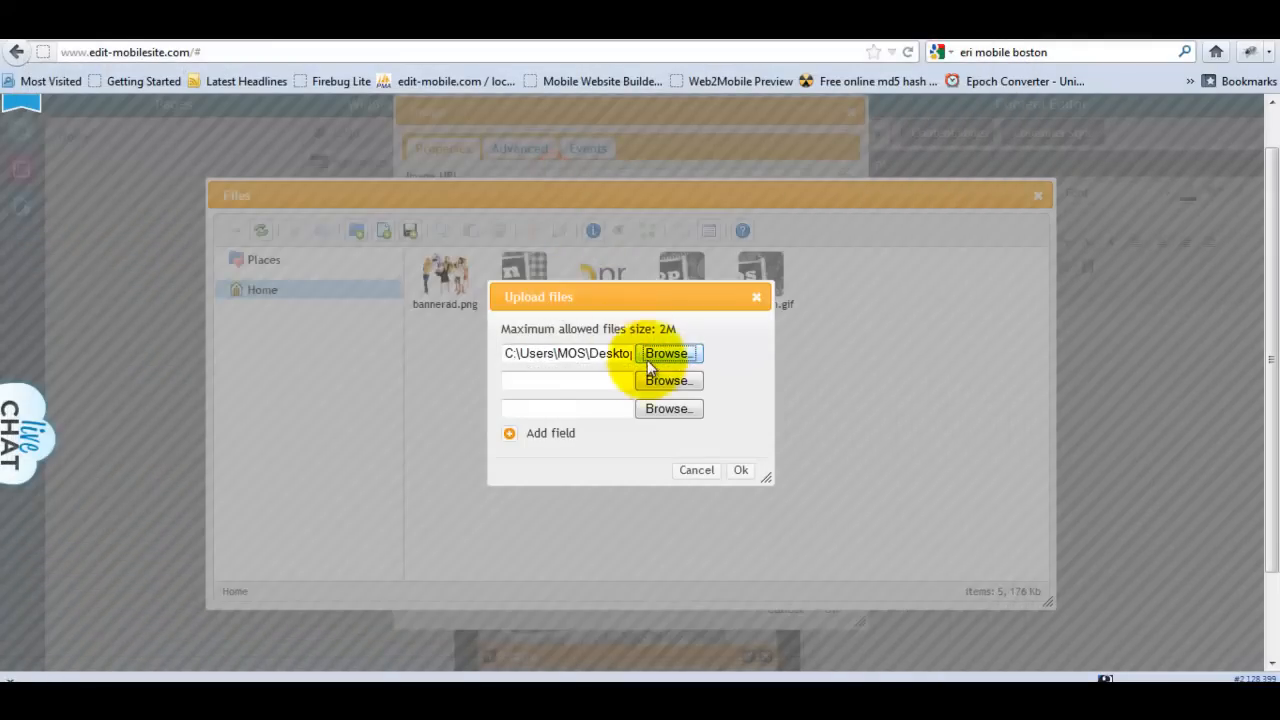
{"action": "left_click", "coordinate": [668, 380]}
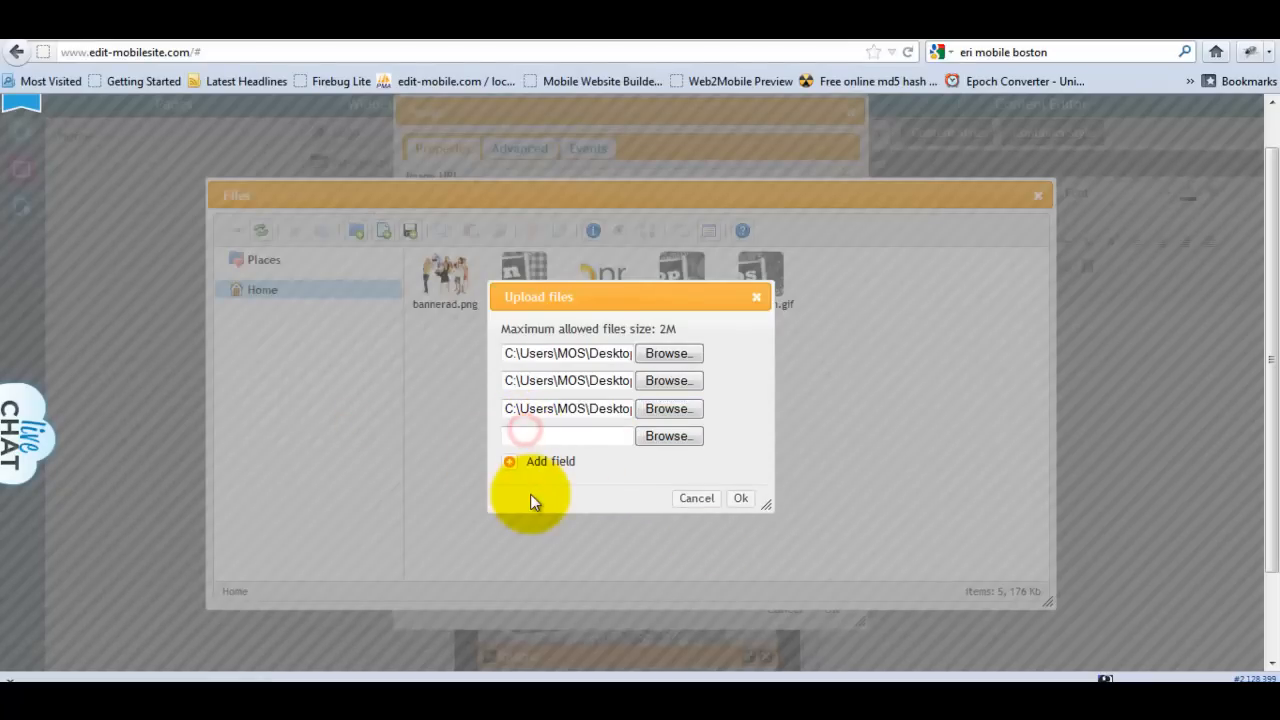
{"action": "mouse_move", "coordinate": [740, 498]}
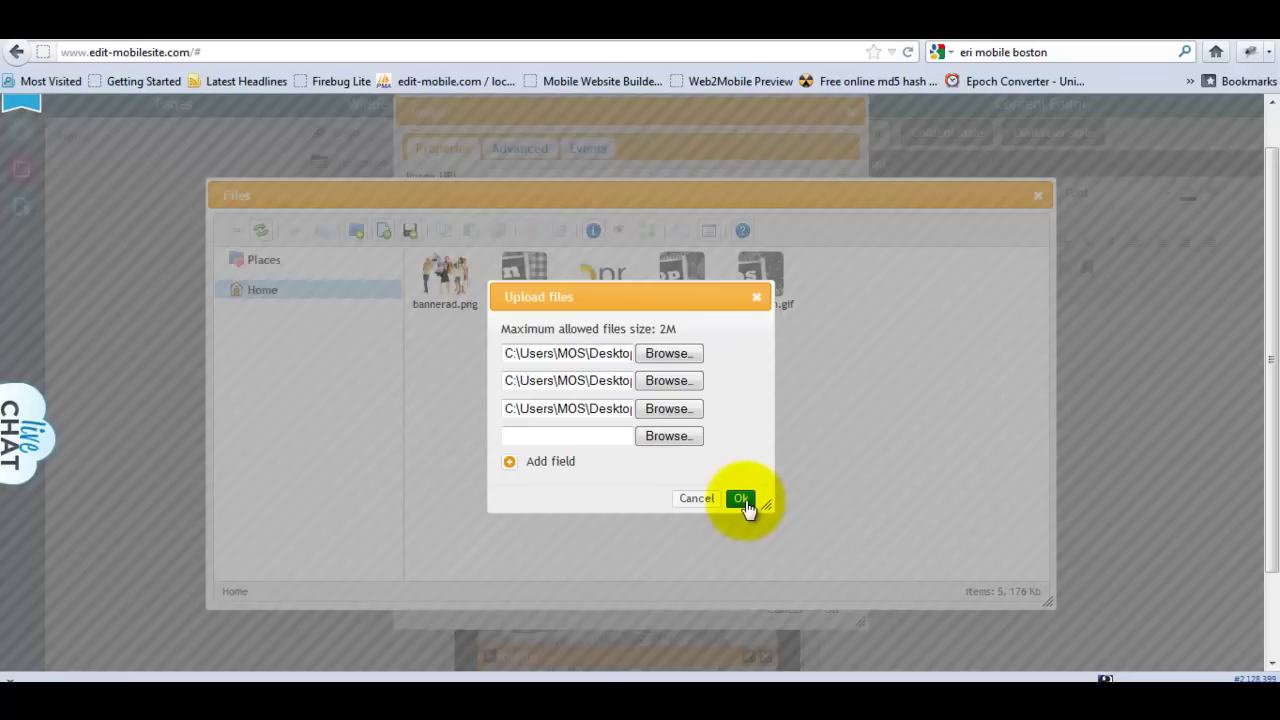
{"action": "left_click", "coordinate": [740, 498]}
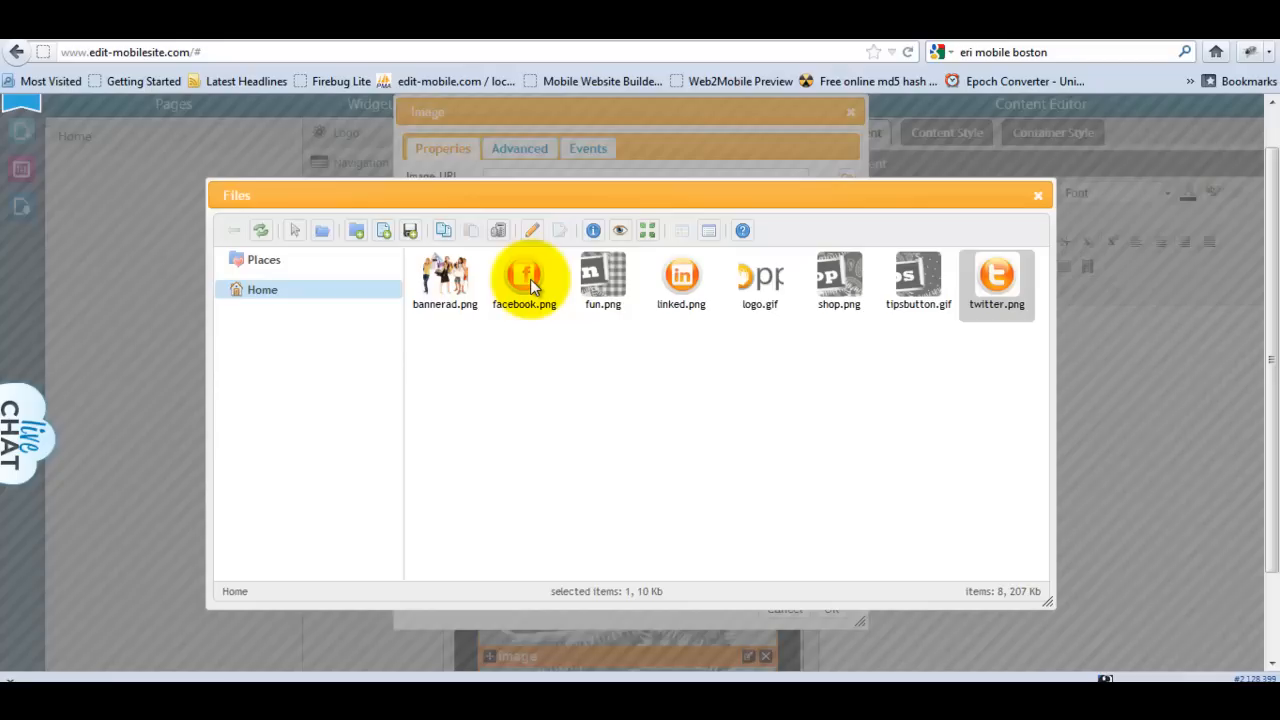
Insert facebook.png and twitter.png into the text block.
{"action": "left_click", "coordinate": [524, 276]}
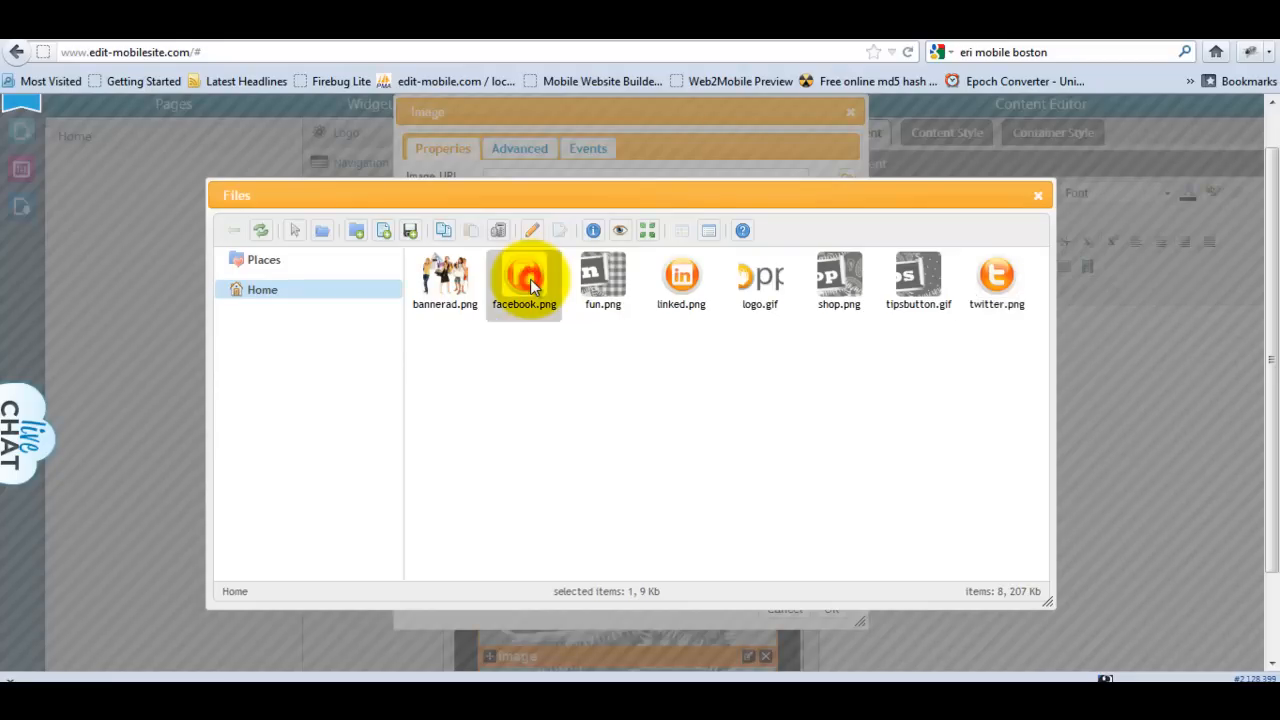
{"action": "double_click", "coordinate": [524, 276]}
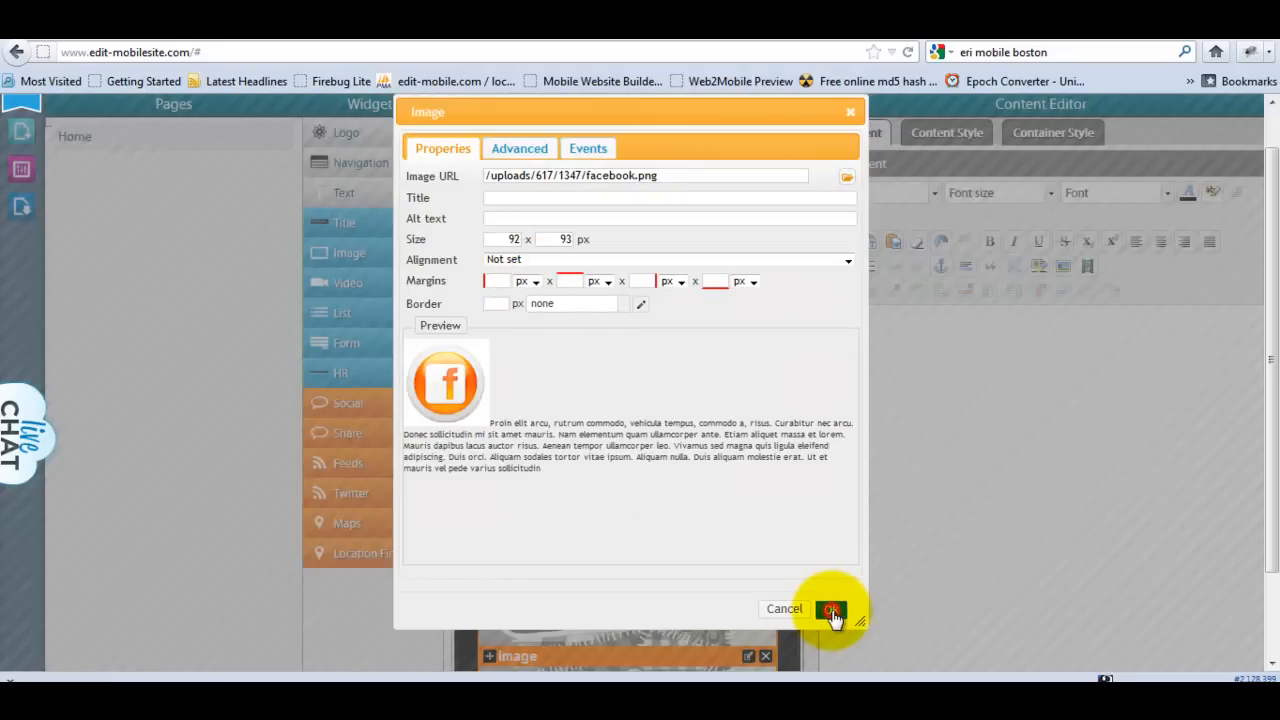
{"action": "left_click", "coordinate": [830, 608]}
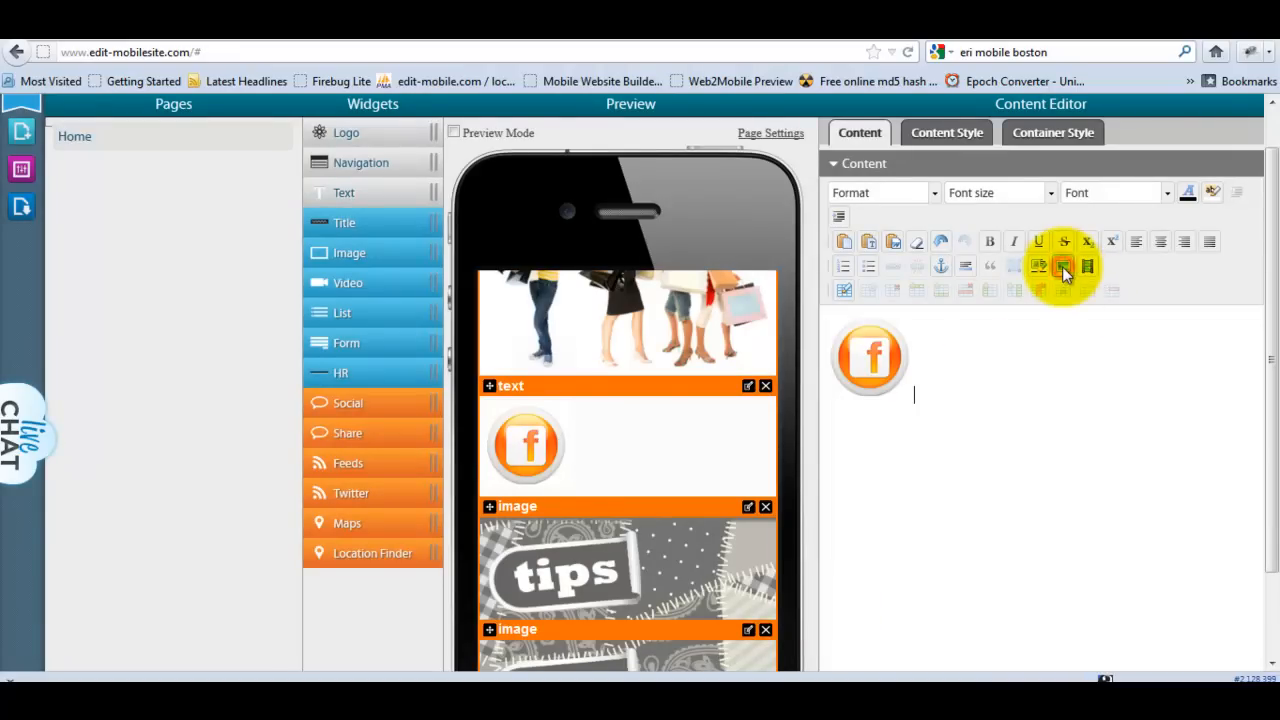
{"action": "left_click", "coordinate": [1062, 266]}
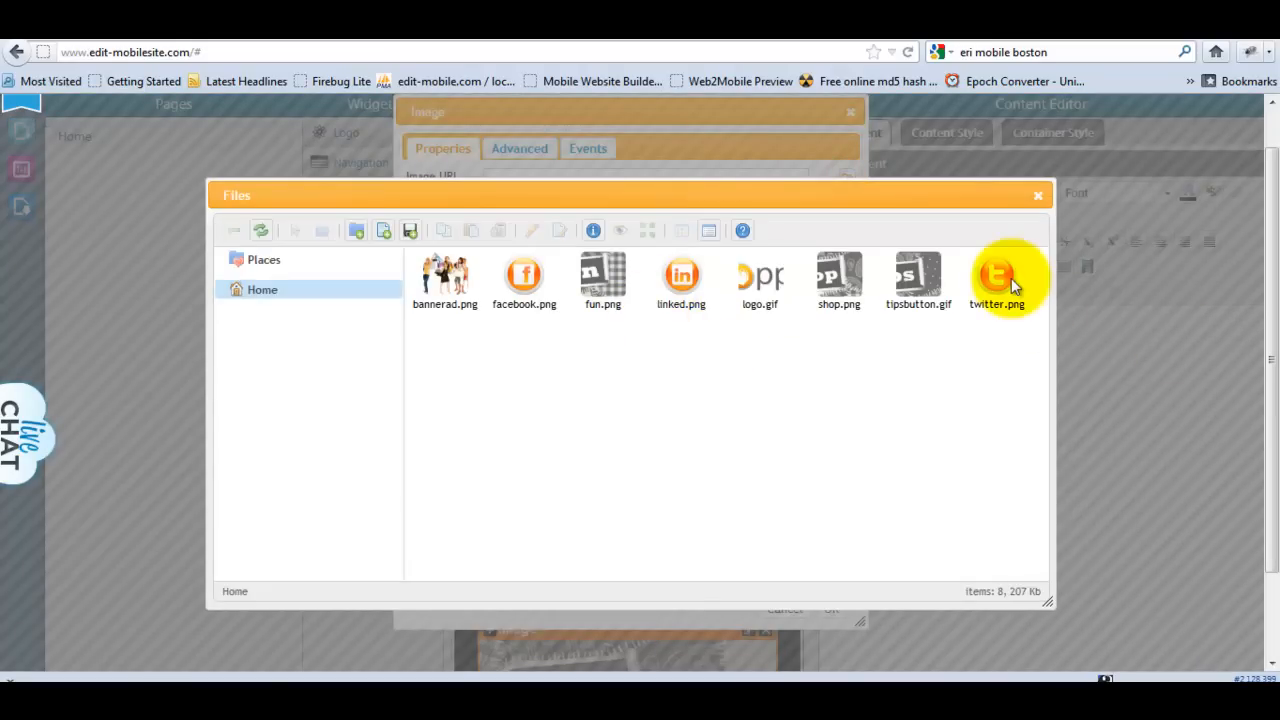
{"action": "double_click", "coordinate": [996, 276]}
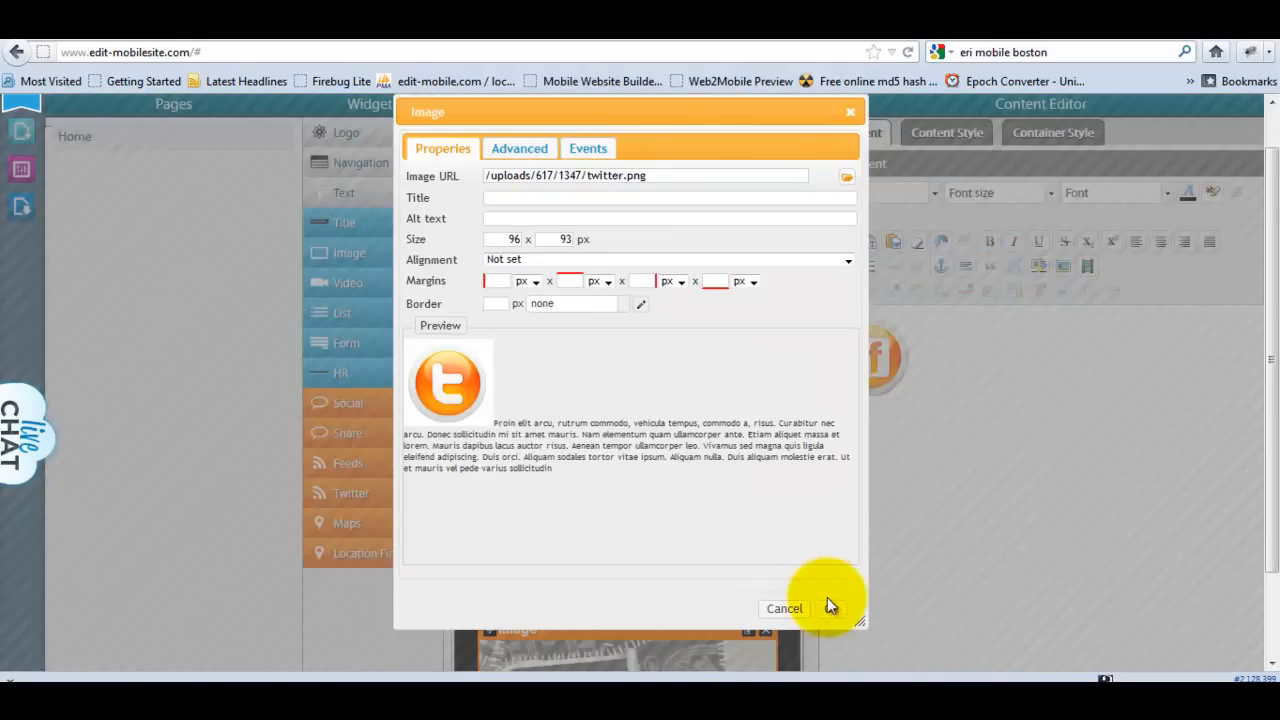
{"action": "left_click", "coordinate": [784, 608]}
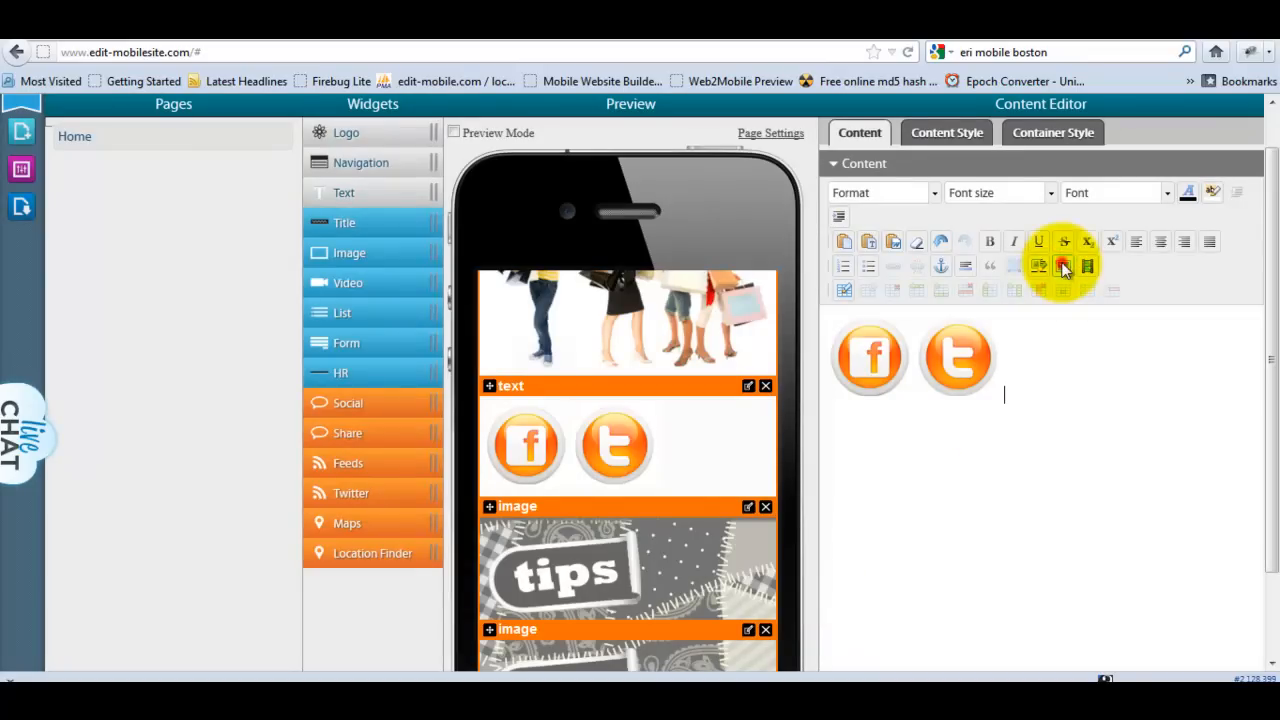
Insert linked.png so the three icons sit side by side under the banner.
{"action": "left_click", "coordinate": [1064, 266]}
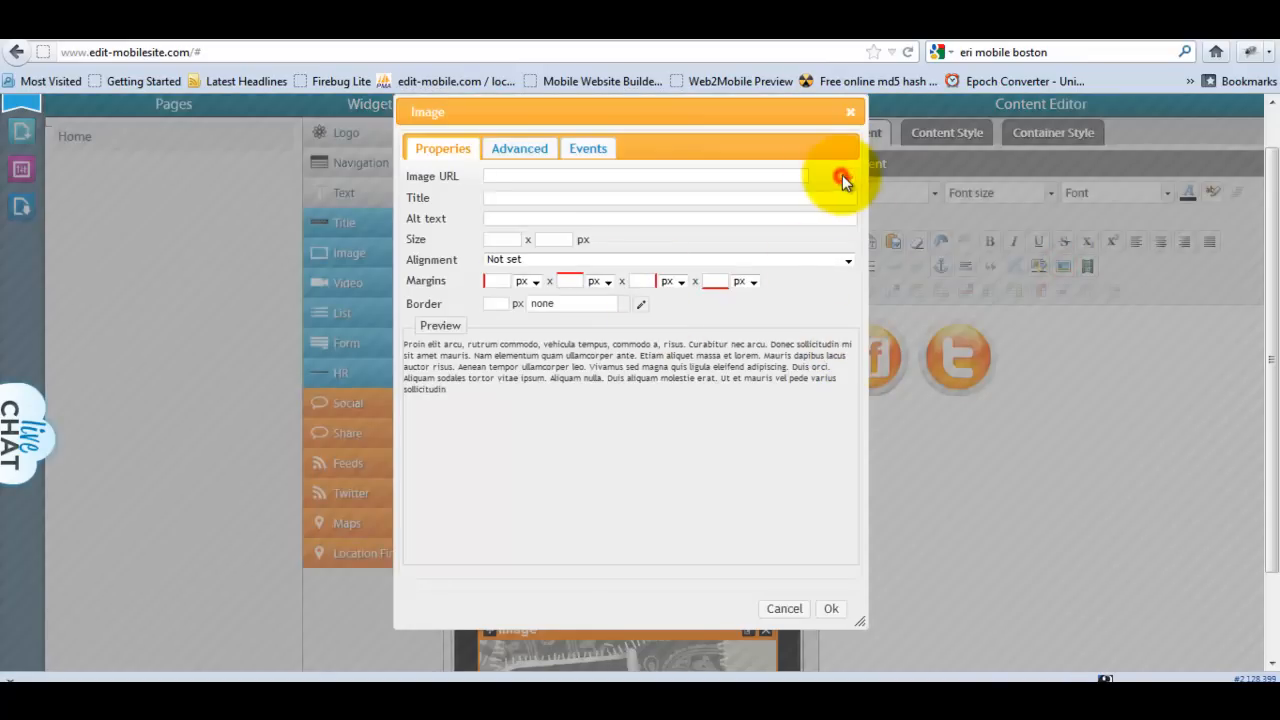
{"action": "left_click", "coordinate": [844, 176]}
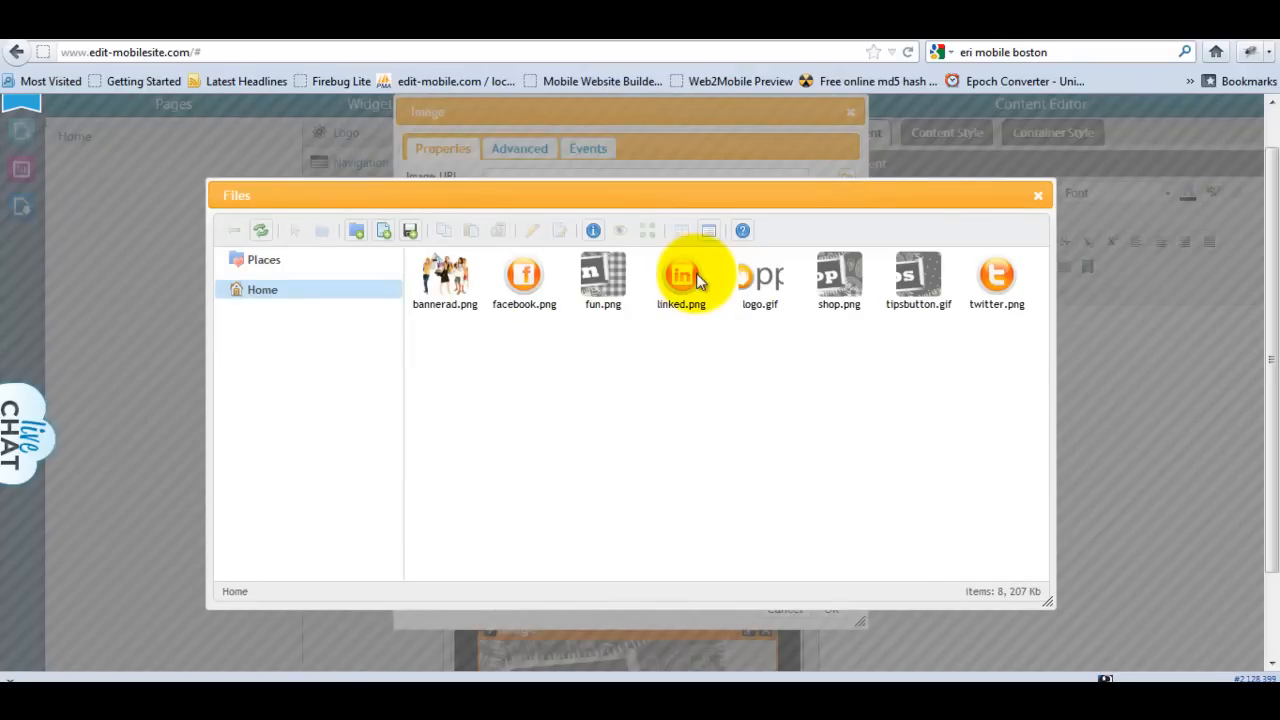
{"action": "double_click", "coordinate": [680, 276]}
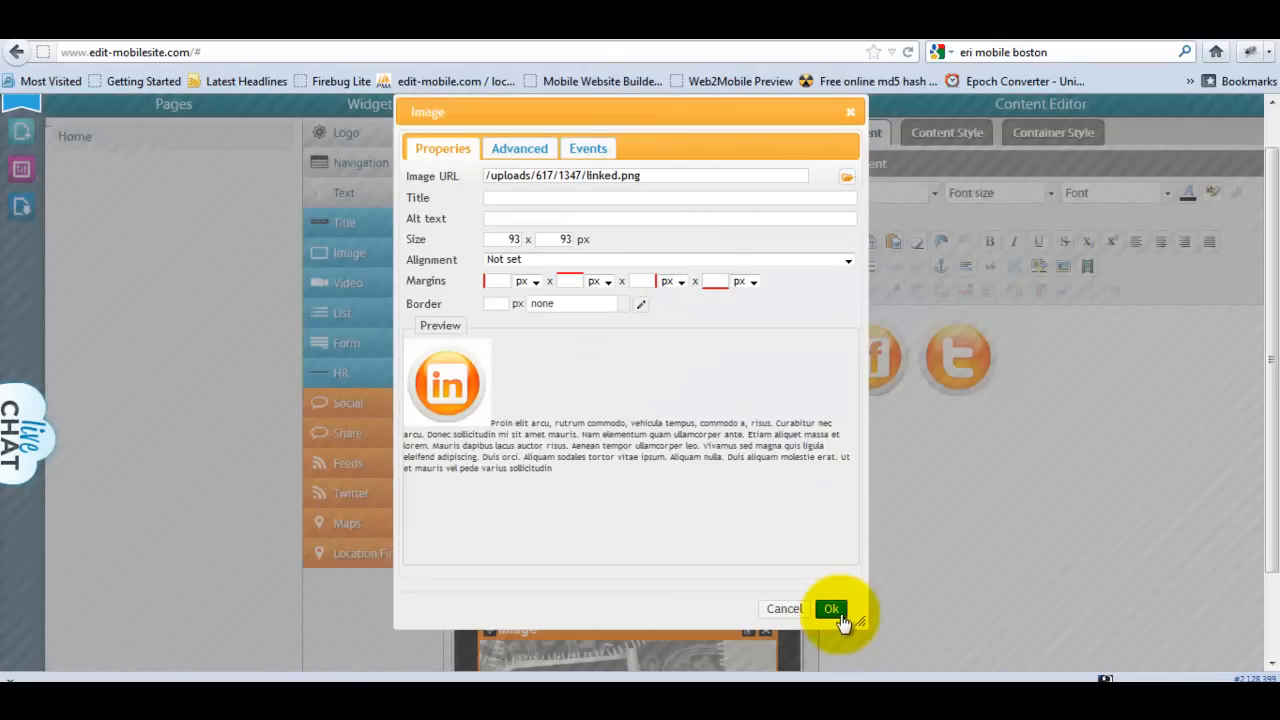
{"action": "left_click", "coordinate": [832, 608]}
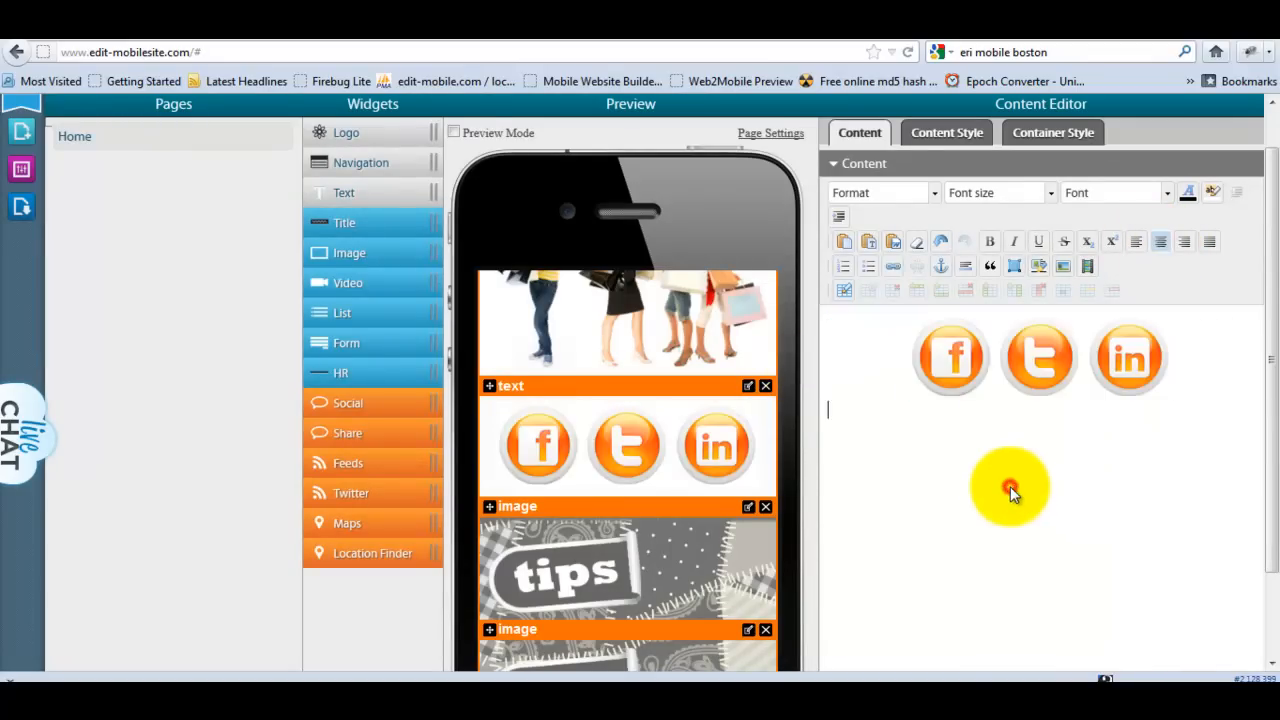
Review the home page preview down to the social icons, then start adding a new page.
{"action": "scroll", "scroll_direction": "down", "scroll_amount": 3}
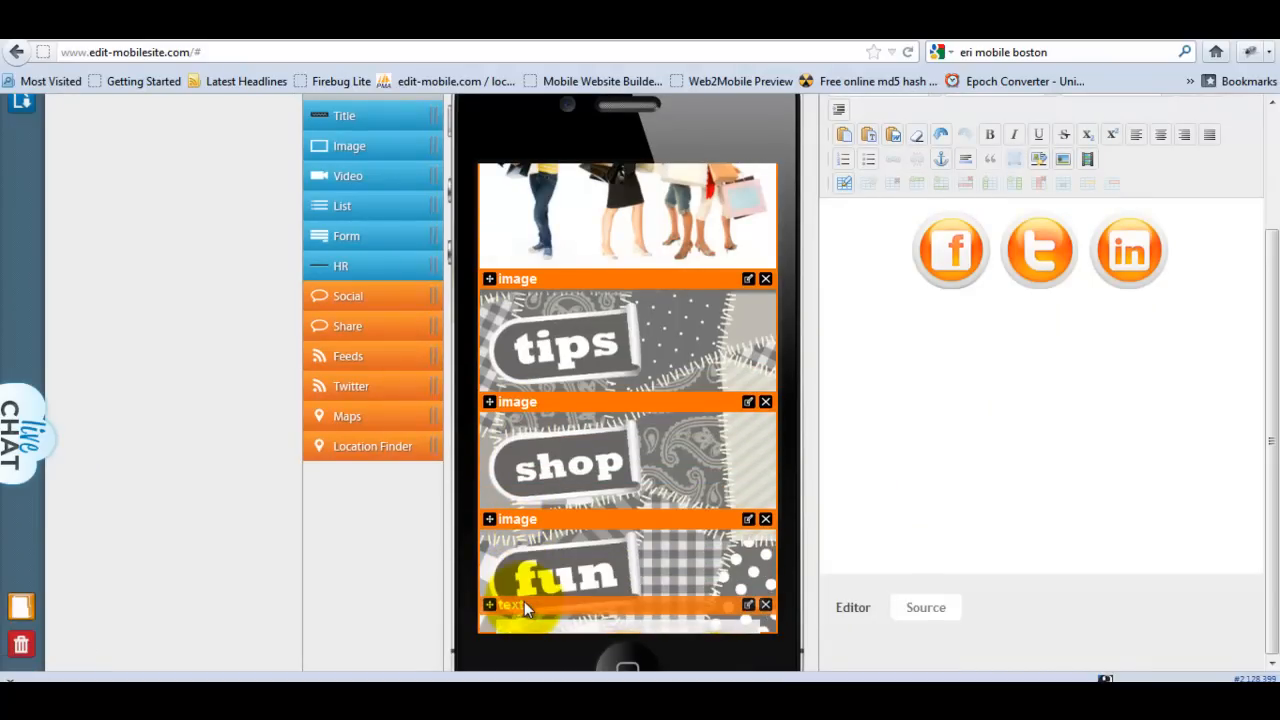
{"action": "scroll", "scroll_direction": "down", "scroll_amount": 3}
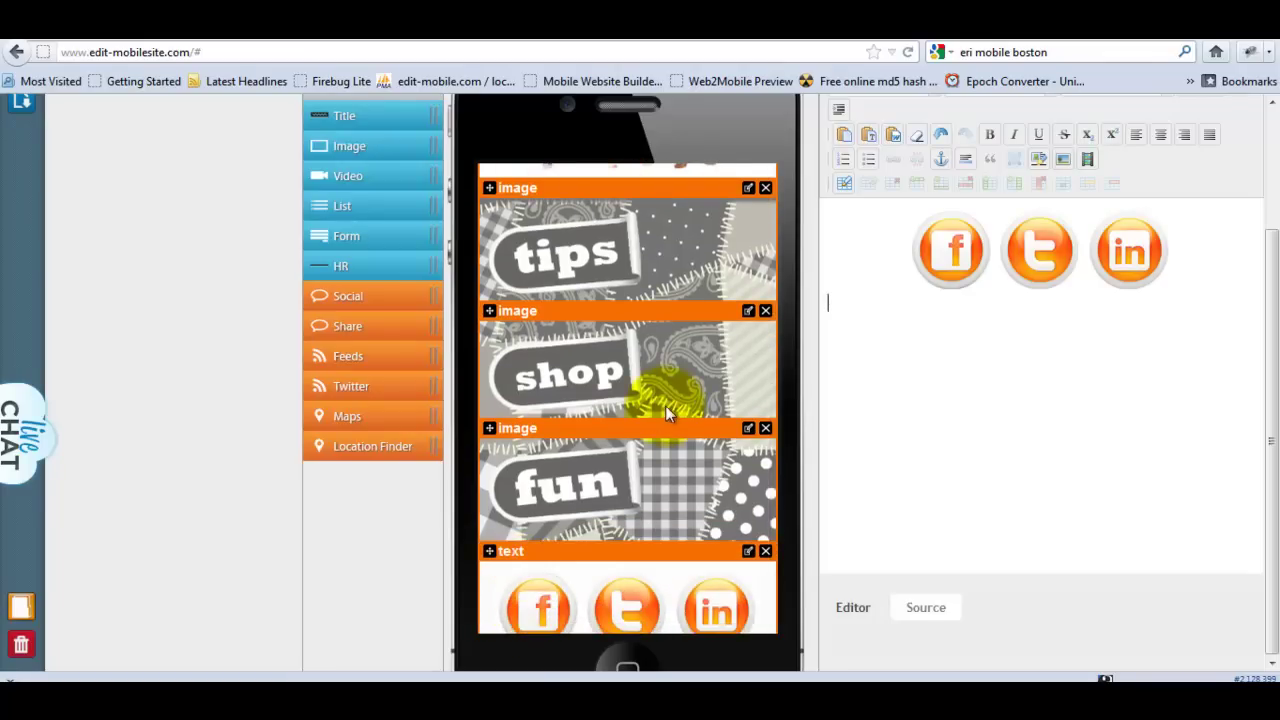
{"action": "scroll", "scroll_direction": "up", "scroll_amount": 3}
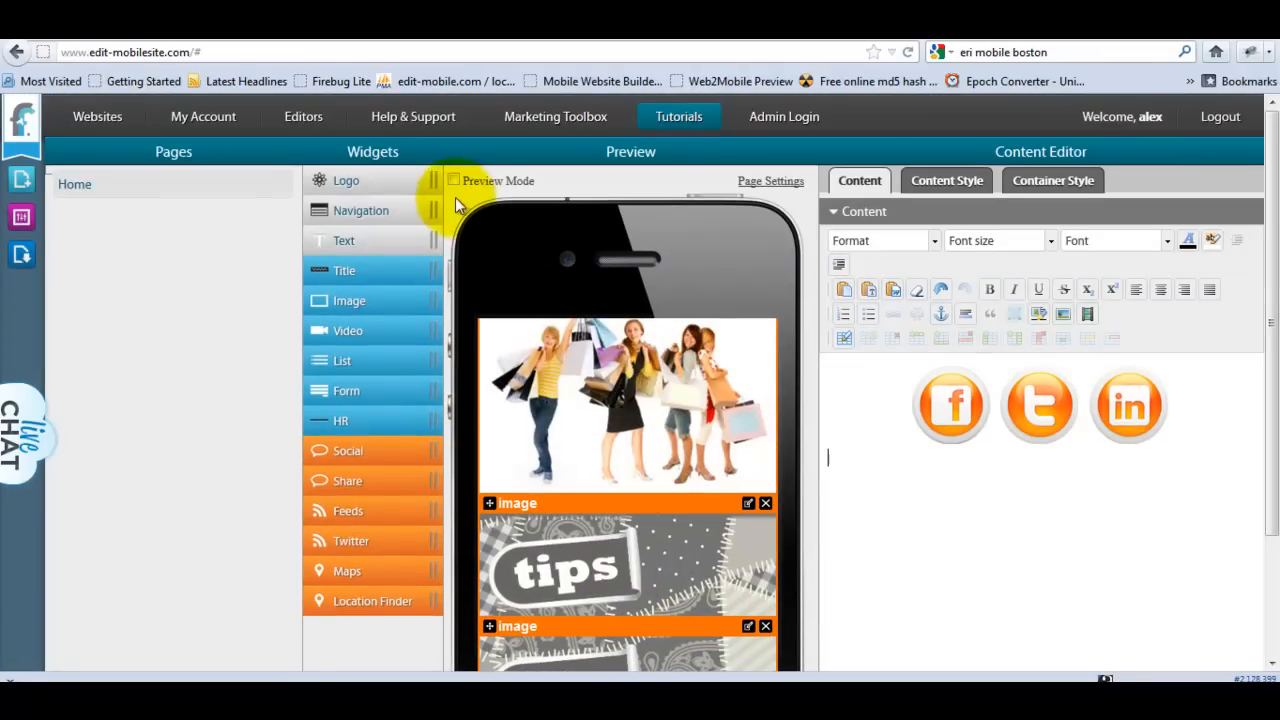
{"action": "scroll", "scroll_direction": "down", "scroll_amount": 3}
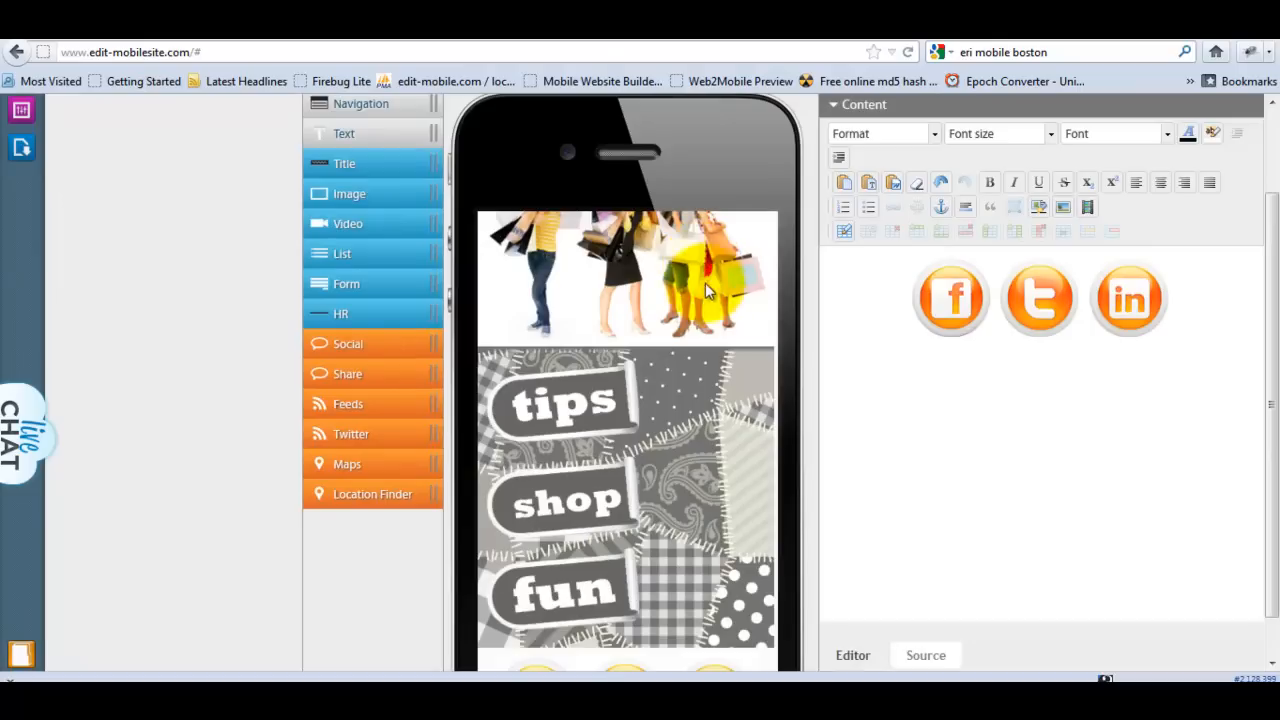
{"action": "scroll", "scroll_direction": "down", "scroll_amount": 3}
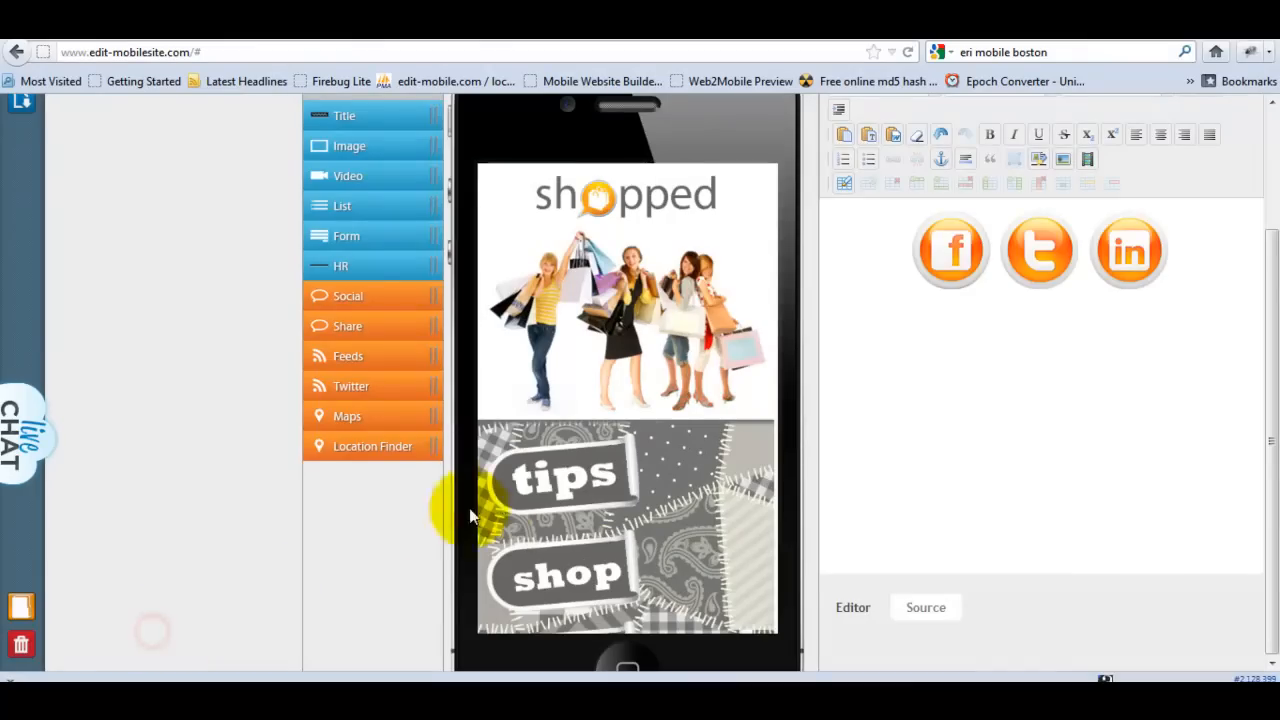
{"action": "scroll", "scroll_direction": "down", "scroll_amount": 3}
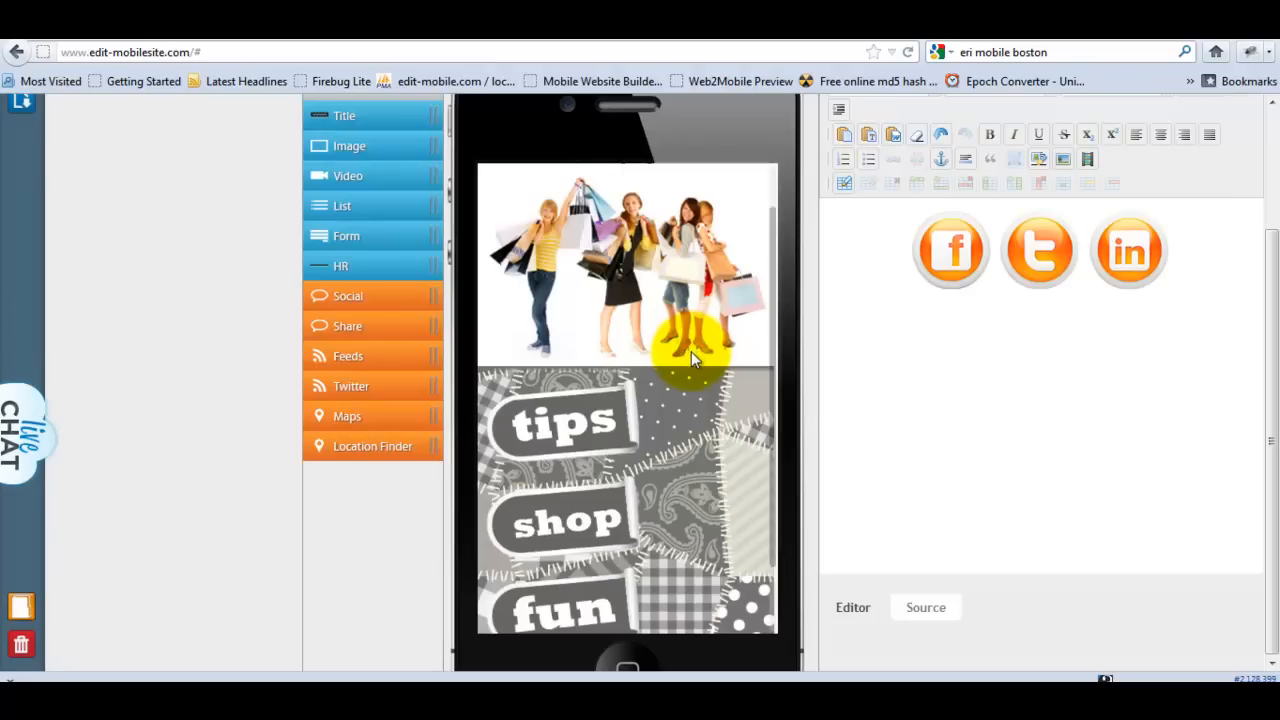
{"action": "scroll", "scroll_direction": "down", "scroll_amount": 3}
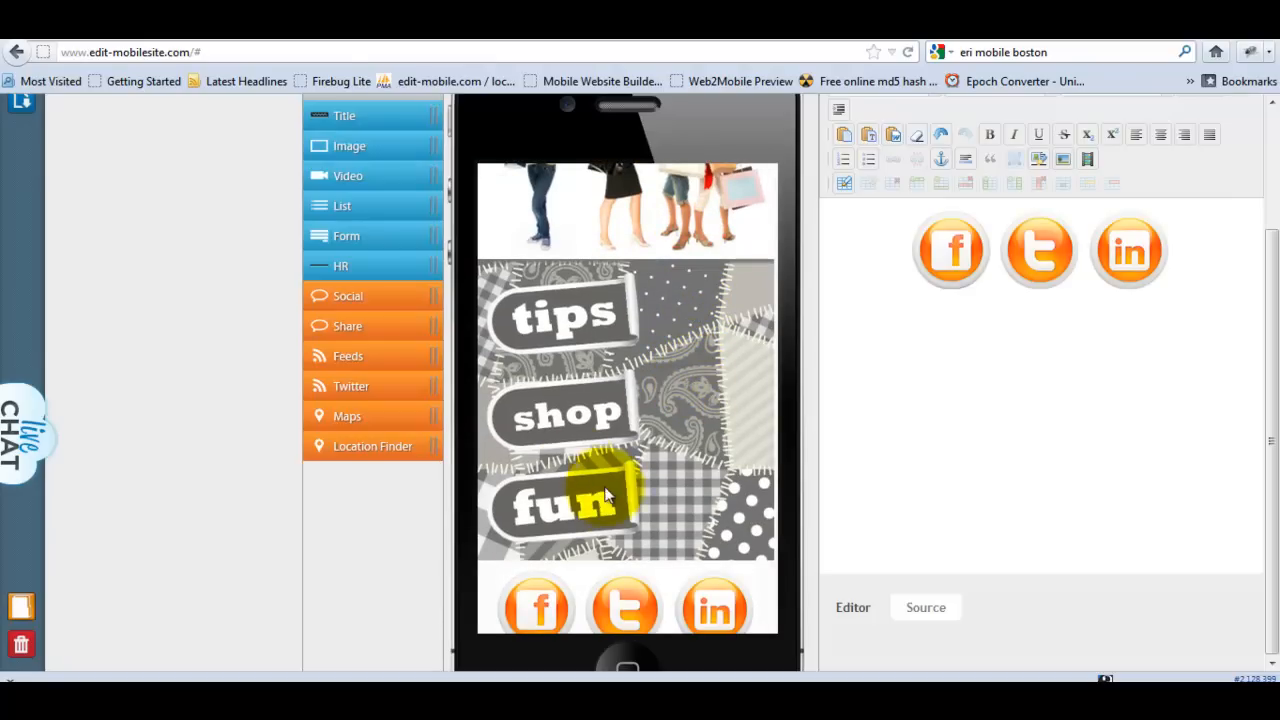
{"action": "scroll", "scroll_direction": "up", "scroll_amount": 3}
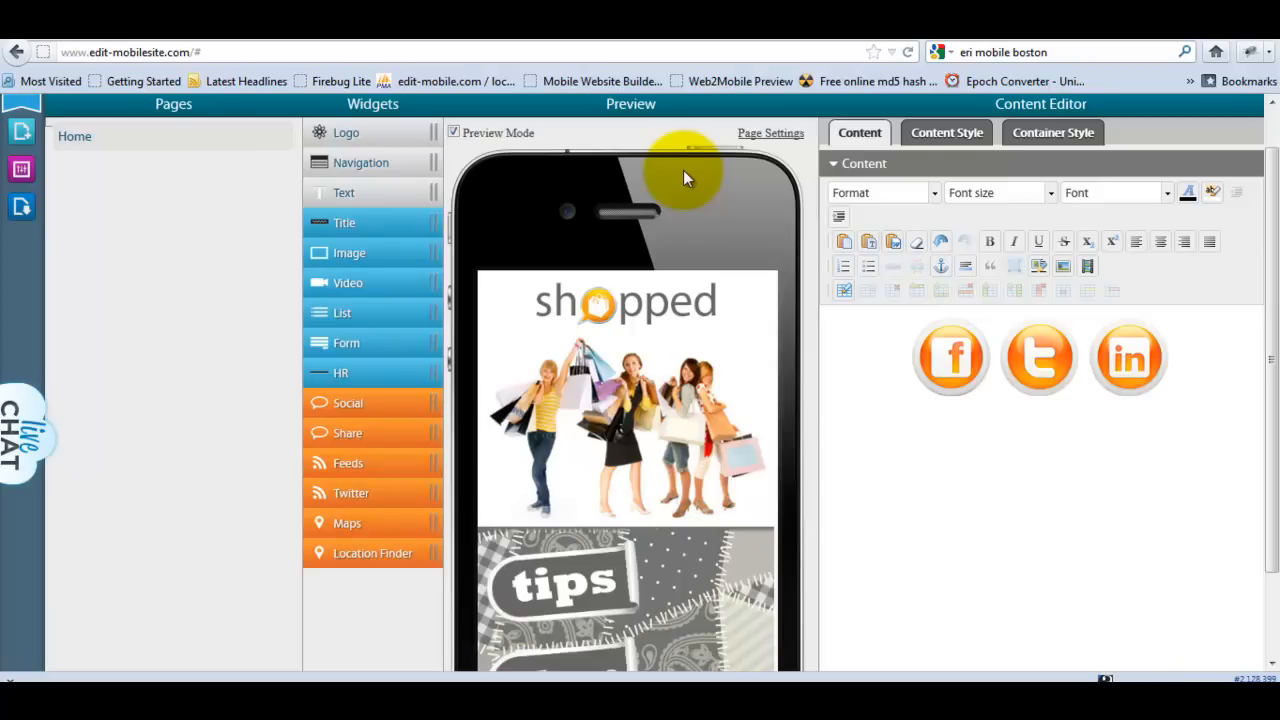
{"action": "mouse_move", "coordinate": [658, 388]}
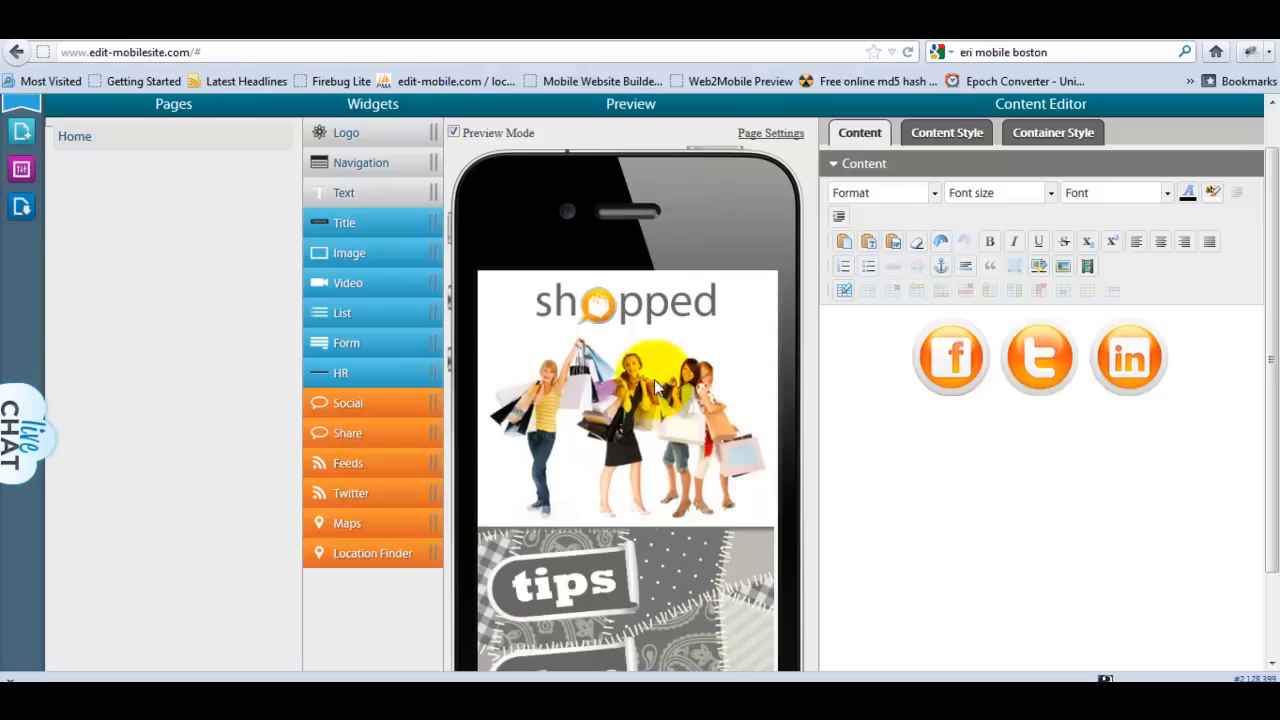
{"action": "scroll", "scroll_direction": "down", "scroll_amount": 3}
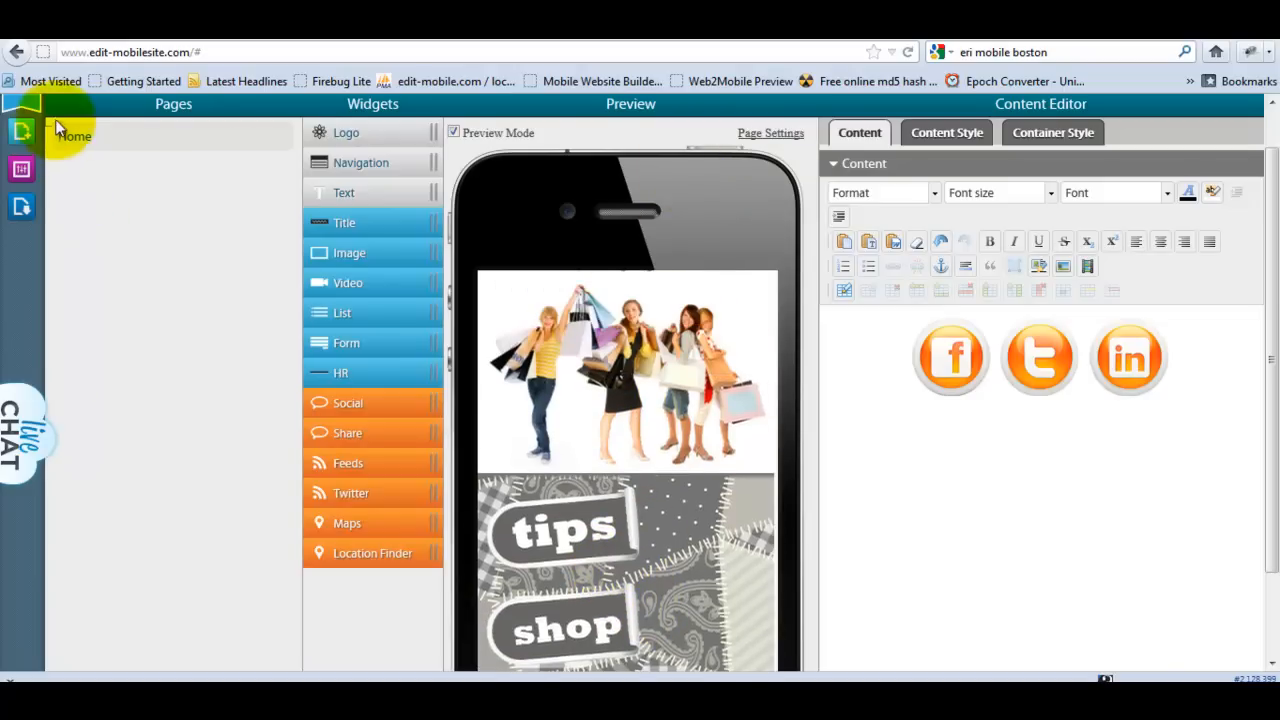
{"action": "left_click", "coordinate": [22, 136]}
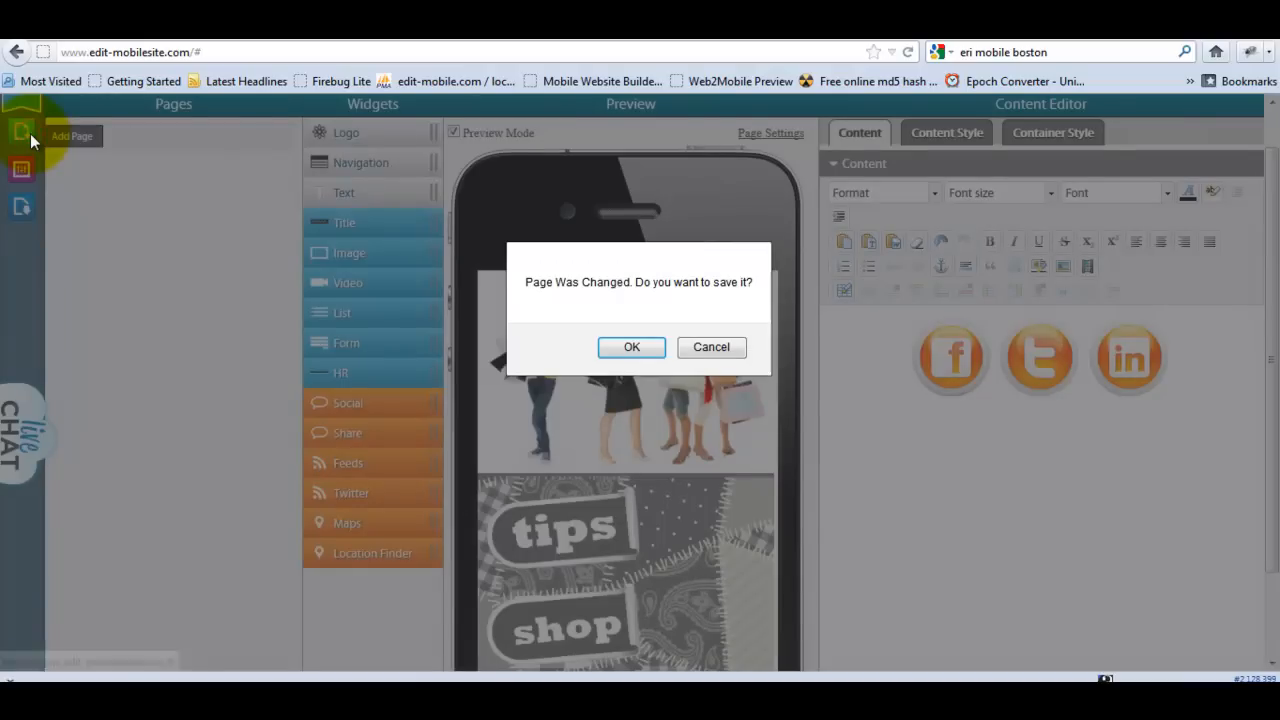
Save the home page changes and create a new page named tips.
{"action": "left_click", "coordinate": [632, 348]}
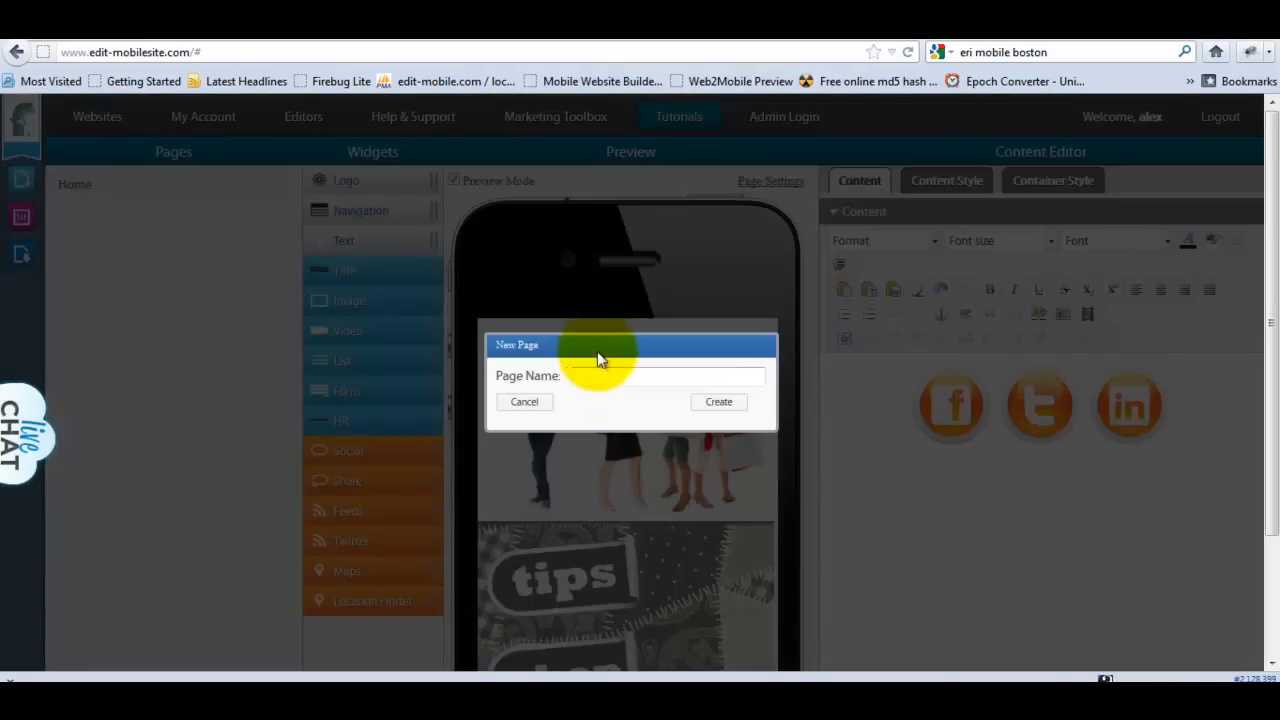
{"action": "type", "text": "ti"}
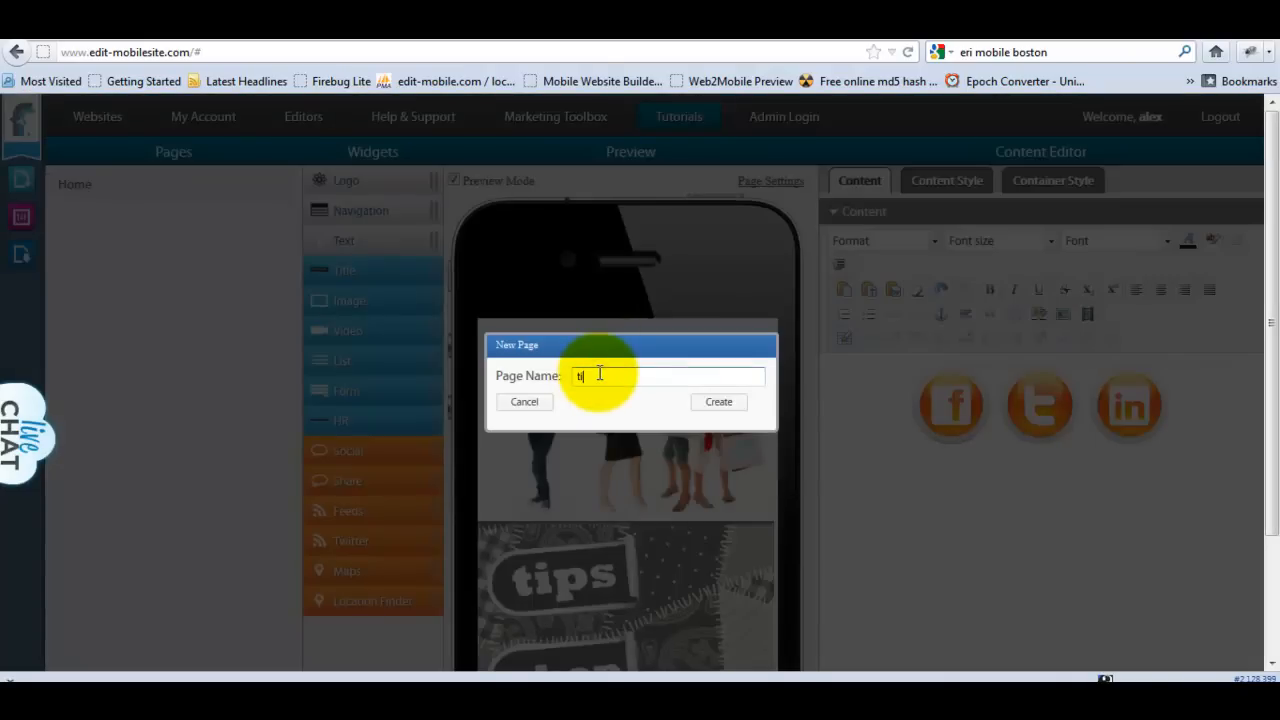
{"action": "type", "text": "ips"}
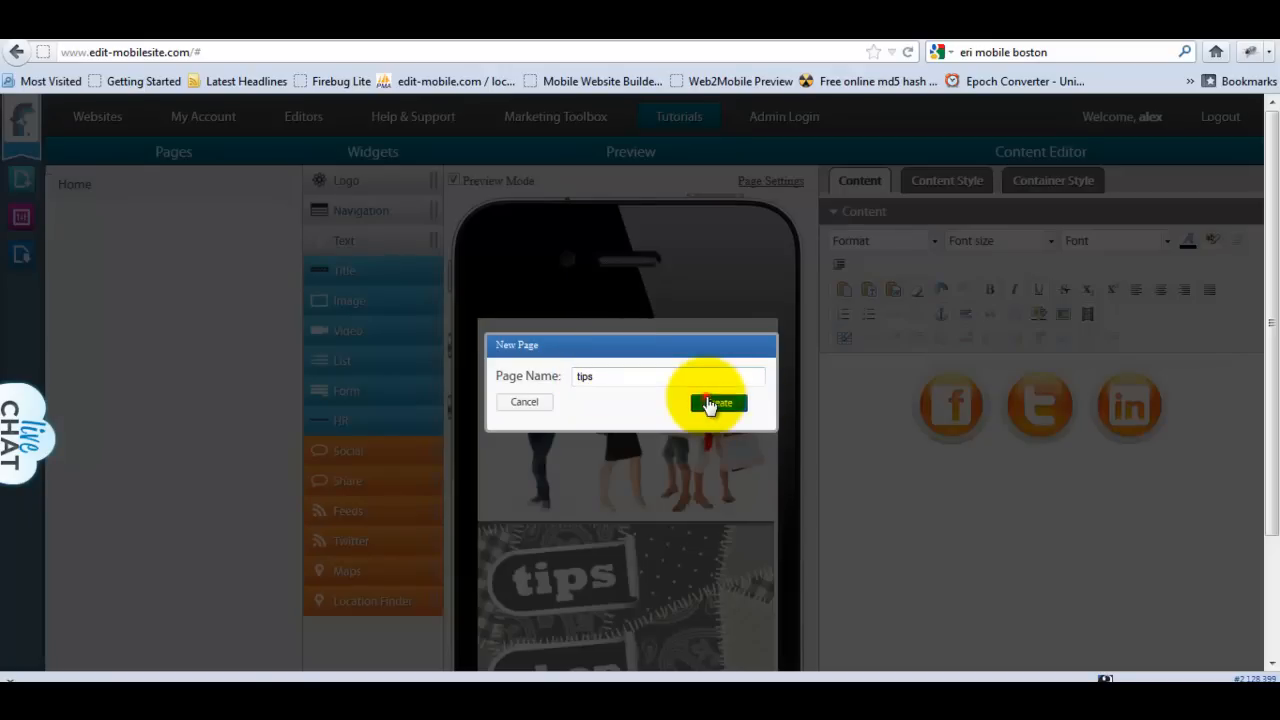
{"action": "left_click", "coordinate": [716, 402]}
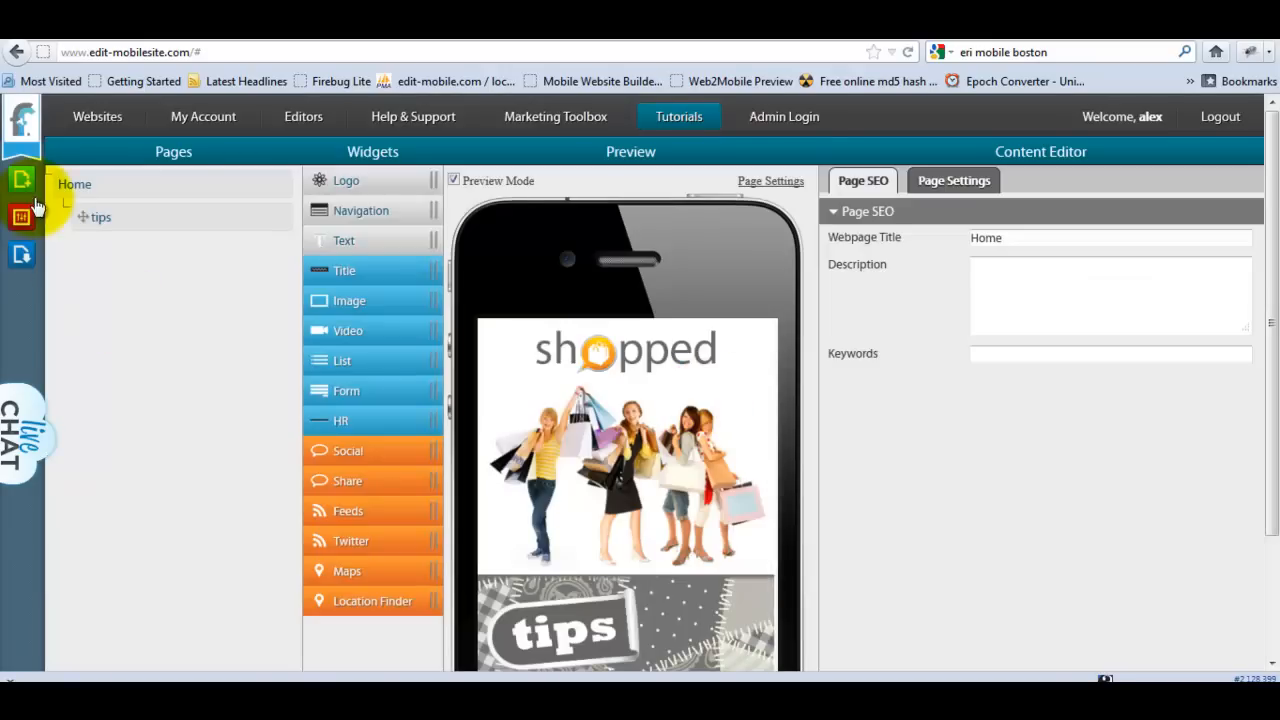
Create two more pages named shop and fun under Home.
{"action": "left_click", "coordinate": [22, 180]}
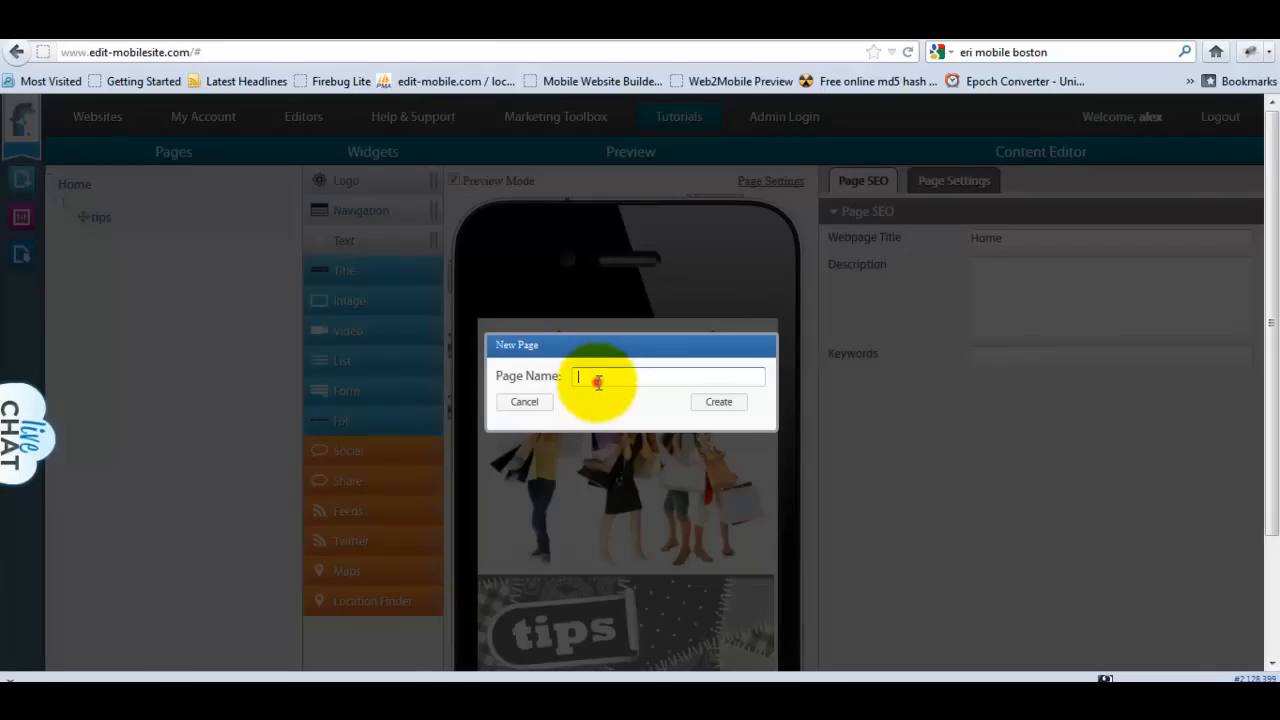
{"action": "type", "text": "shop"}
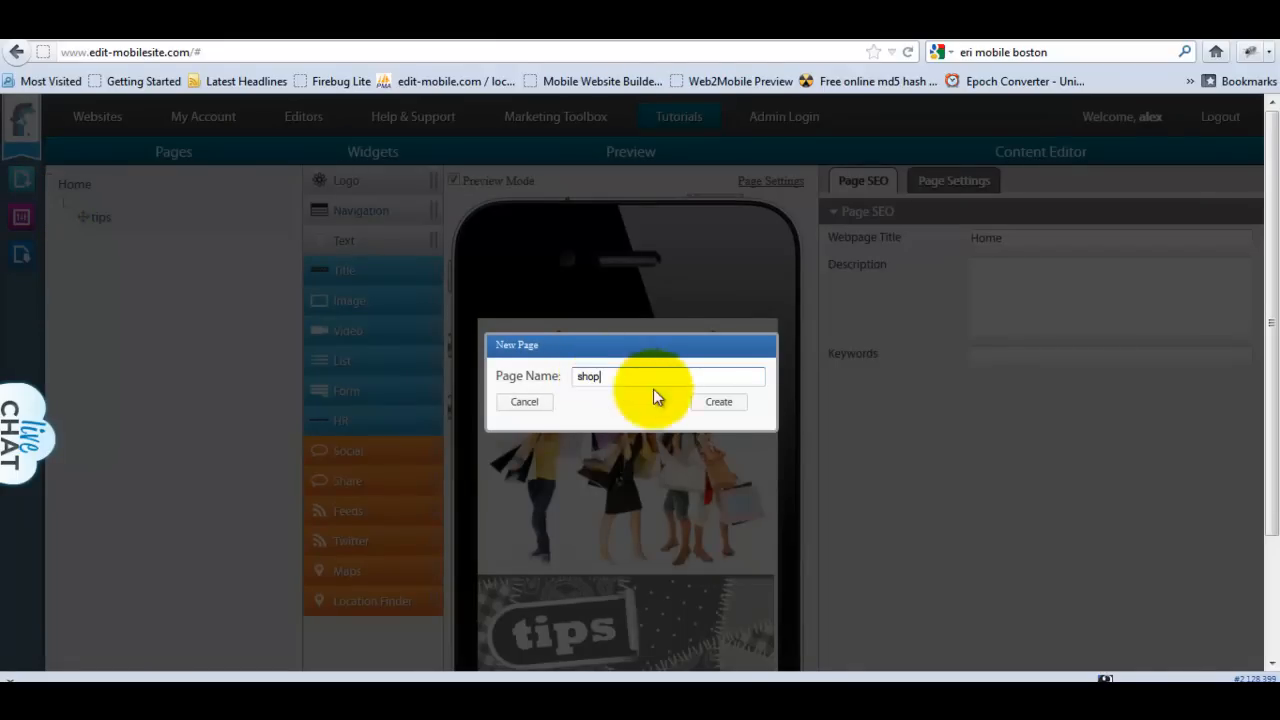
{"action": "left_click", "coordinate": [718, 400]}
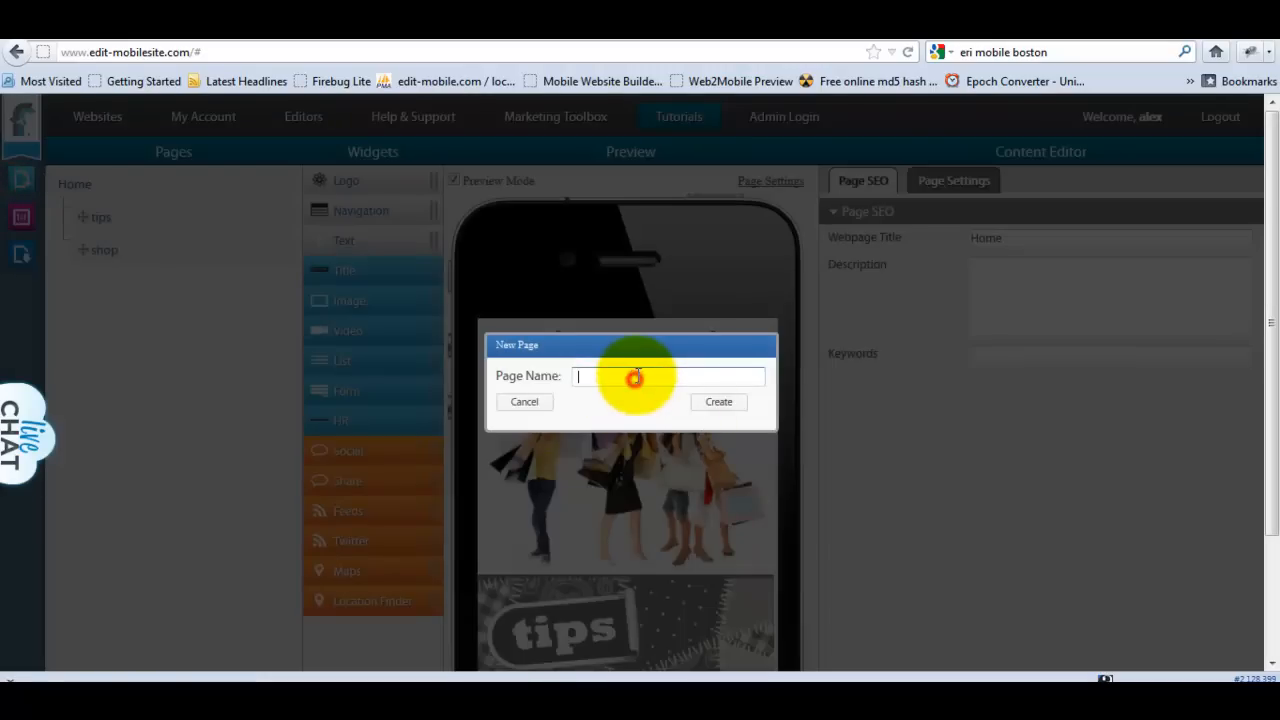
{"action": "type", "text": "fun"}
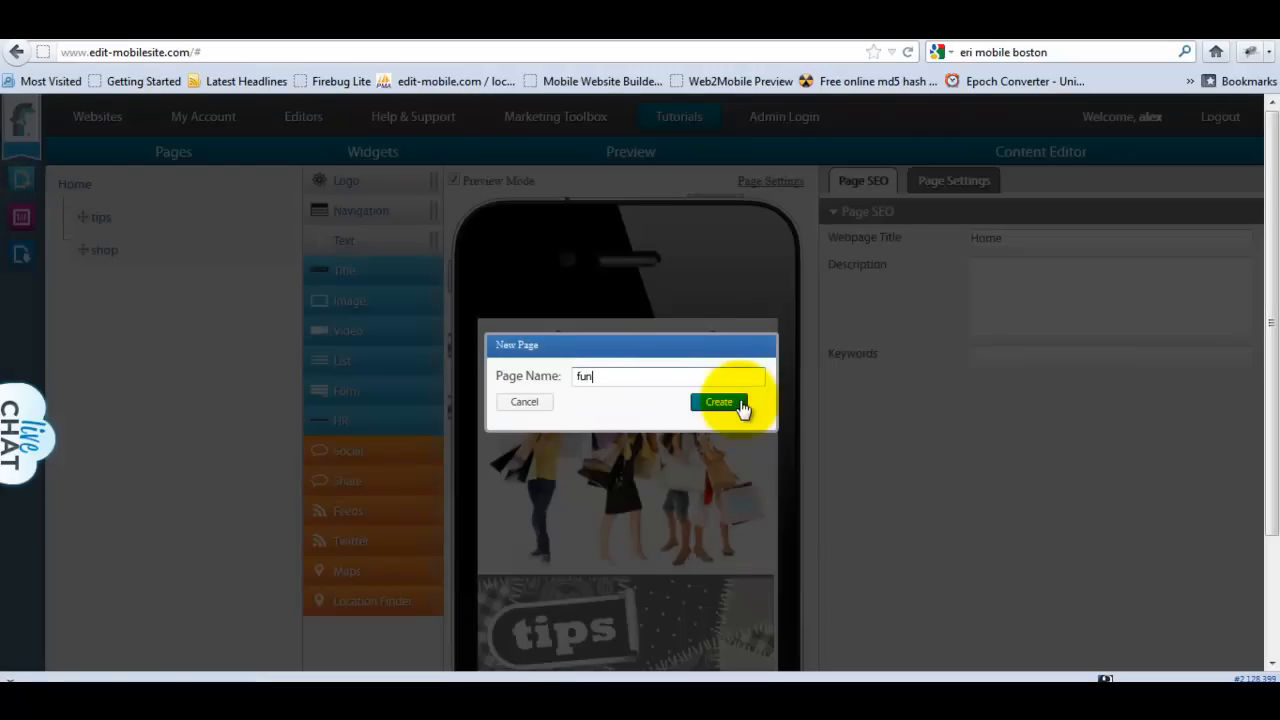
{"action": "left_click", "coordinate": [718, 402]}
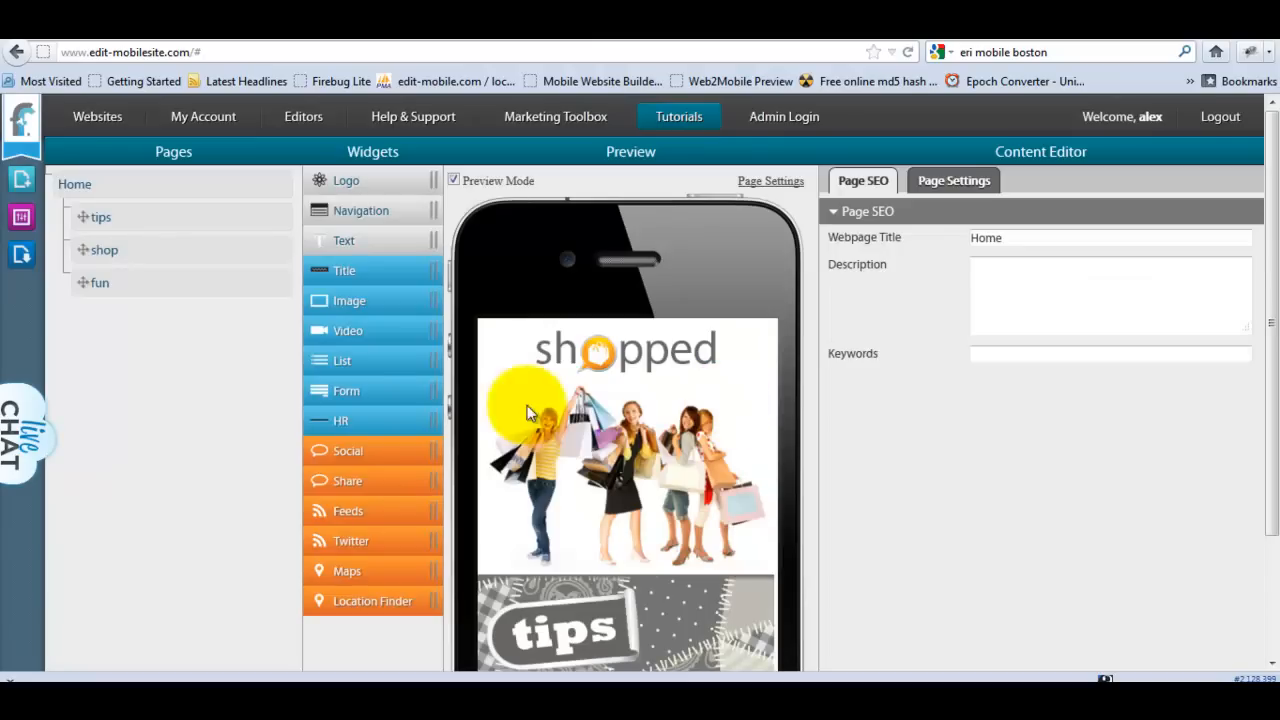
{"action": "mouse_move", "coordinate": [248, 384]}
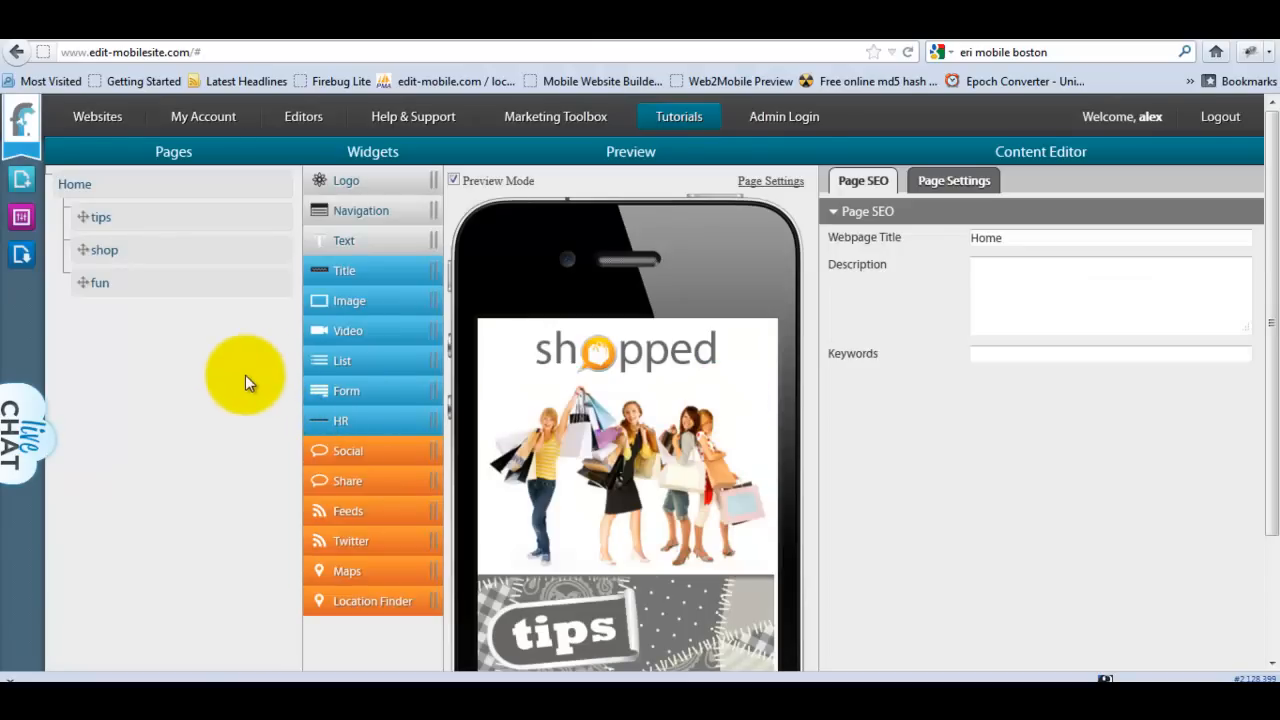
Turn off Preview Mode so the logo and image widgets show their edit bars.
{"action": "left_click", "coordinate": [454, 180]}
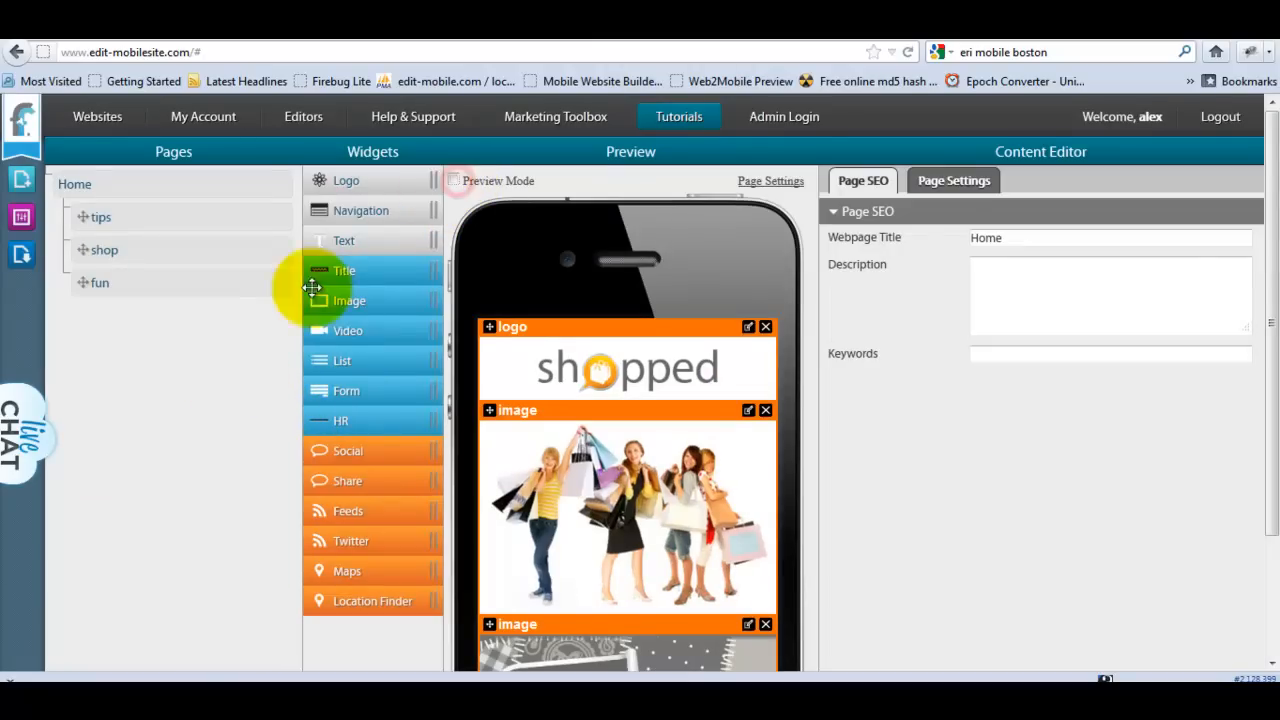
{"action": "scroll", "scroll_direction": "down", "scroll_amount": 3}
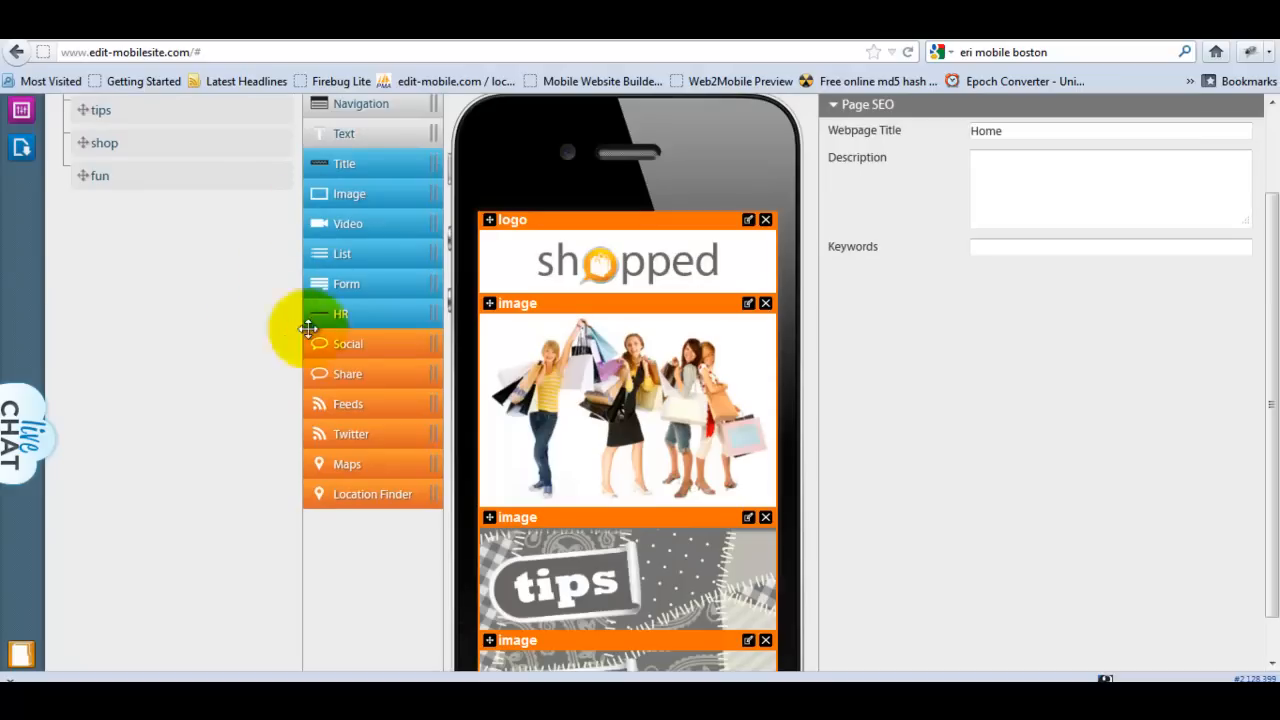
{"action": "mouse_move", "coordinate": [356, 124]}
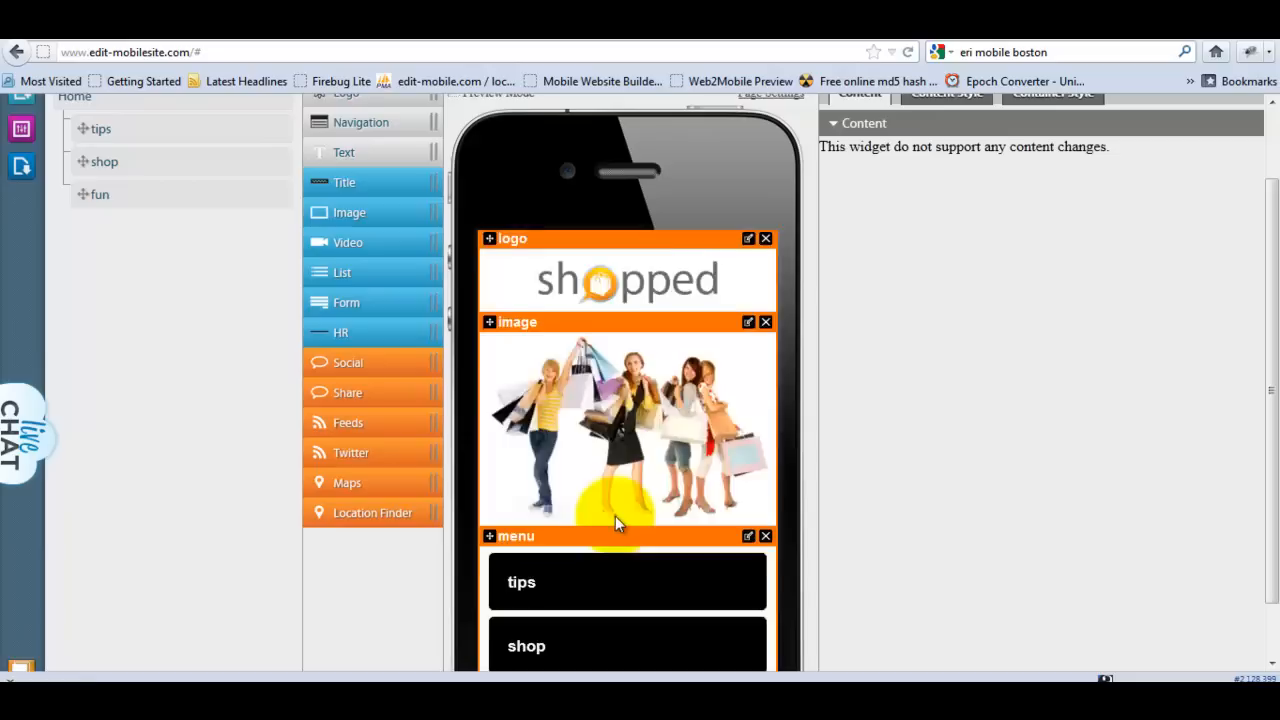
{"action": "scroll", "scroll_direction": "down", "scroll_amount": 3}
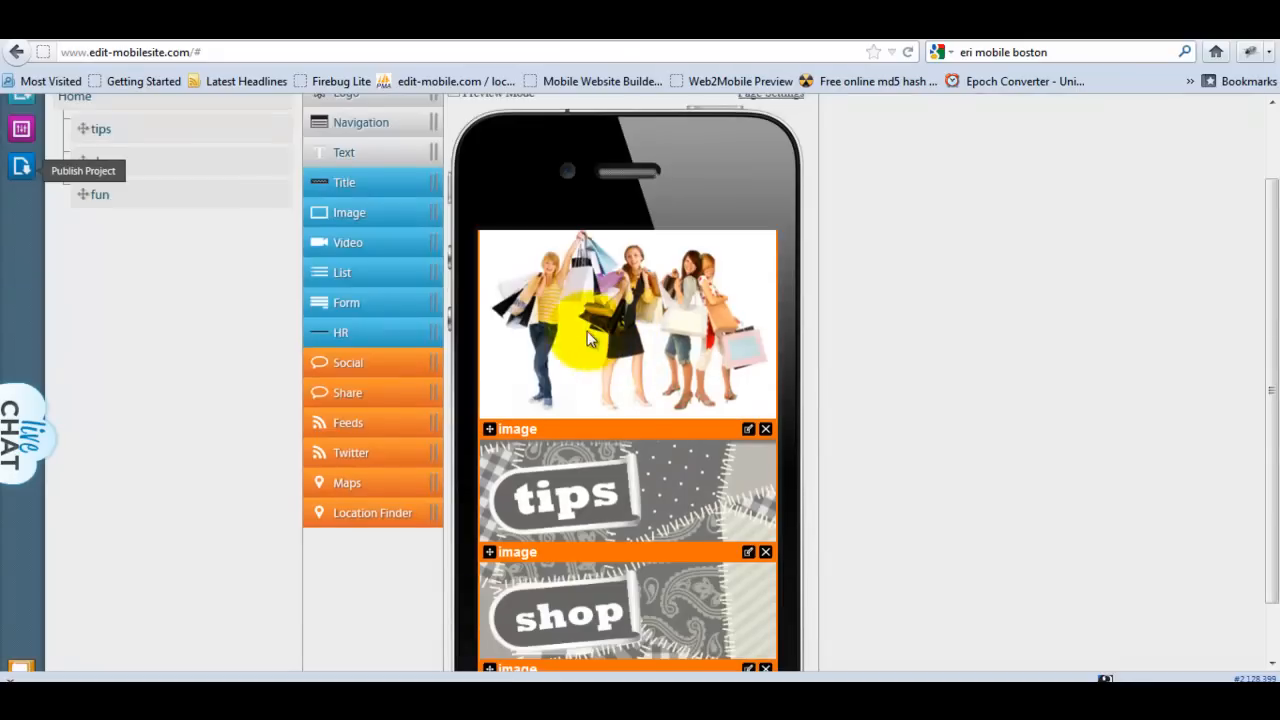
Publish the site under the domain name shopped (shopped.myw2m.com).
{"action": "left_click", "coordinate": [84, 170]}
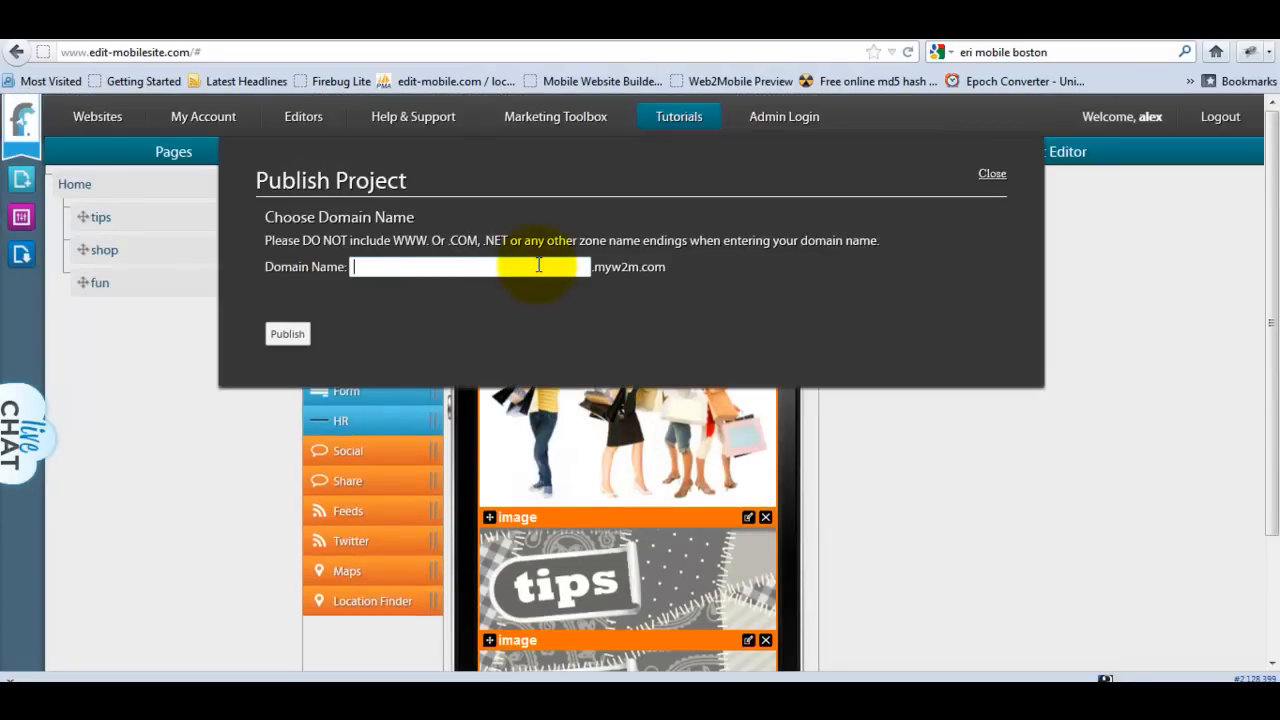
{"action": "type", "text": "shopped"}
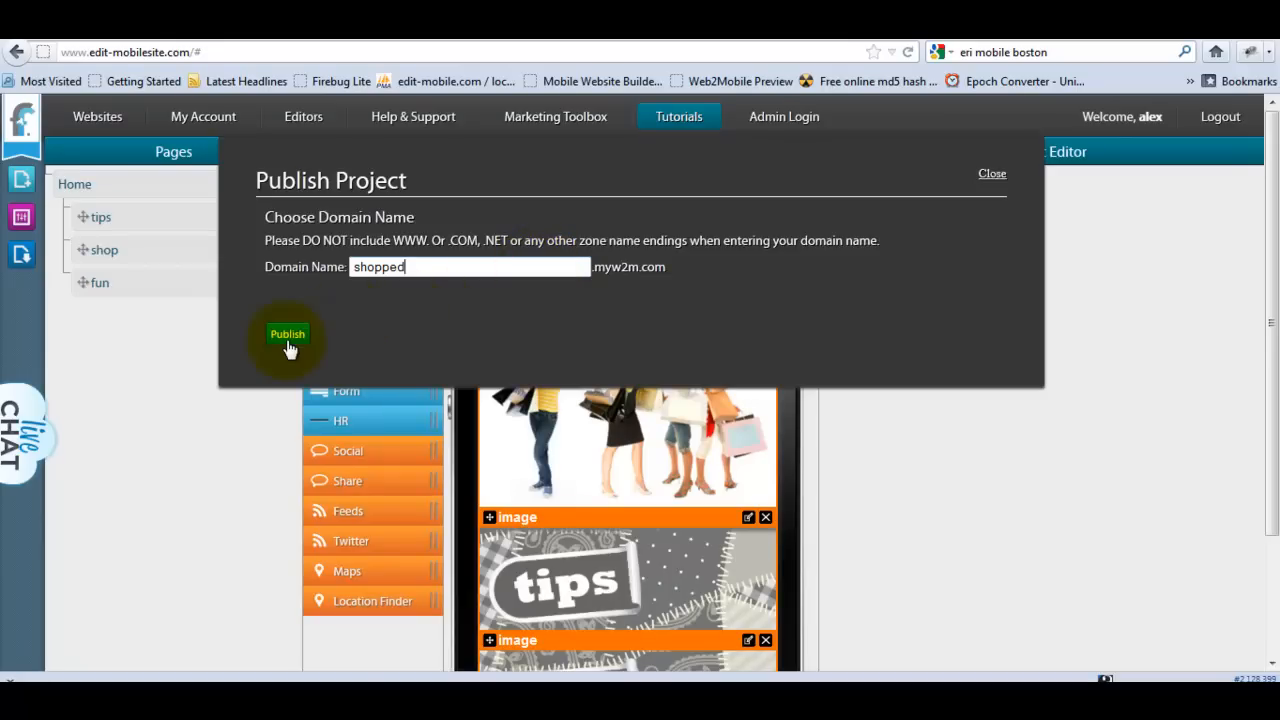
{"action": "left_click", "coordinate": [288, 334]}
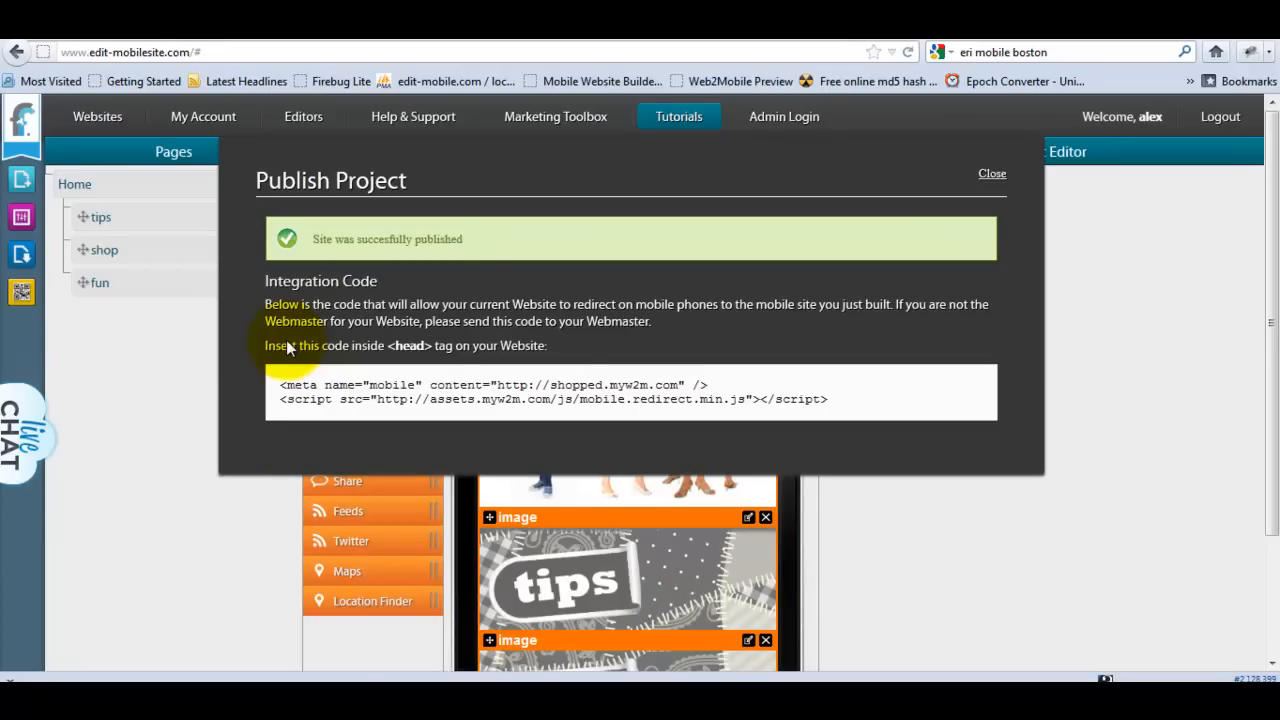
{"action": "mouse_move", "coordinate": [836, 396]}
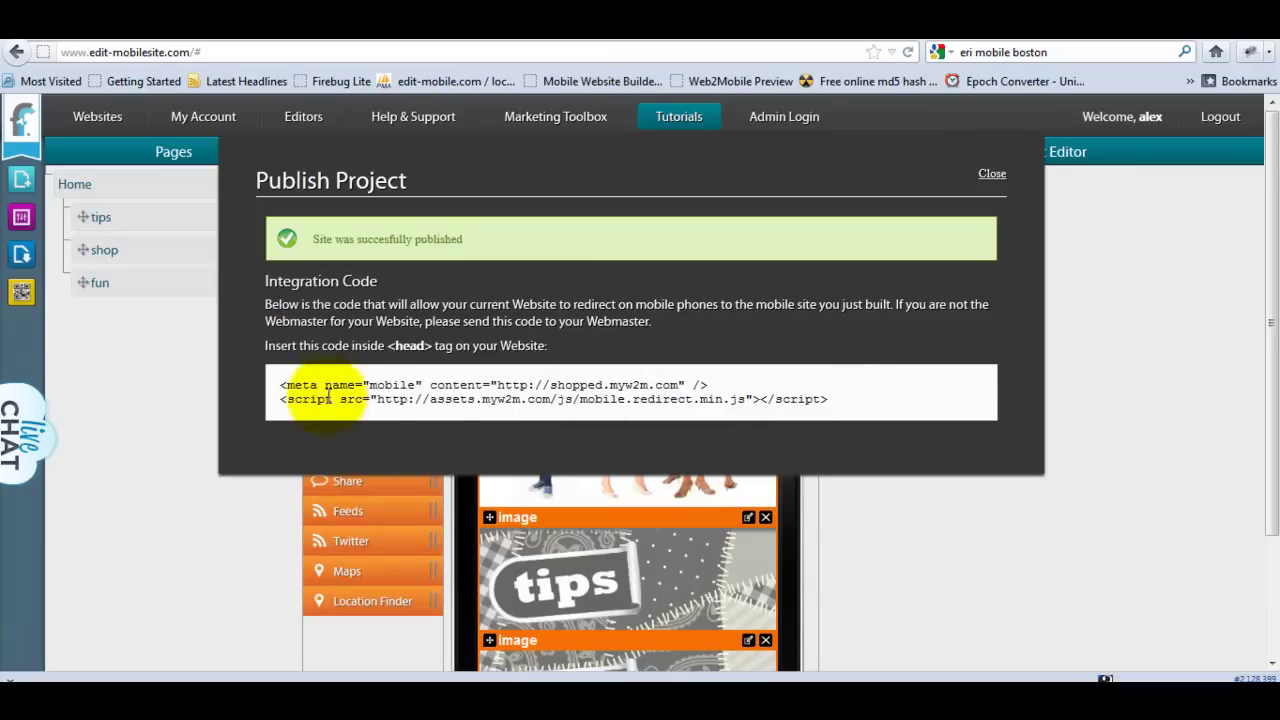
{"action": "mouse_move", "coordinate": [488, 408]}
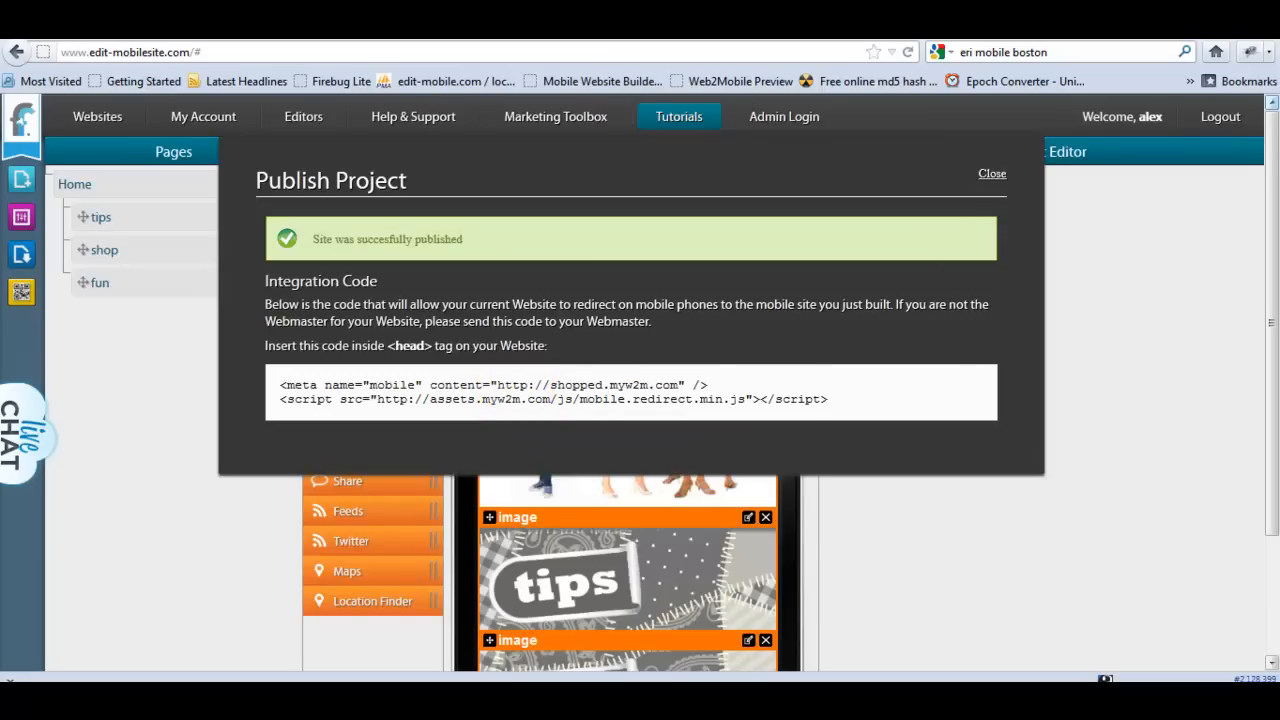
Close the Publish Project window and return to the home page editor.
{"action": "left_click", "coordinate": [992, 172]}
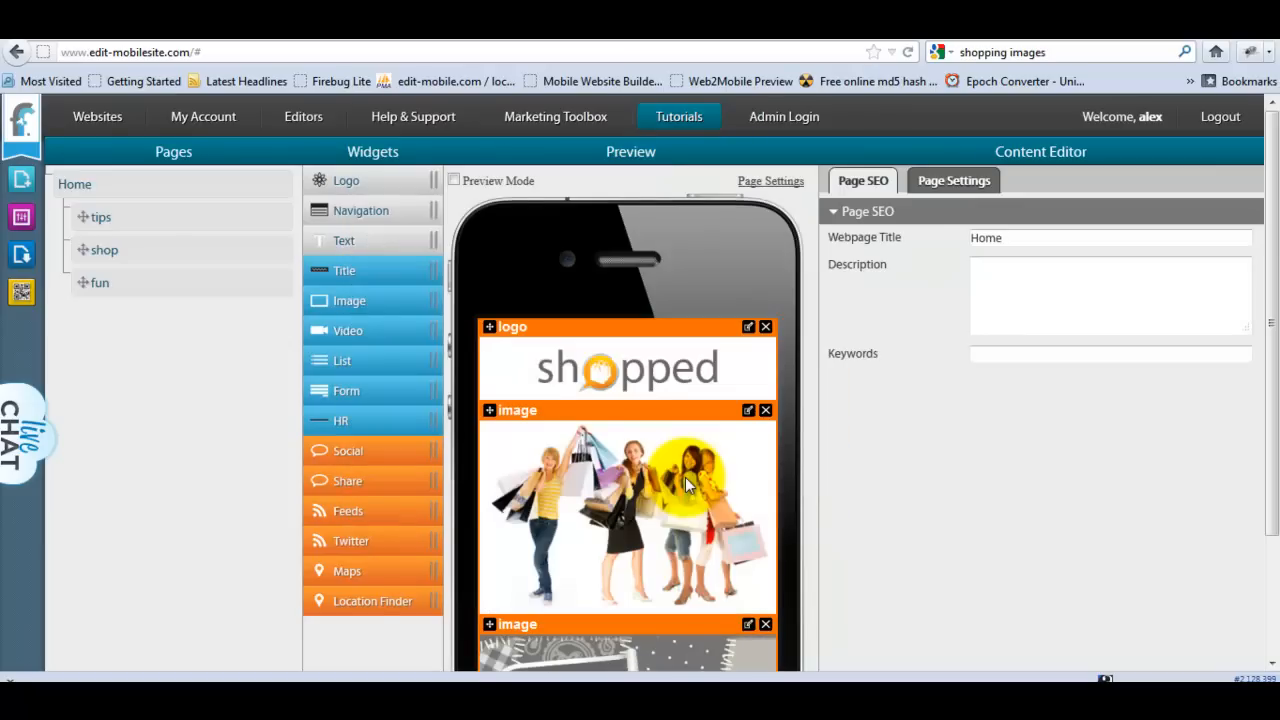
{"action": "scroll", "scroll_direction": "down", "scroll_amount": 3}
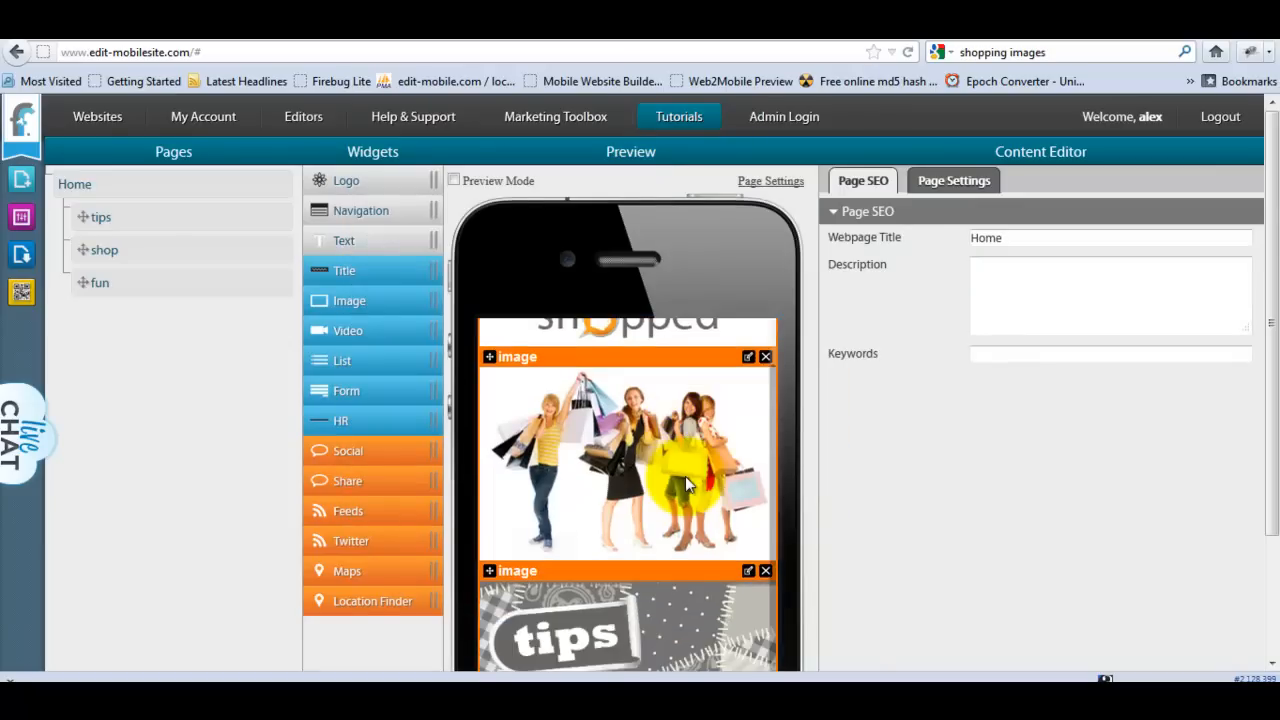
{"action": "scroll", "scroll_direction": "down", "scroll_amount": 3}
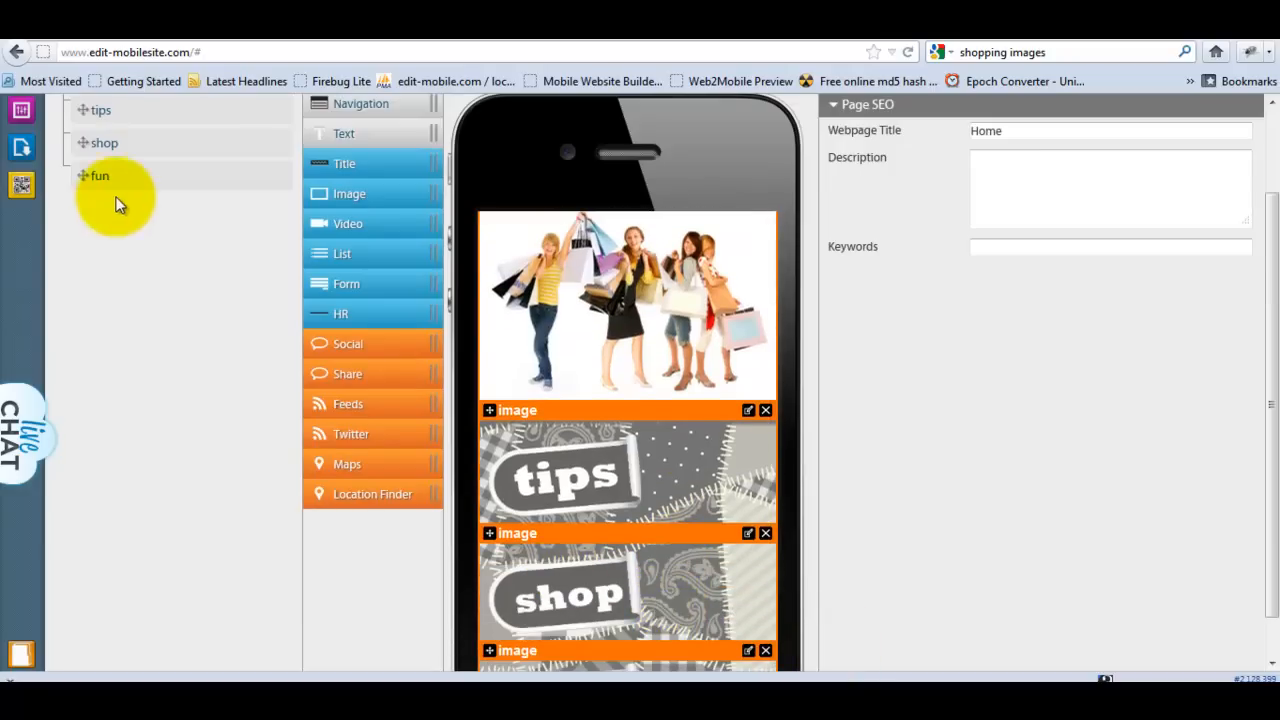
{"action": "left_click", "coordinate": [104, 142]}
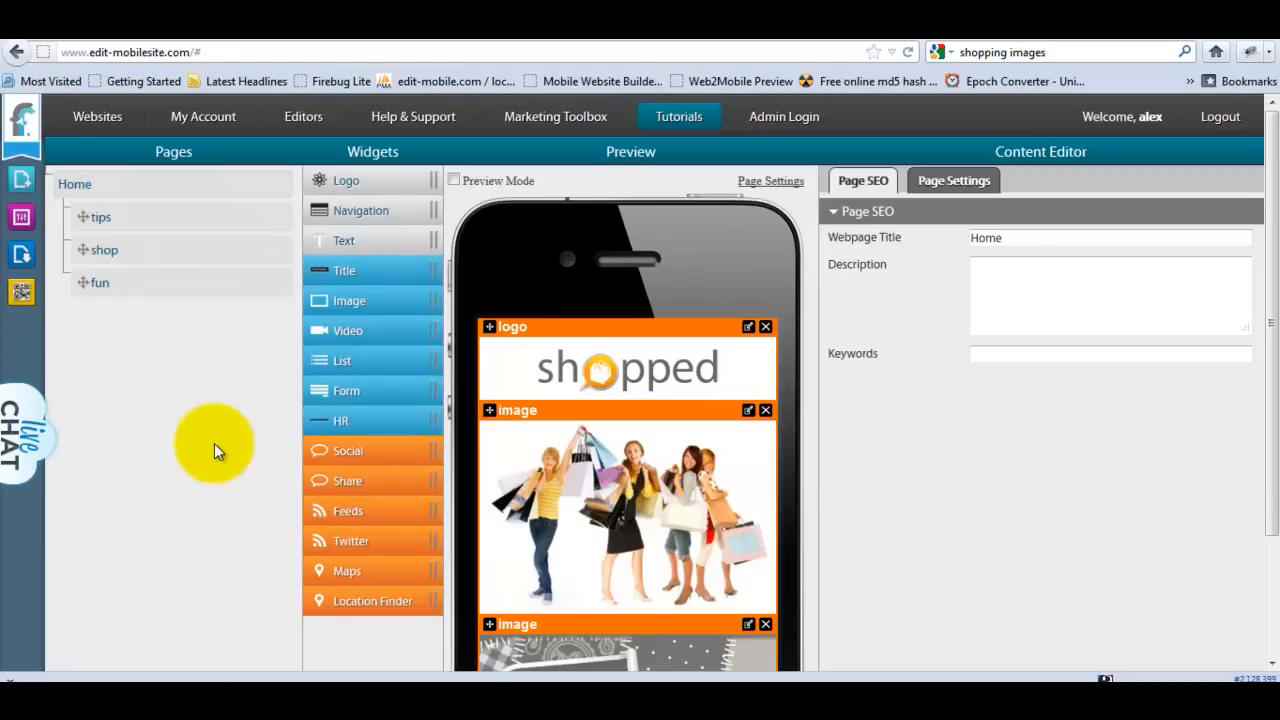
{"action": "mouse_move", "coordinate": [598, 458]}
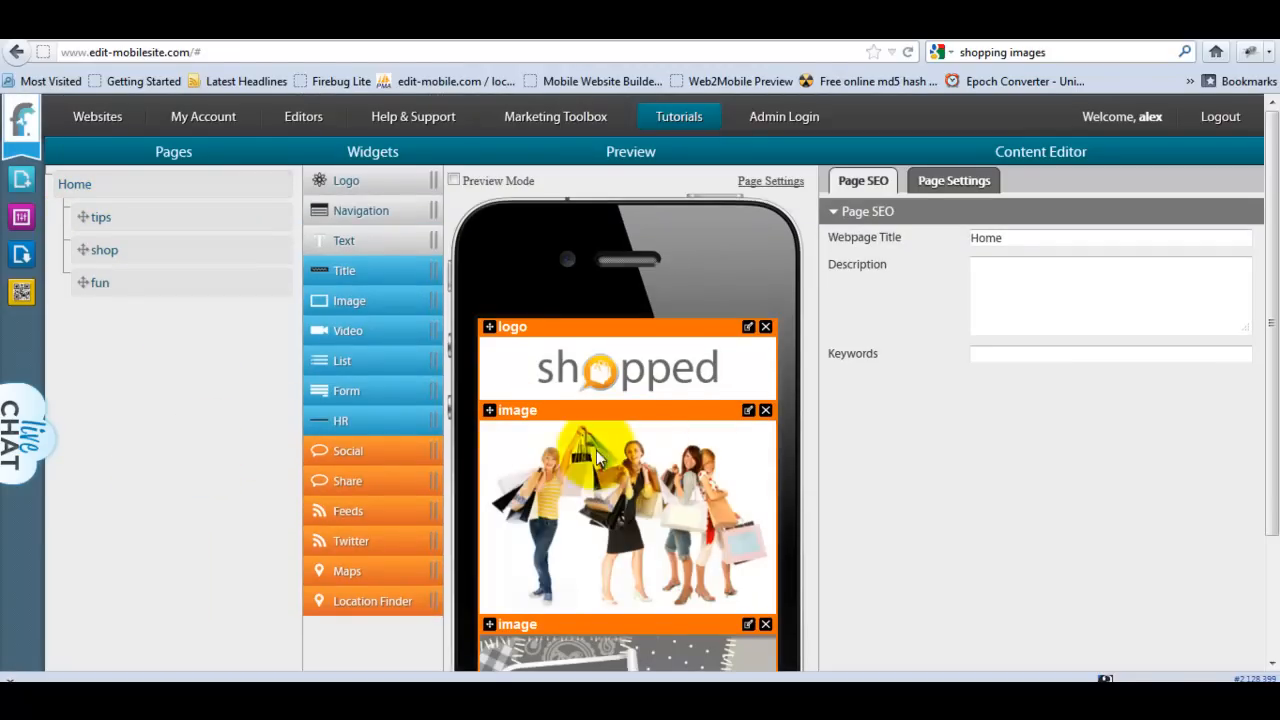
{"action": "mouse_move", "coordinate": [20, 296]}
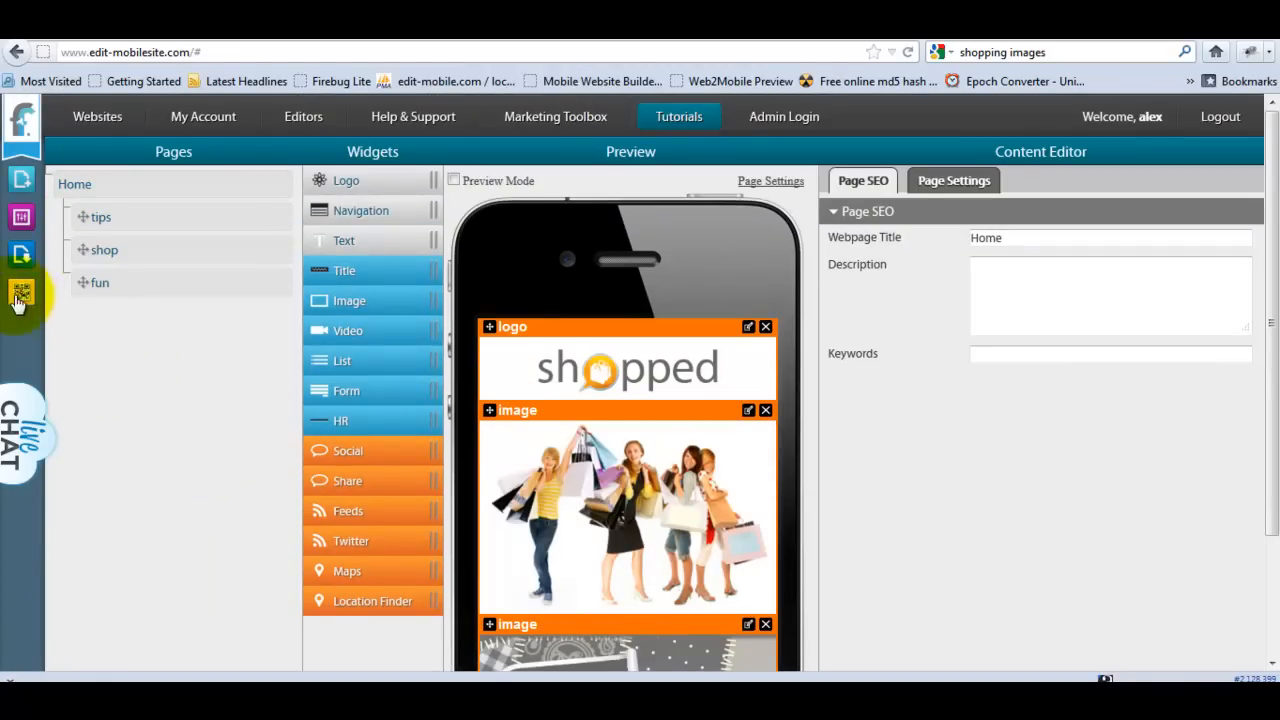
Link the tips, shop and fun images to their shopped.myw2m.com/tips/, /shop/ and /fun/ page URLs.
{"action": "left_click", "coordinate": [20, 294]}
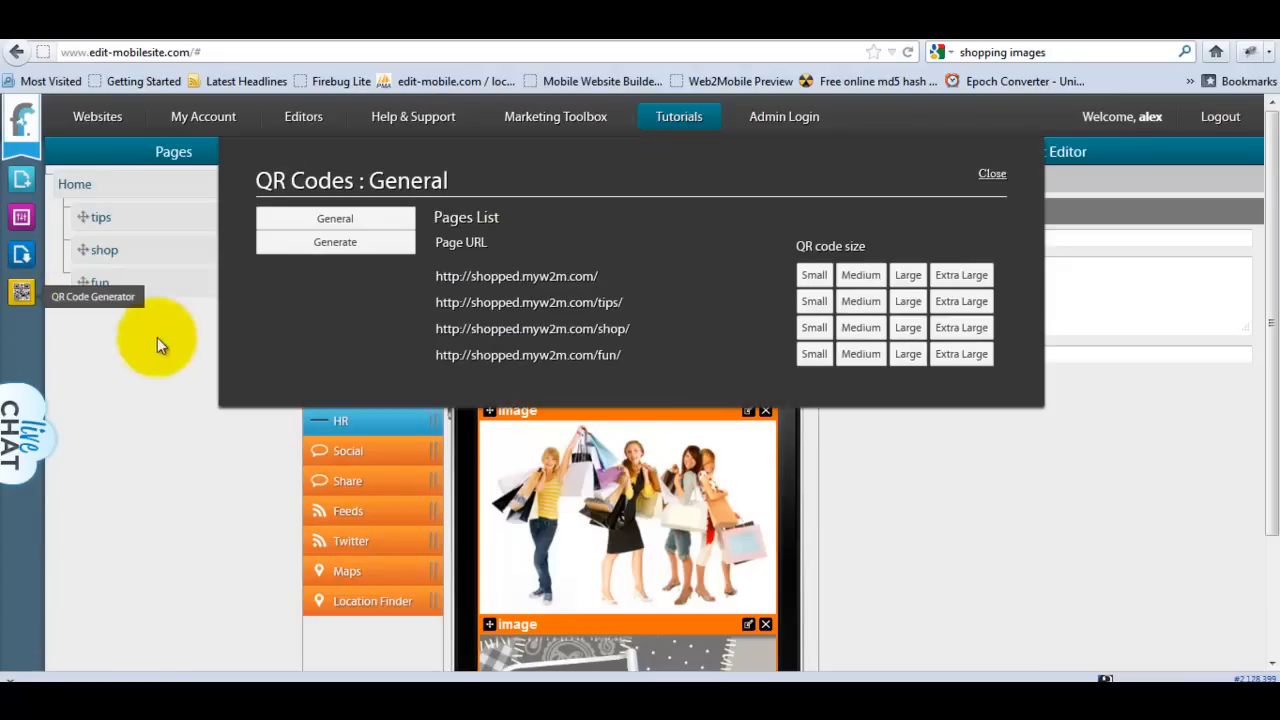
{"action": "mouse_move", "coordinate": [644, 316]}
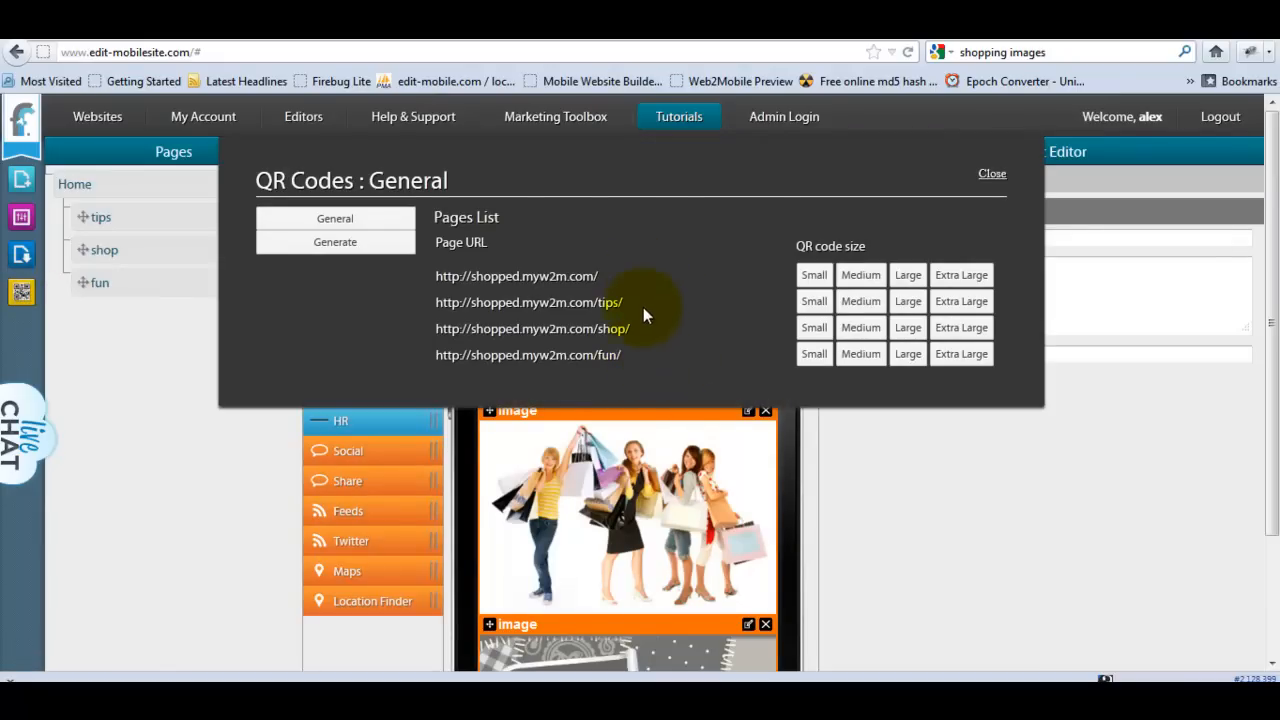
{"action": "mouse_move", "coordinate": [670, 364]}
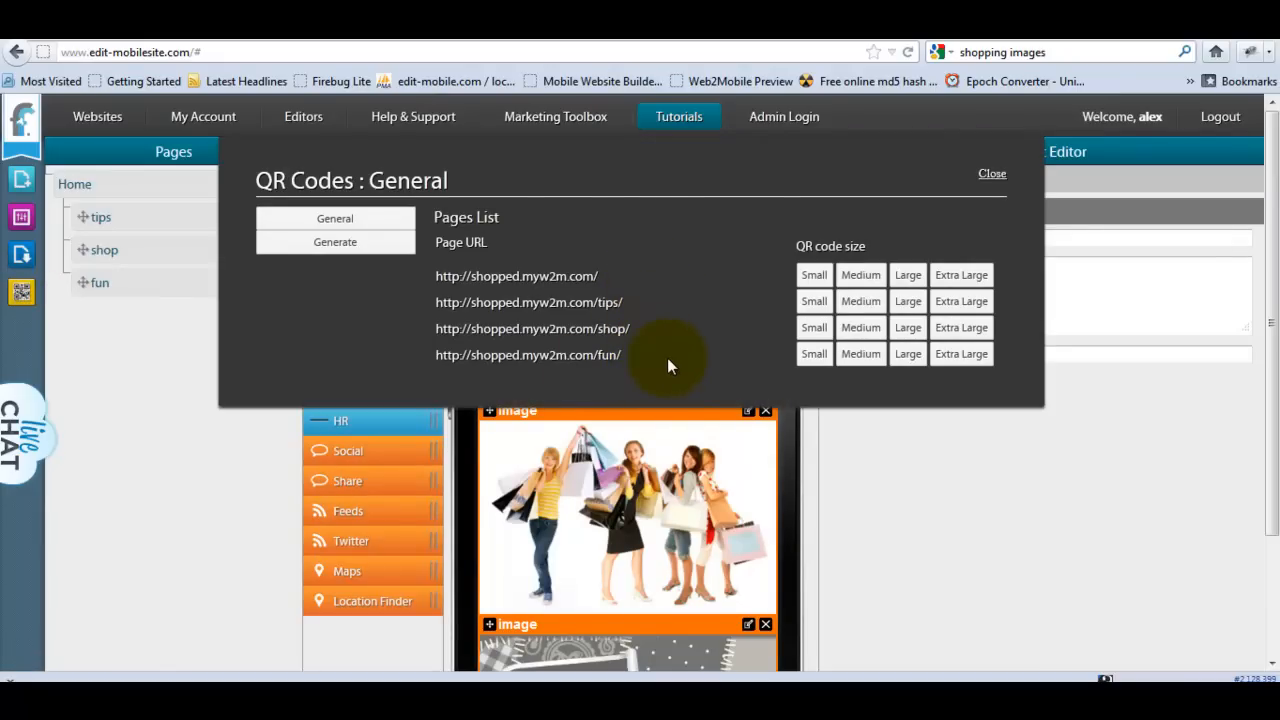
{"action": "mouse_move", "coordinate": [644, 304]}
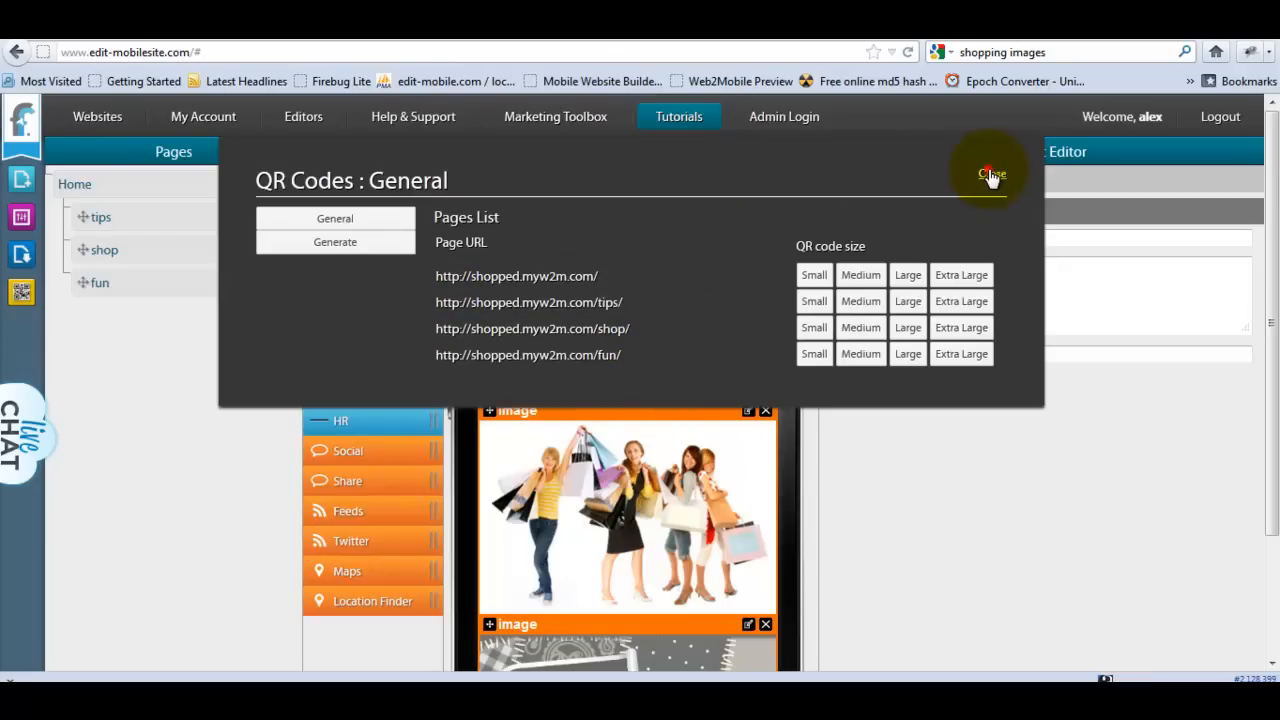
{"action": "left_click", "coordinate": [992, 174]}
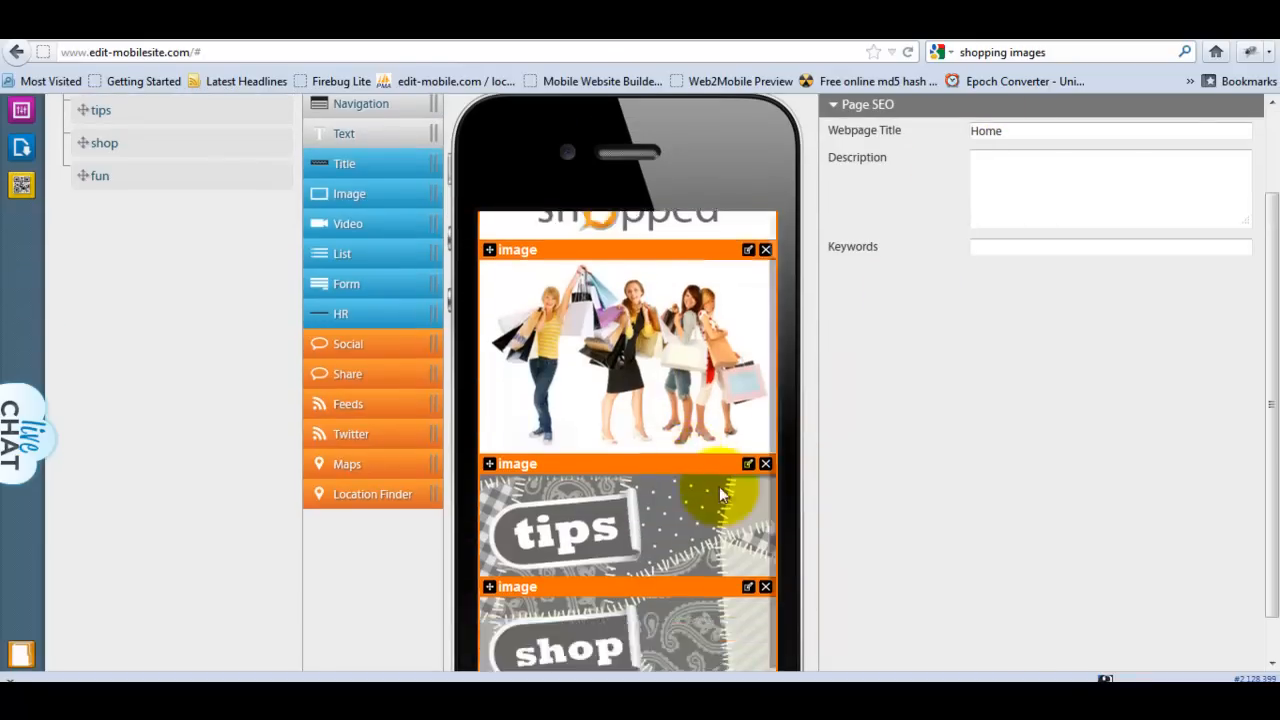
{"action": "left_click", "coordinate": [748, 464]}
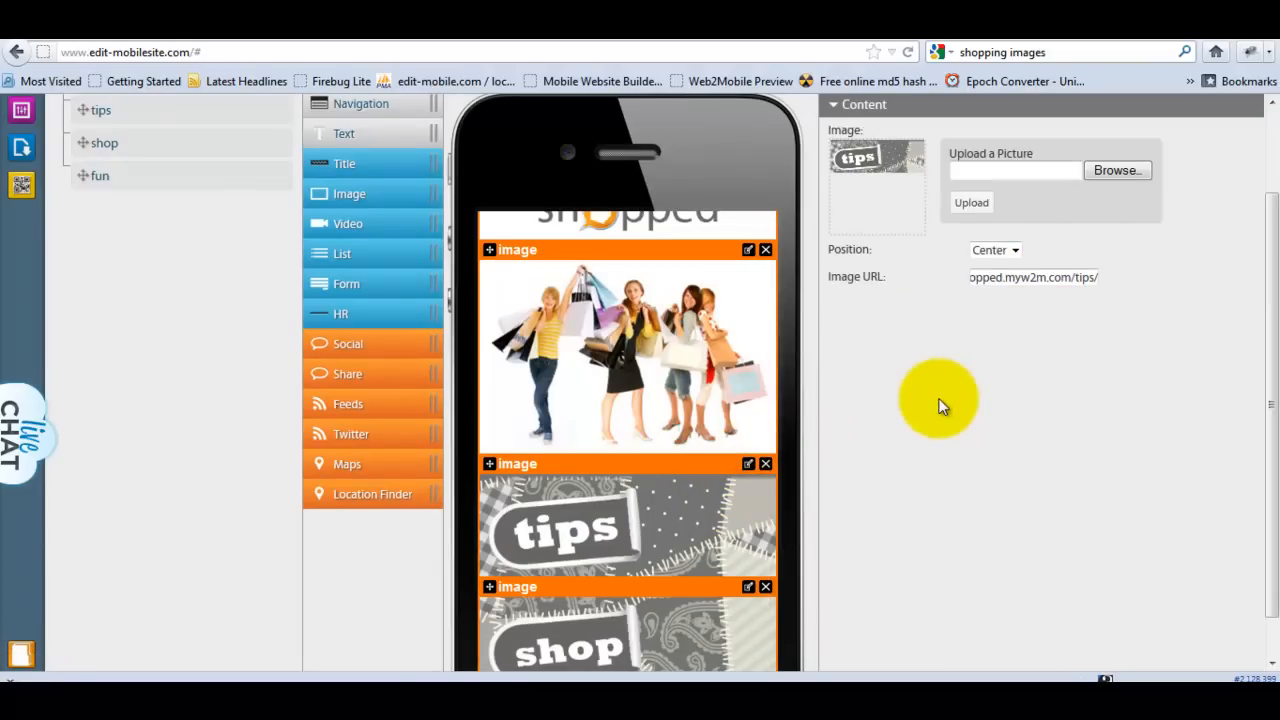
{"action": "mouse_move", "coordinate": [638, 524]}
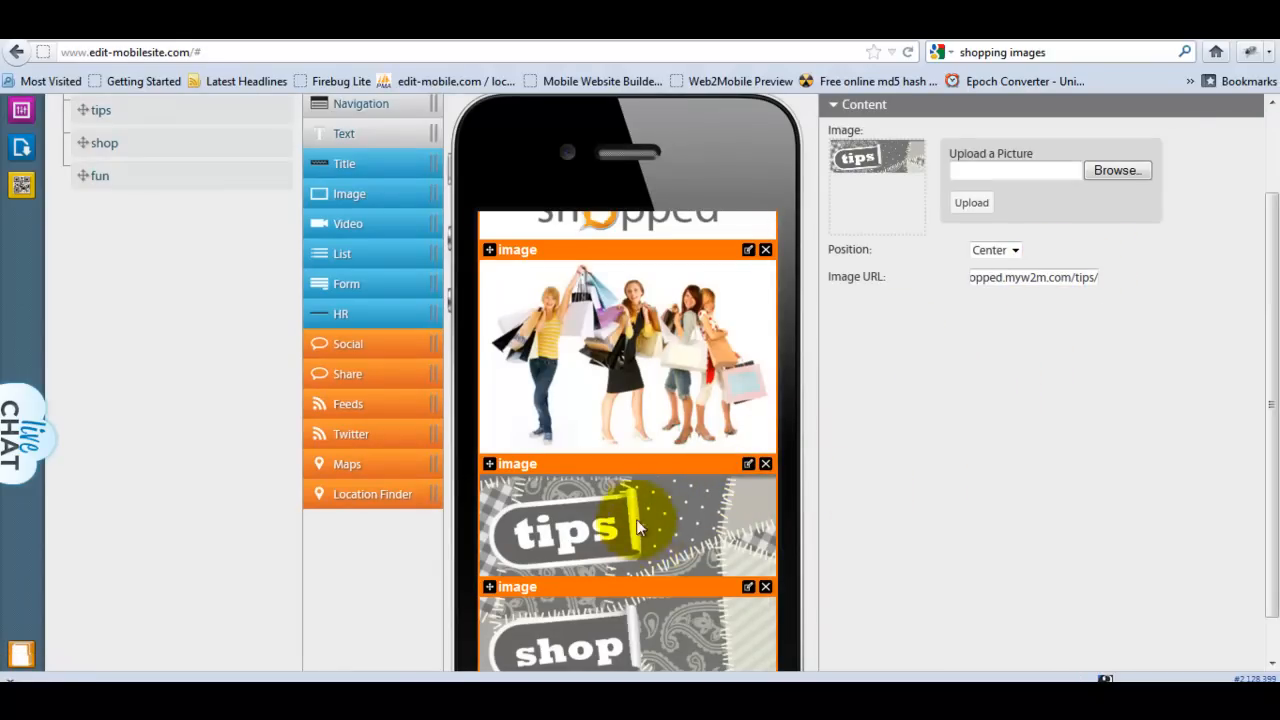
{"action": "mouse_move", "coordinate": [62, 212]}
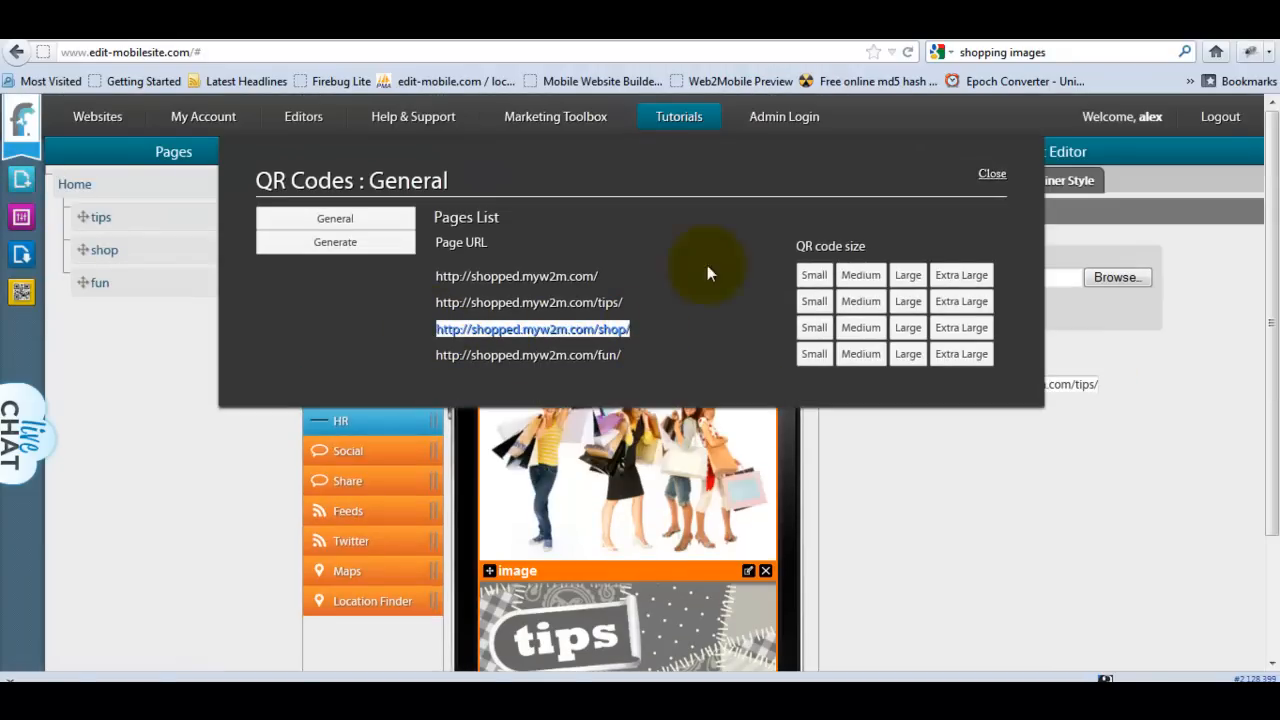
{"action": "left_click", "coordinate": [992, 172]}
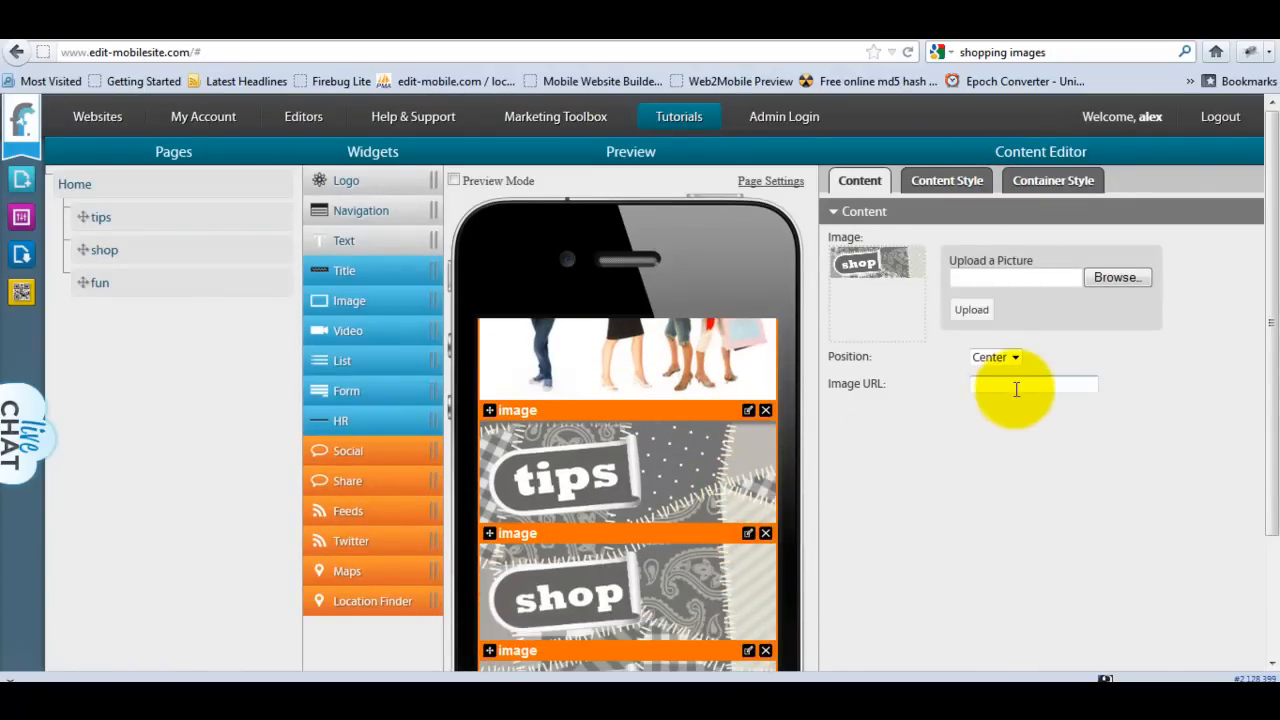
{"action": "type", "text": "pped.myw2m.com/shop/"}
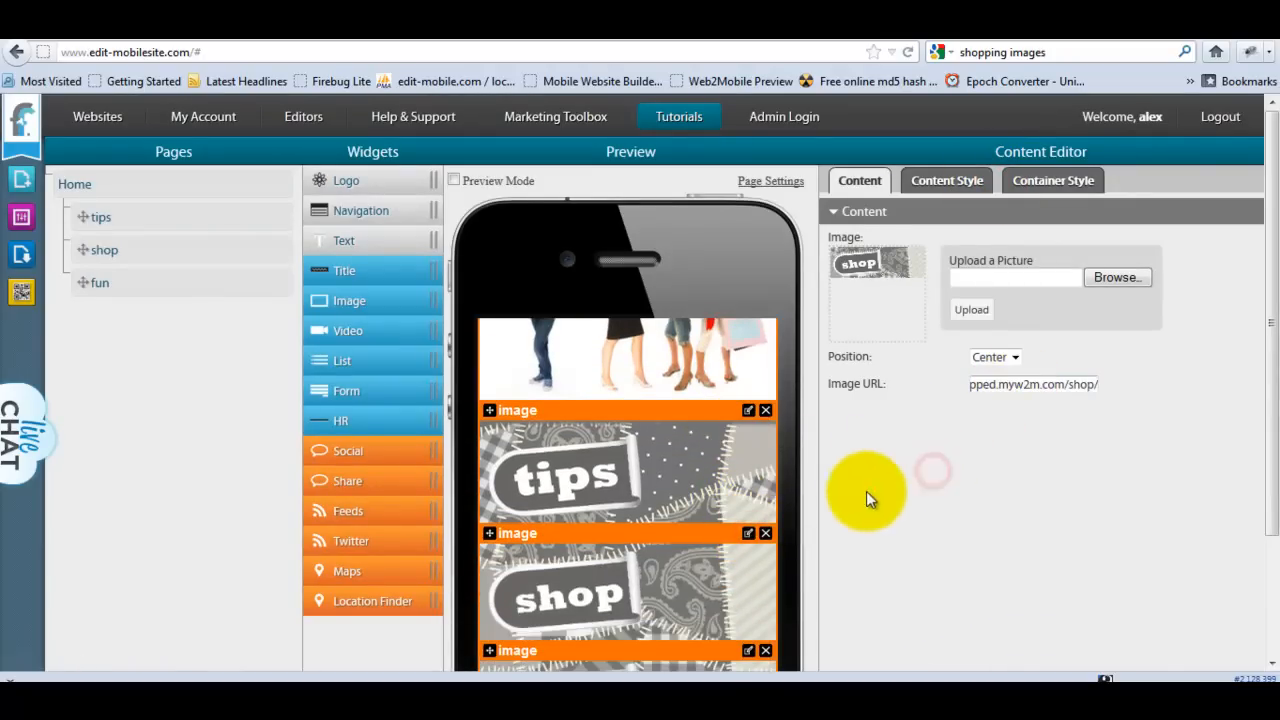
{"action": "left_click", "coordinate": [20, 296]}
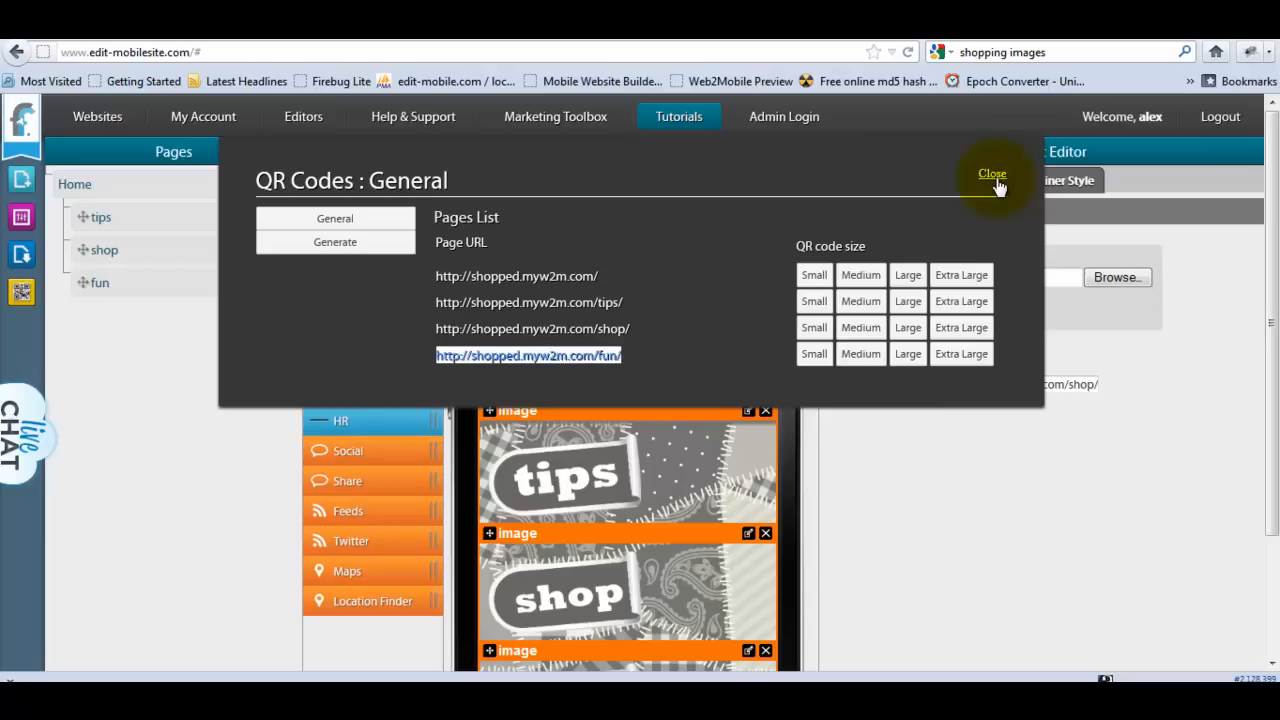
{"action": "left_click", "coordinate": [992, 172]}
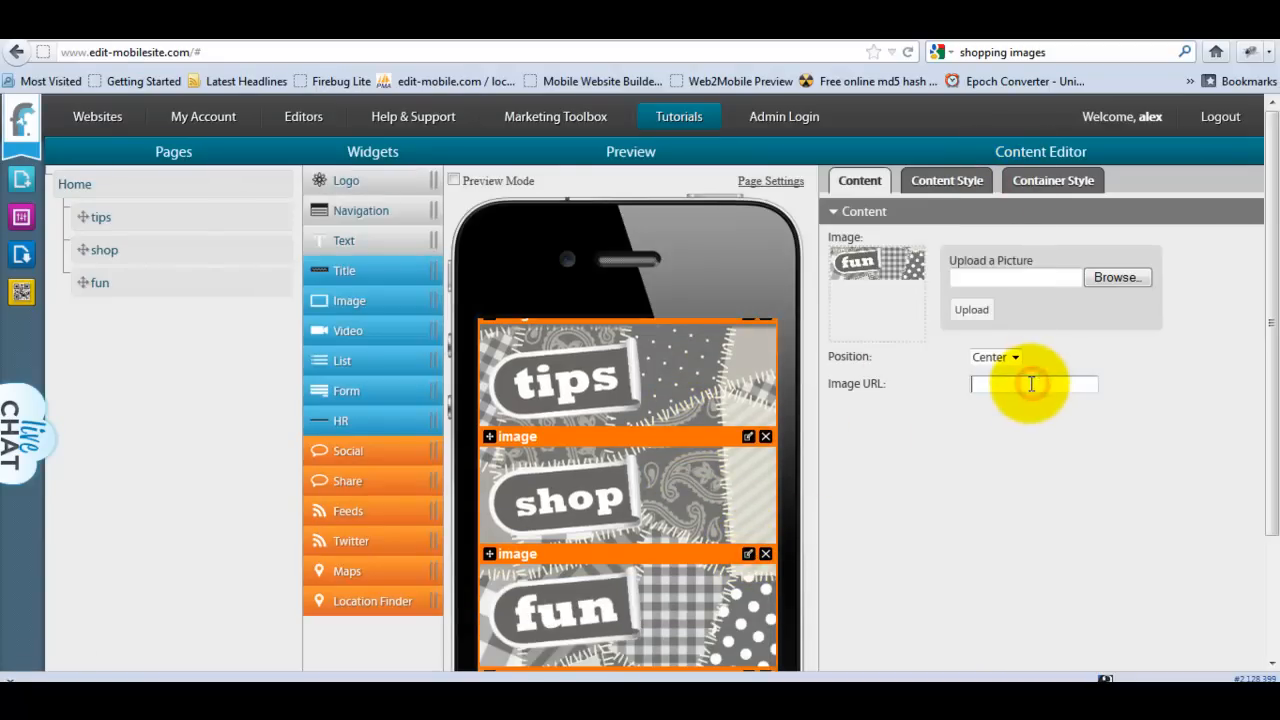
{"action": "scroll", "scroll_direction": "down", "scroll_amount": 3}
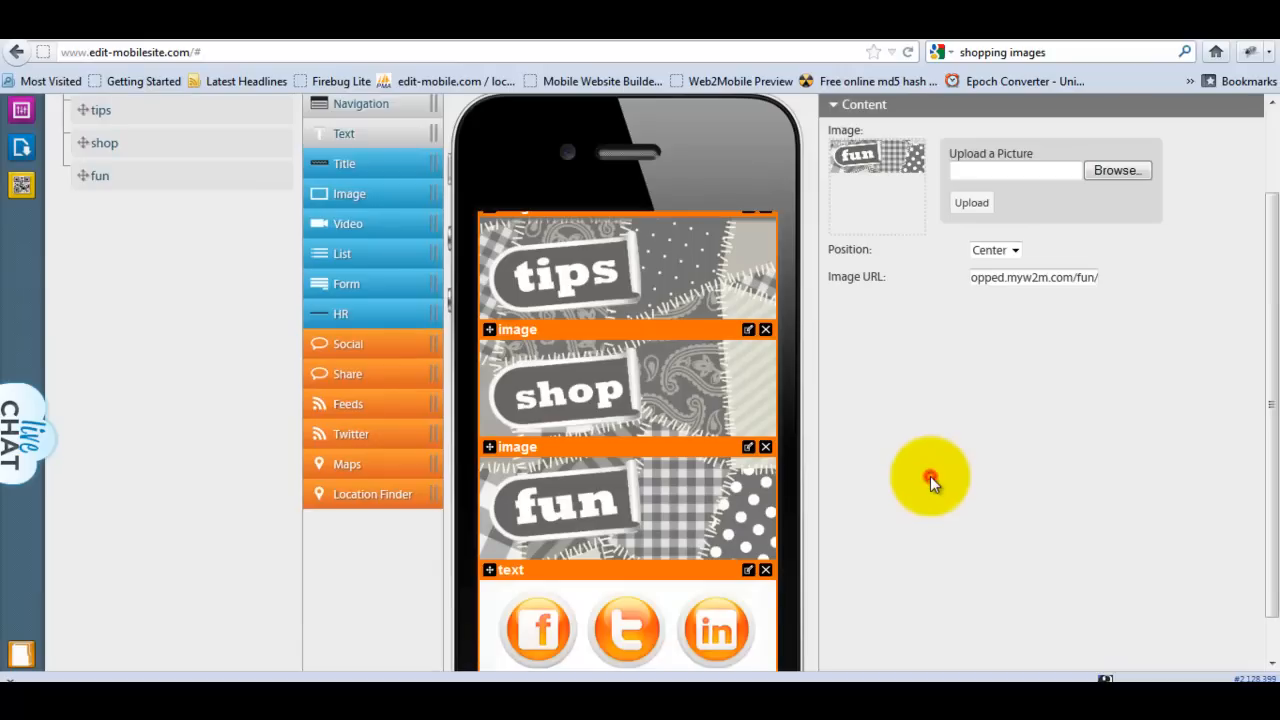
{"action": "mouse_move", "coordinate": [924, 486]}
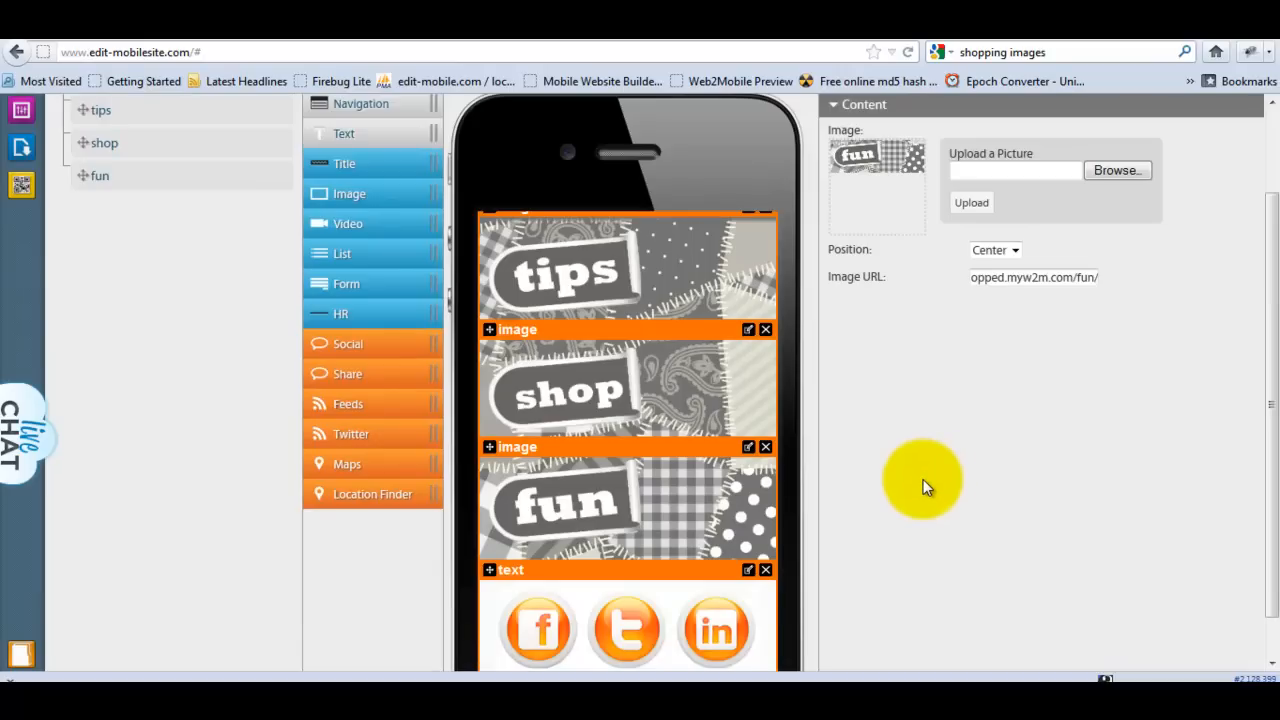
{"action": "scroll", "scroll_direction": "down", "scroll_amount": 3}
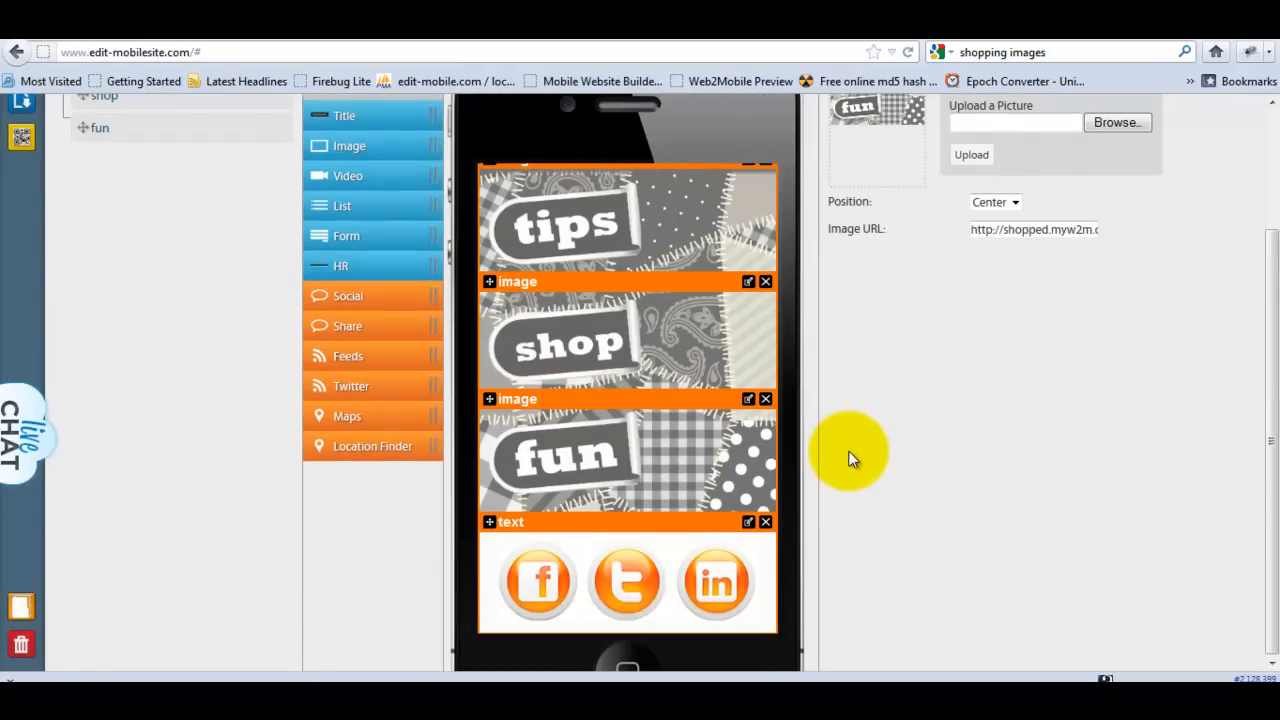
{"action": "left_click", "coordinate": [748, 520]}
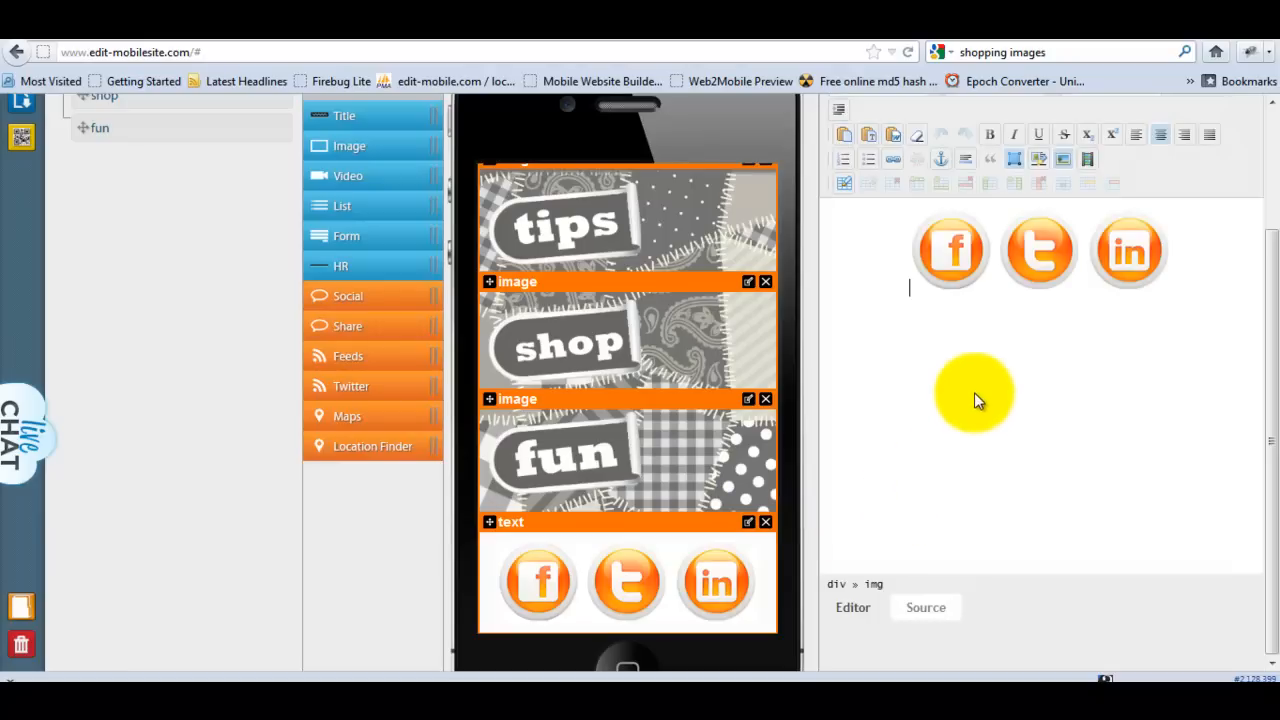
{"action": "left_click", "coordinate": [952, 250]}
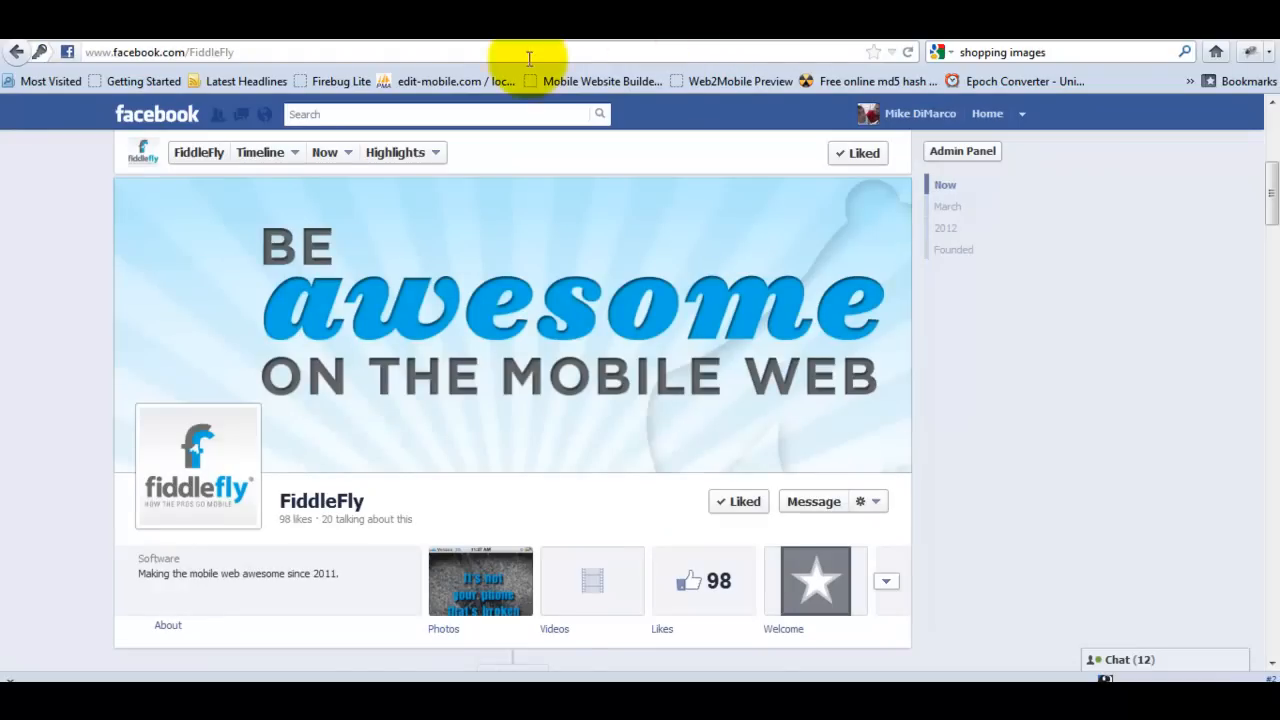
{"action": "left_click", "coordinate": [160, 52]}
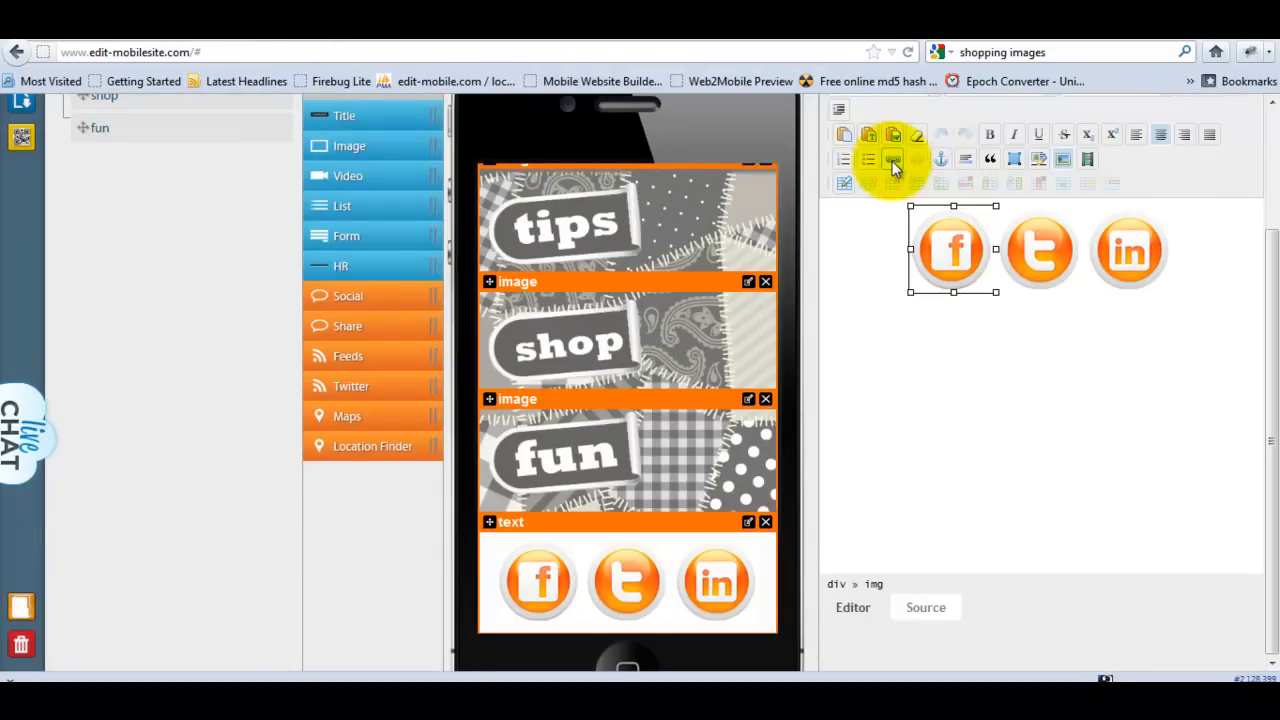
{"action": "left_click", "coordinate": [892, 160]}
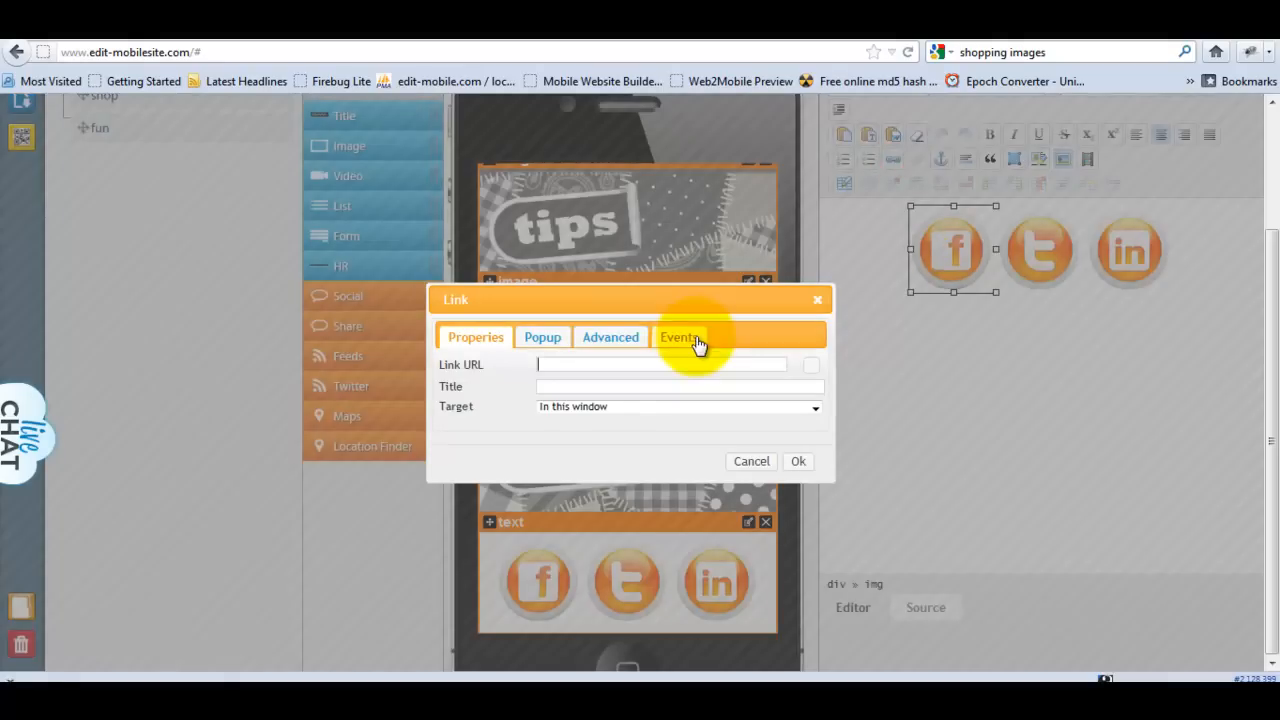
{"action": "type", "text": "http://www.facebook.com/FiddleFly"}
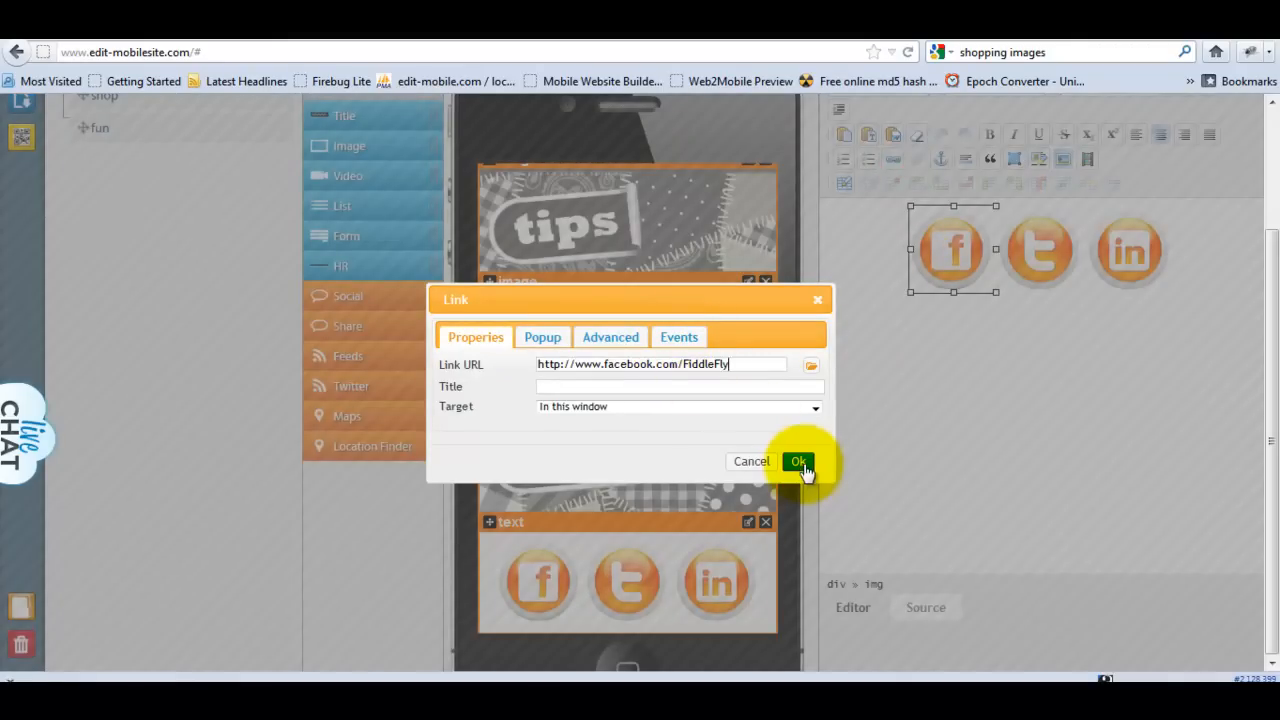
{"action": "left_click", "coordinate": [798, 460]}
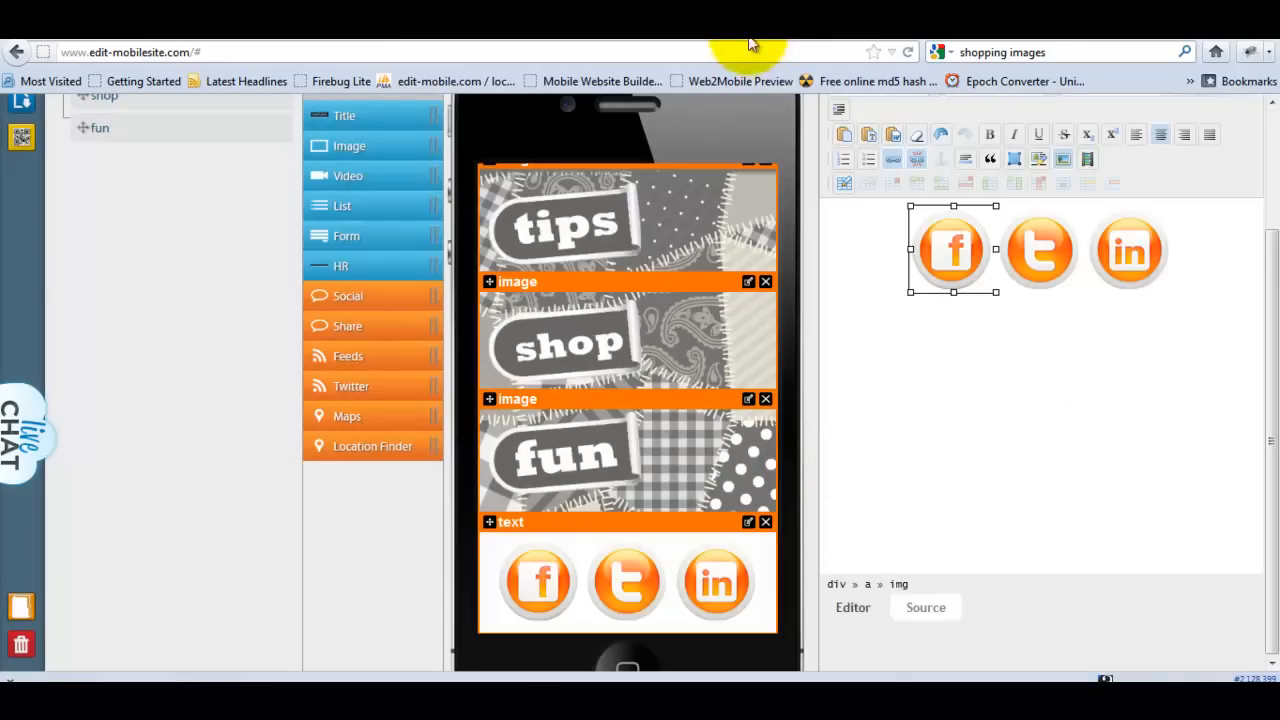
{"action": "left_click", "coordinate": [626, 582]}
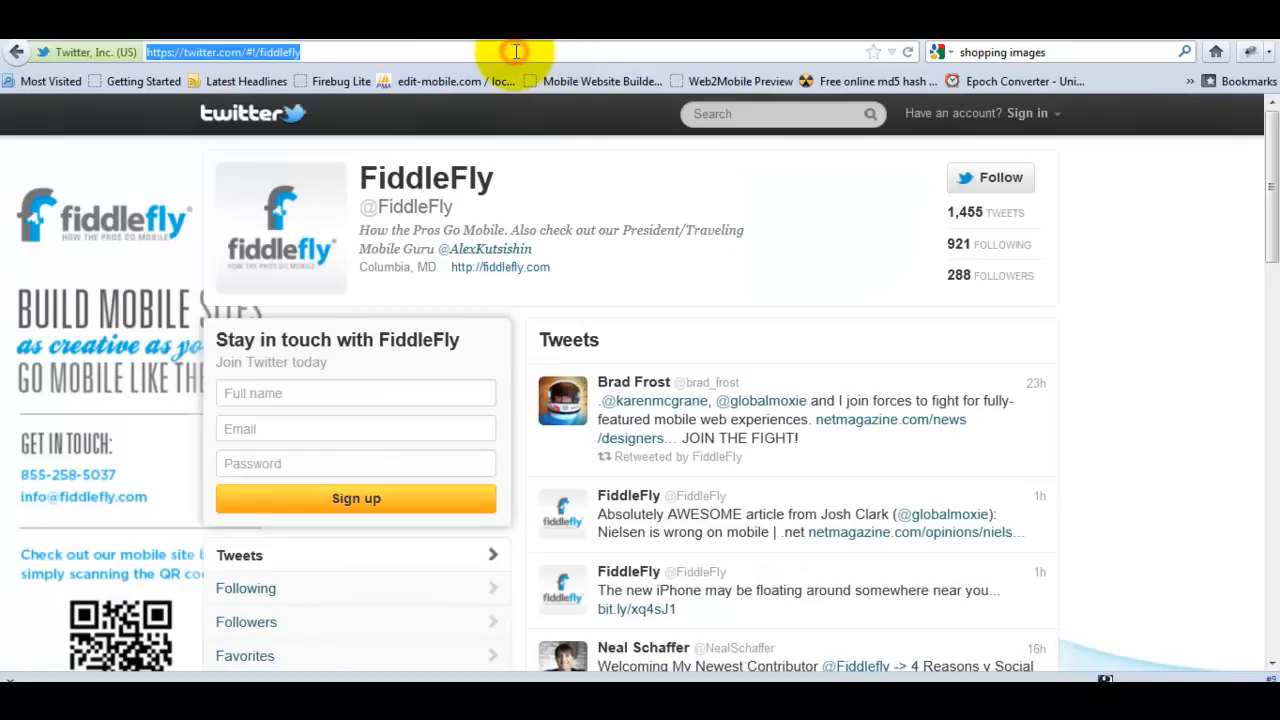
{"action": "mouse_move", "coordinate": [600, 128]}
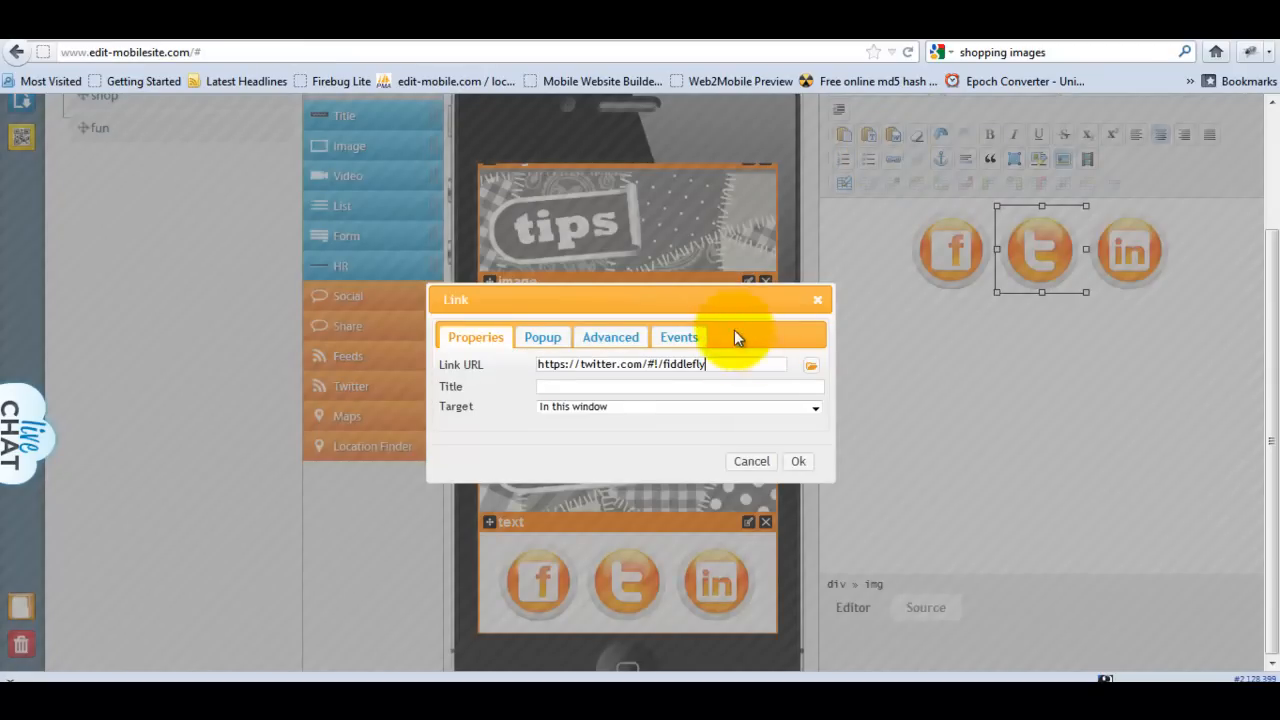
{"action": "left_click", "coordinate": [798, 460]}
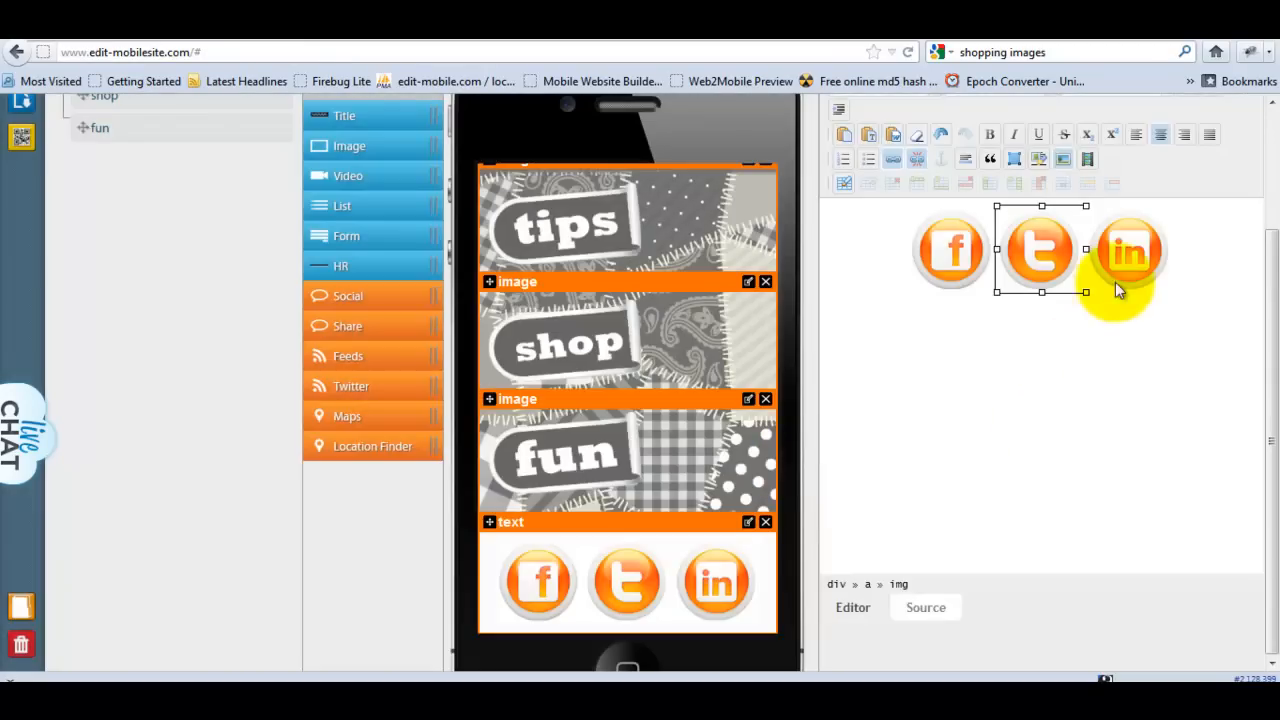
{"action": "left_click", "coordinate": [1130, 250]}
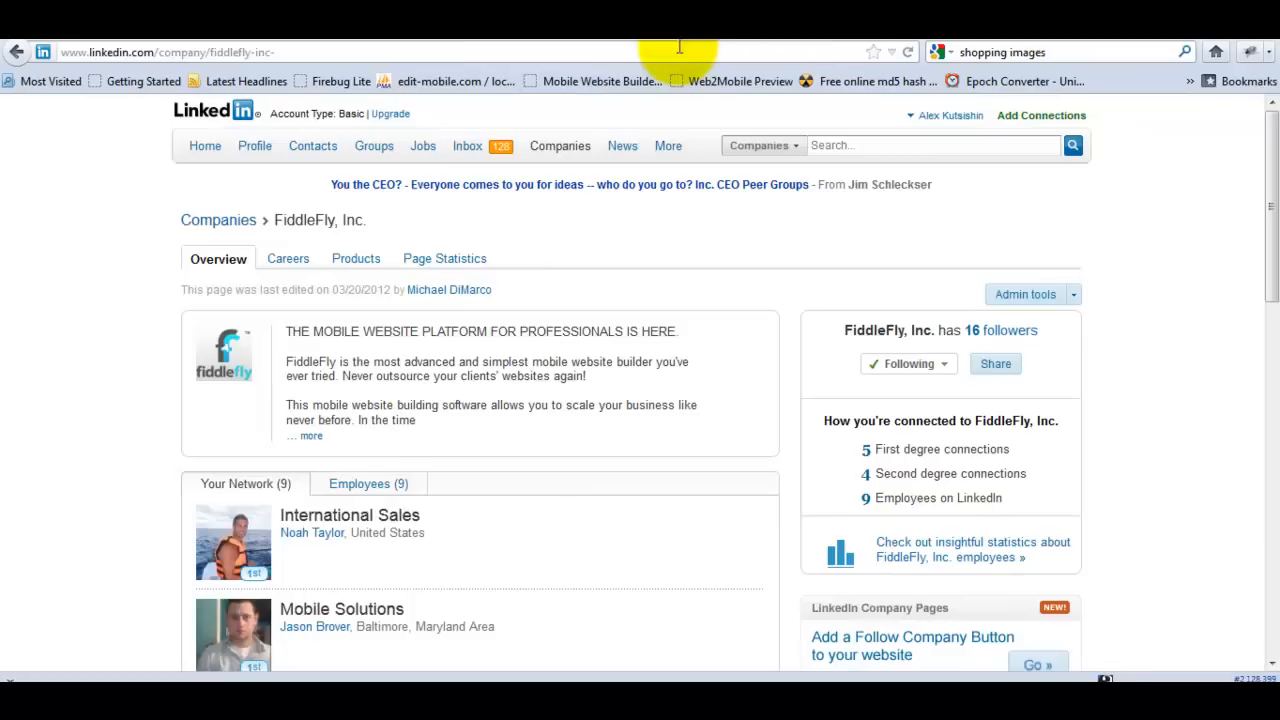
{"action": "left_click", "coordinate": [164, 52]}
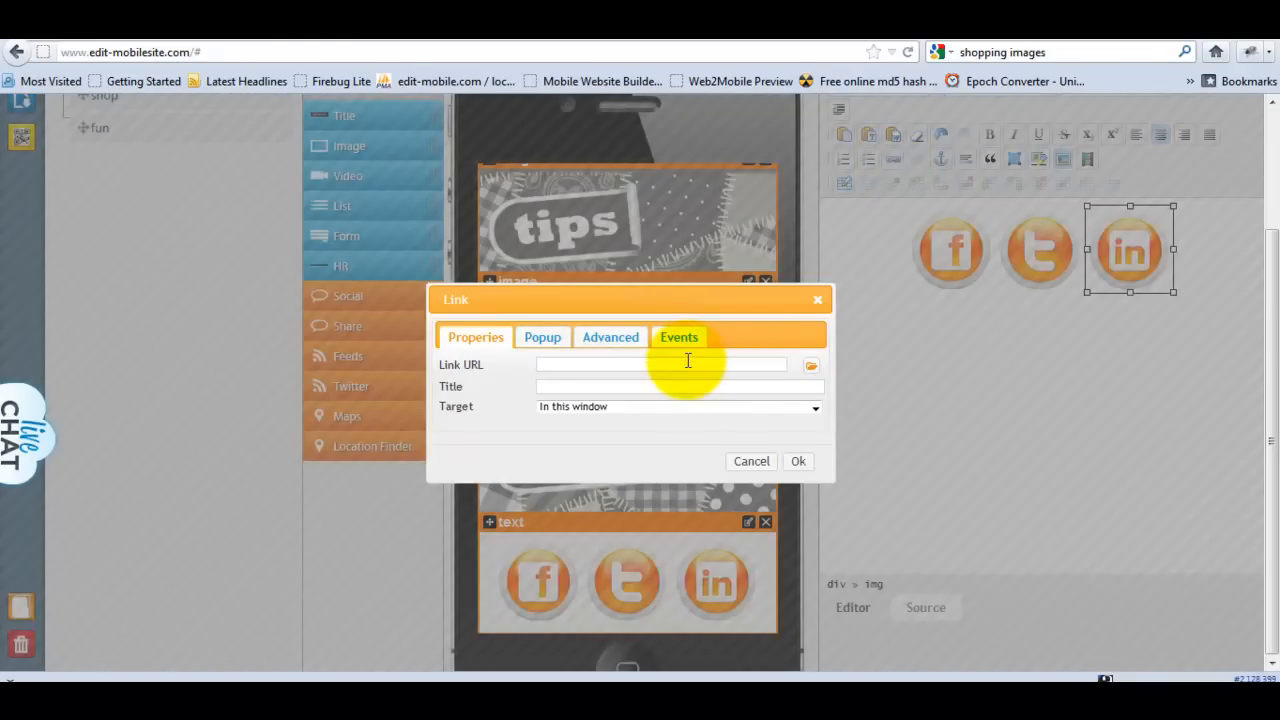
{"action": "type", "text": "http://www.linkedin.com/company/fiddlefly-inc"}
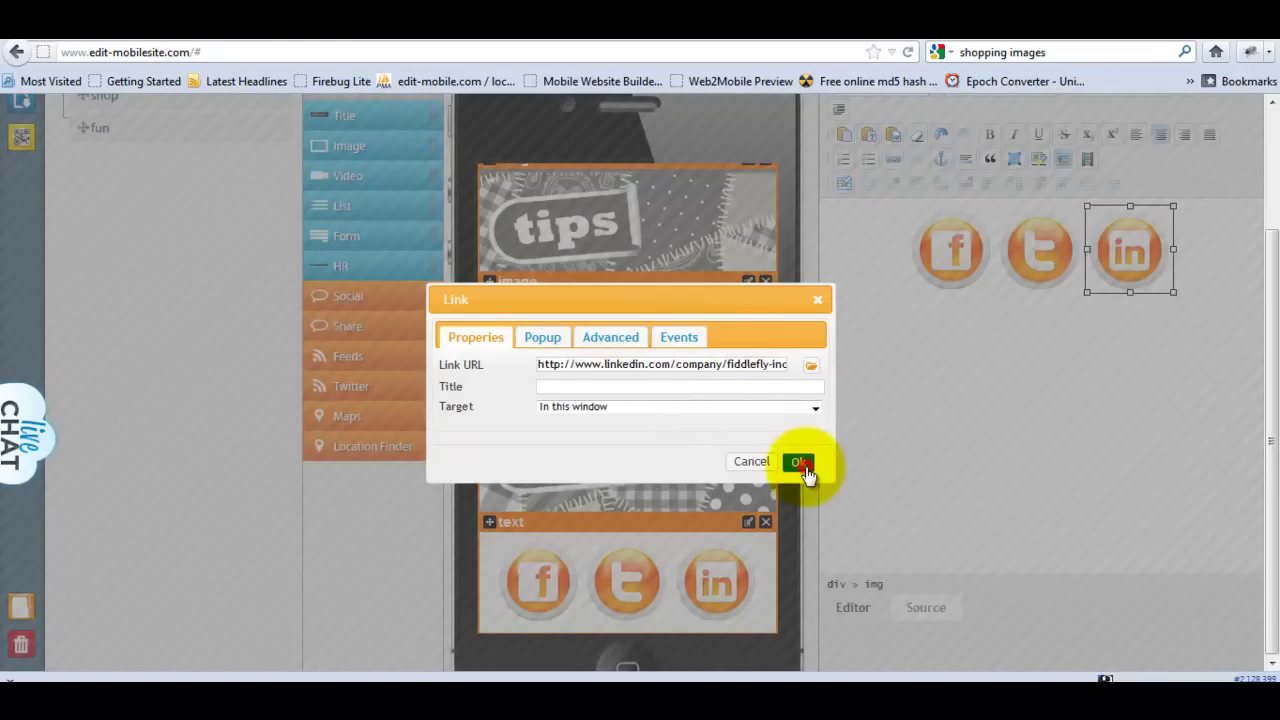
{"action": "left_click", "coordinate": [798, 460]}
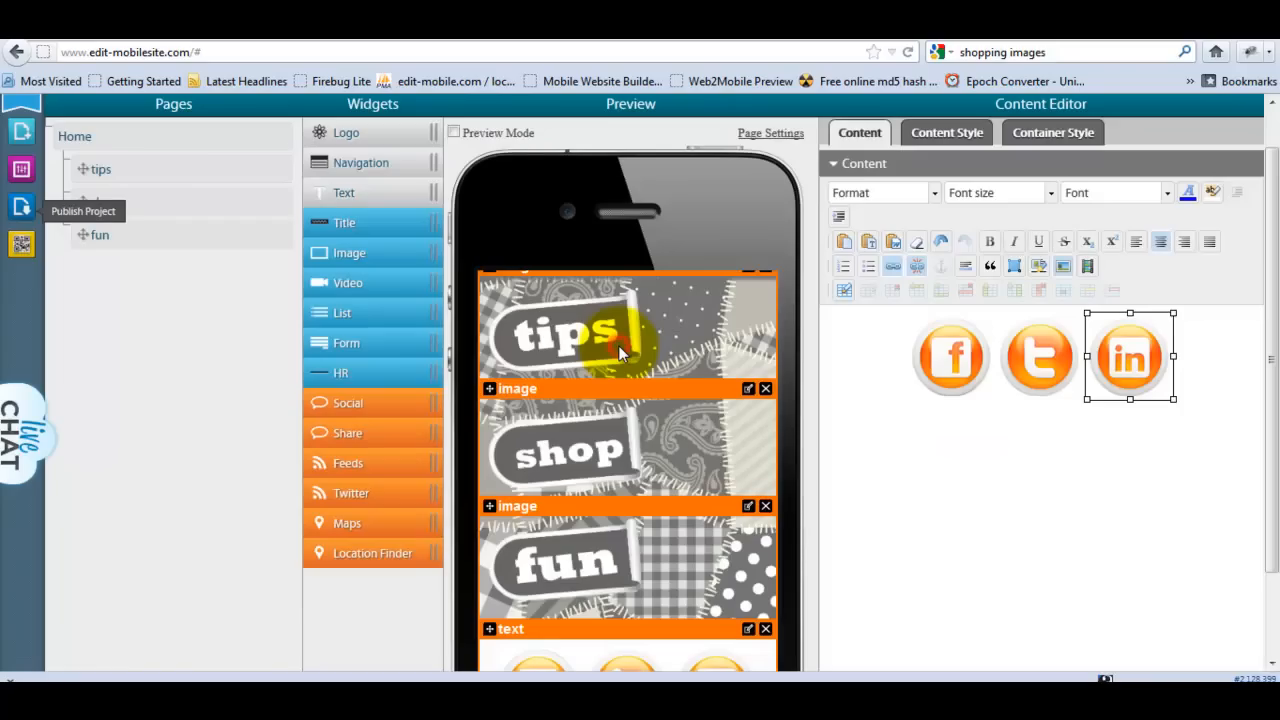
Republish the shopped mobile site and close the success dialog.
{"action": "left_click", "coordinate": [84, 212]}
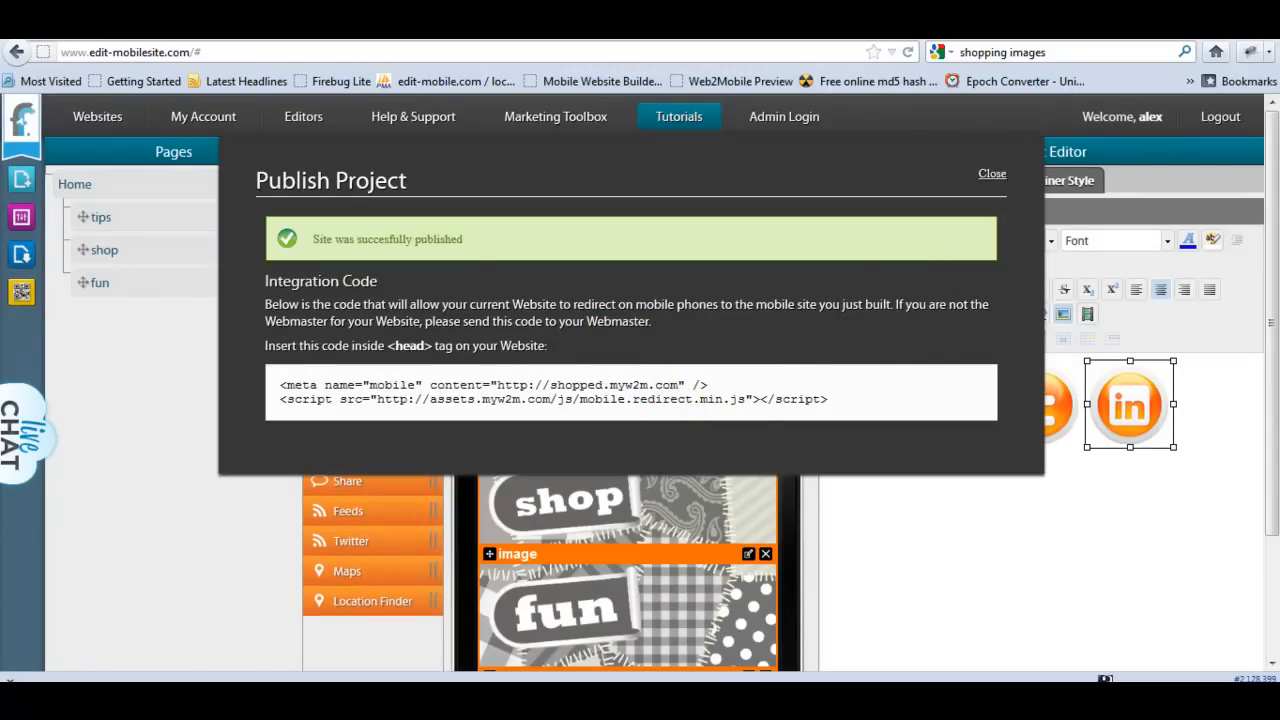
{"action": "left_click", "coordinate": [992, 172]}
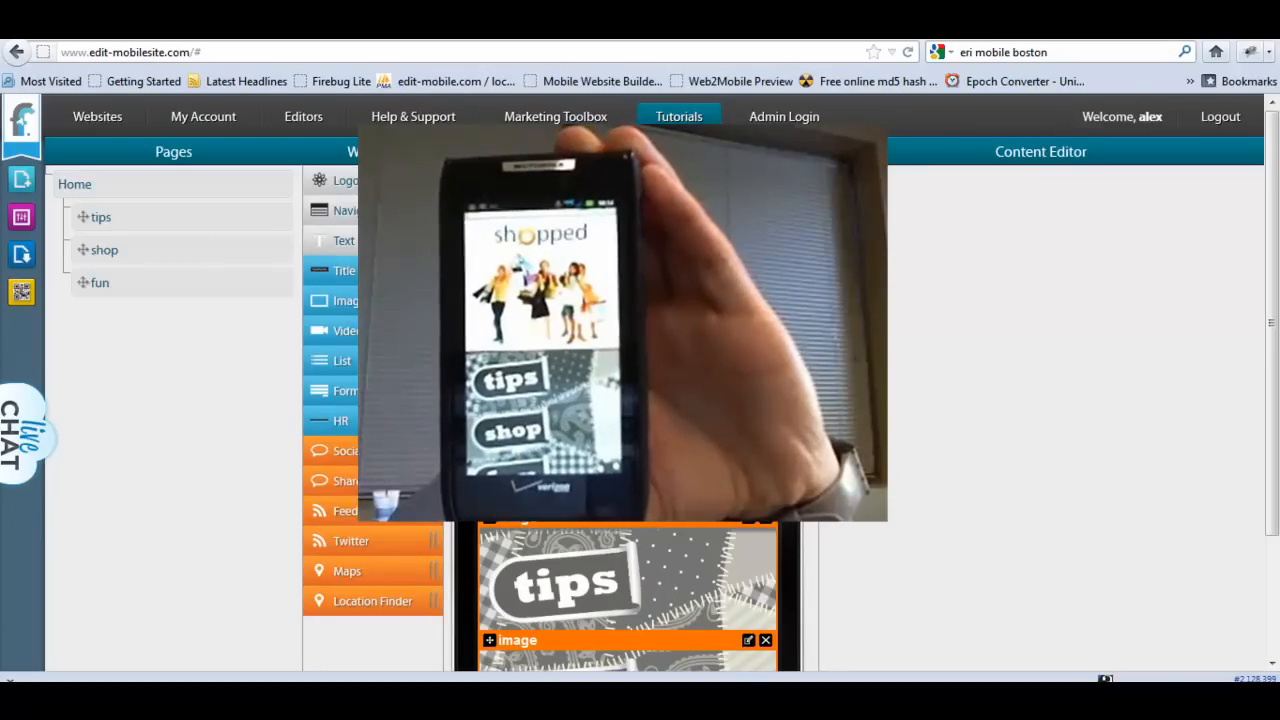